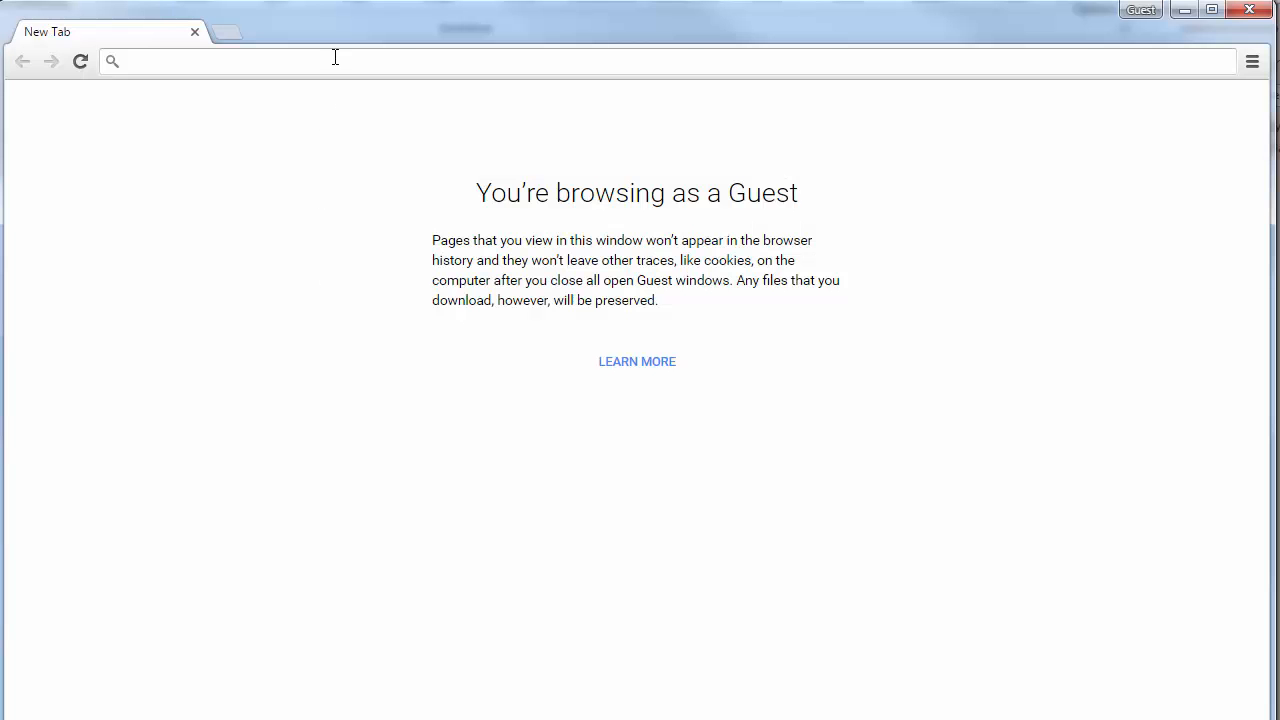
- Download the PlayIt Manager installer from playitsoftware.com and run PlayItManagerSetup.exe
text(playitsoftware.com/Products/Manager)
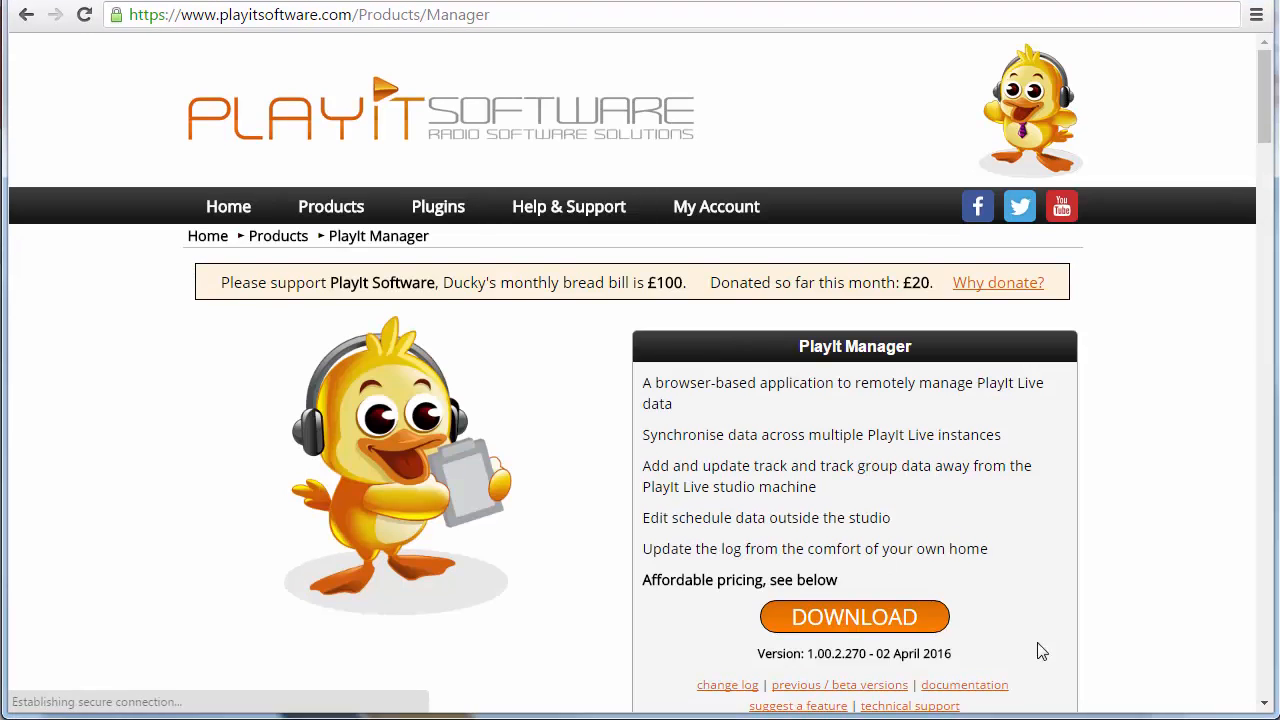
click(854, 616)
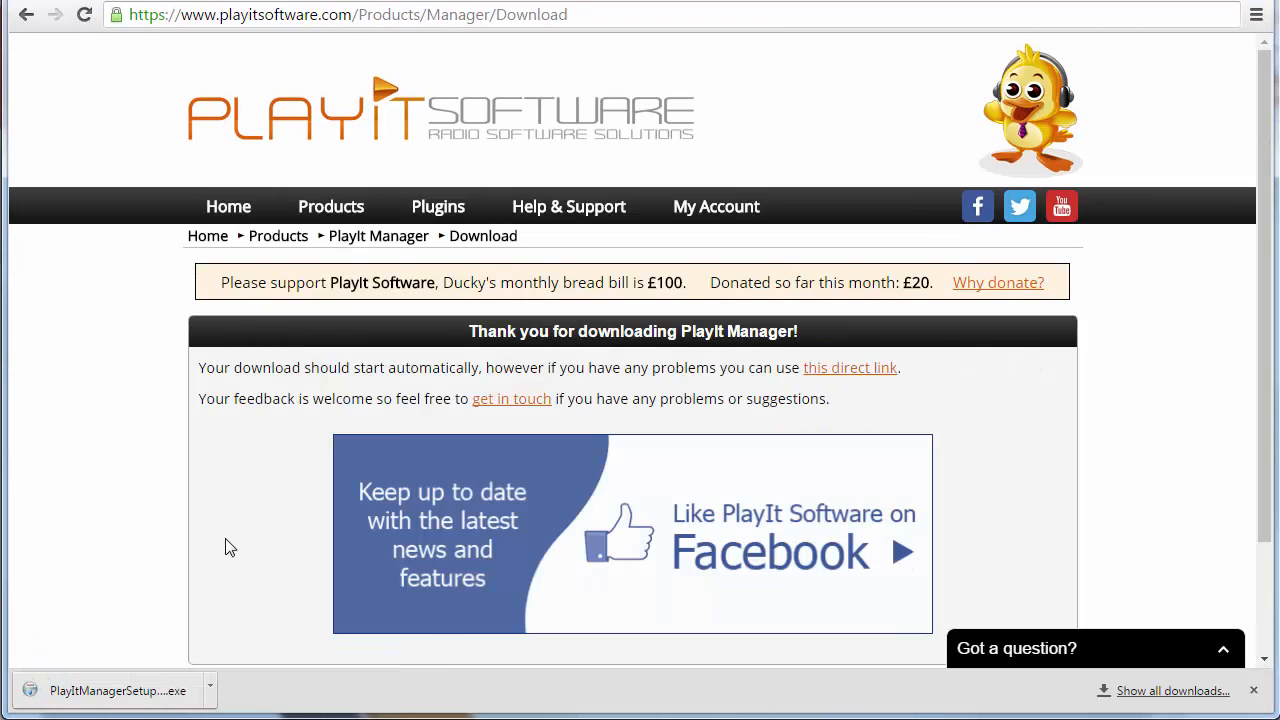
click(110, 690)
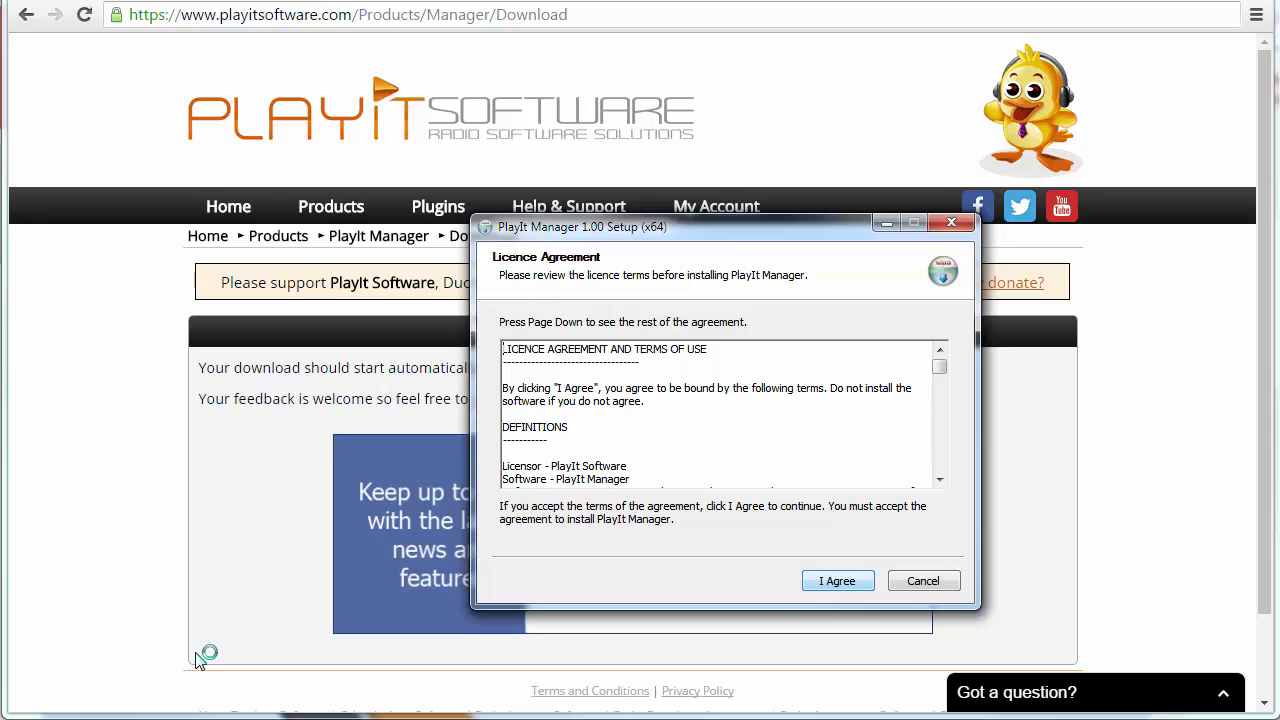
- Accept the licence, keep default components, and finish with Open Program Folder checked
click(837, 581)
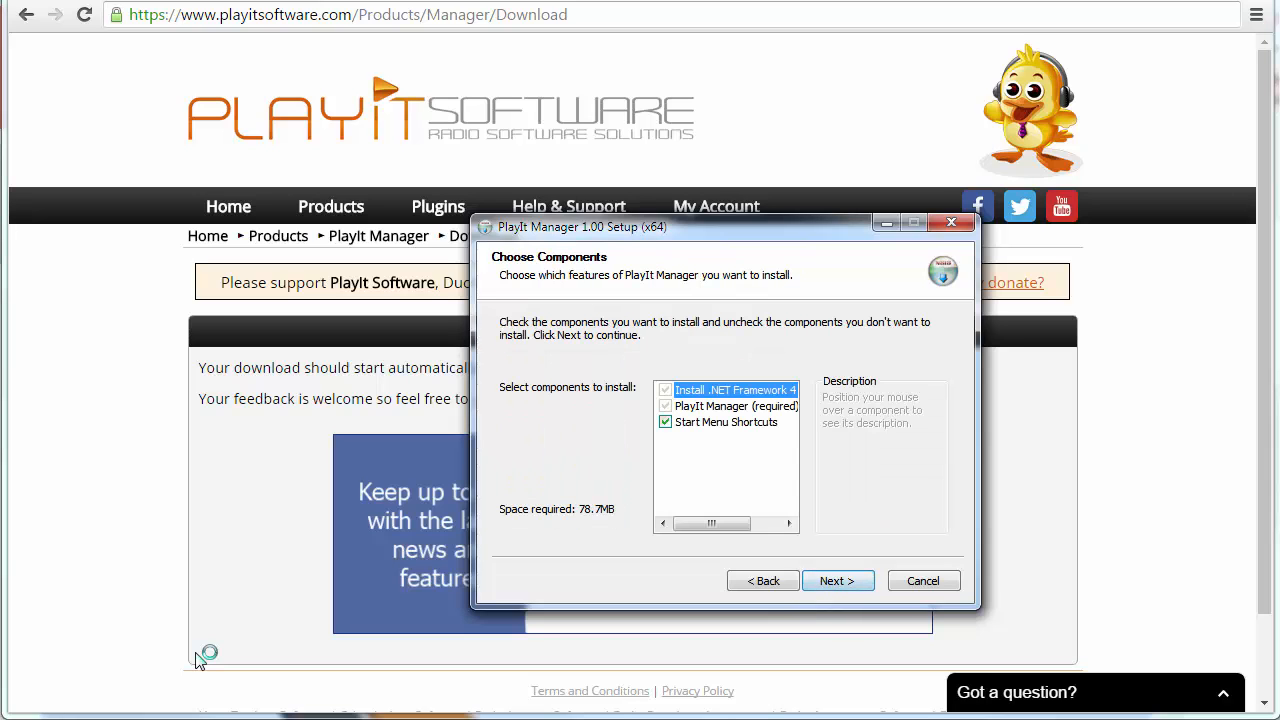
click(837, 580)
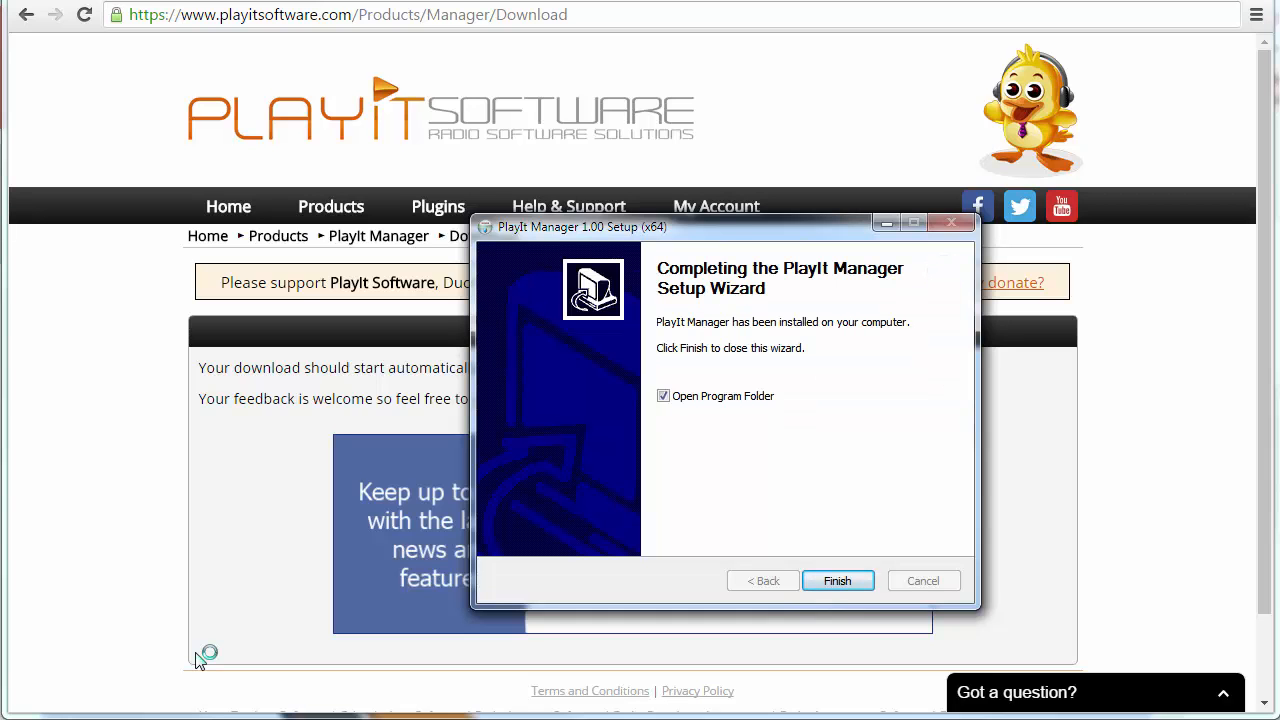
click(837, 580)
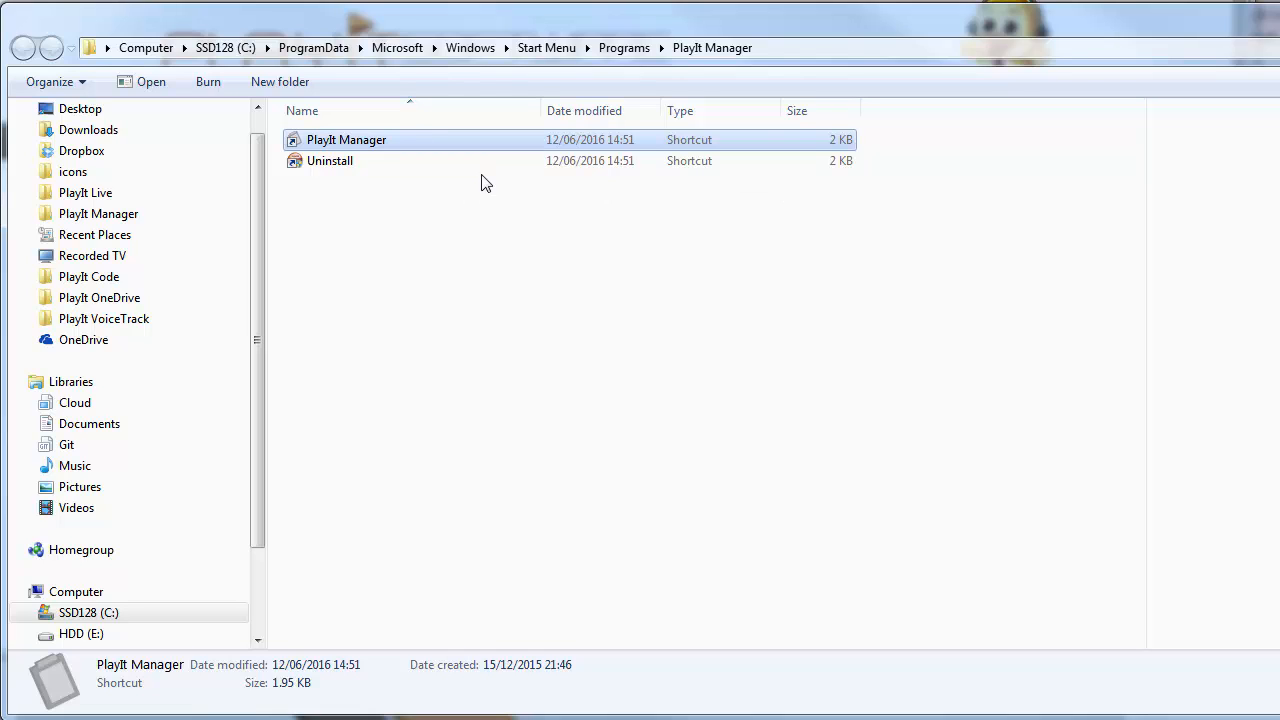
- Start PlayIt Manager from its shortcut in the Start Menu Programs folder
double_click(346, 139)
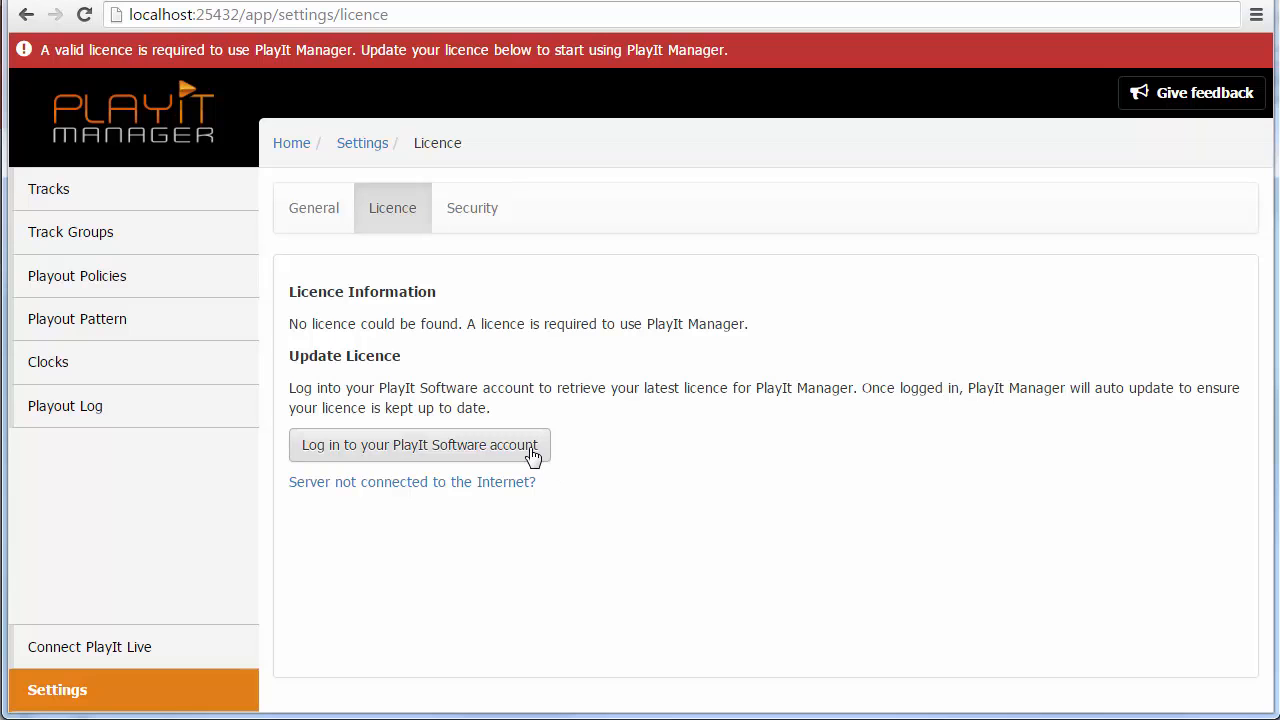
mouse_move(525, 453)
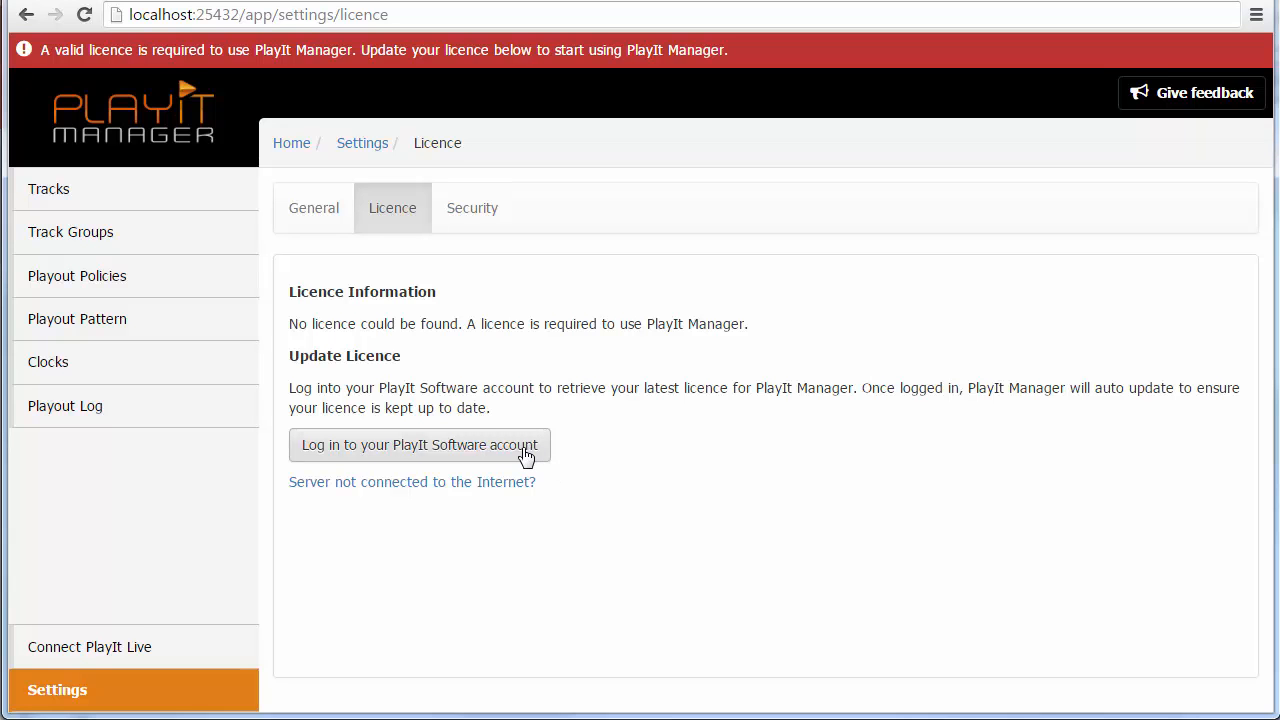
- Log in with the PlayIt Software account email and password from the Licence page
click(419, 445)
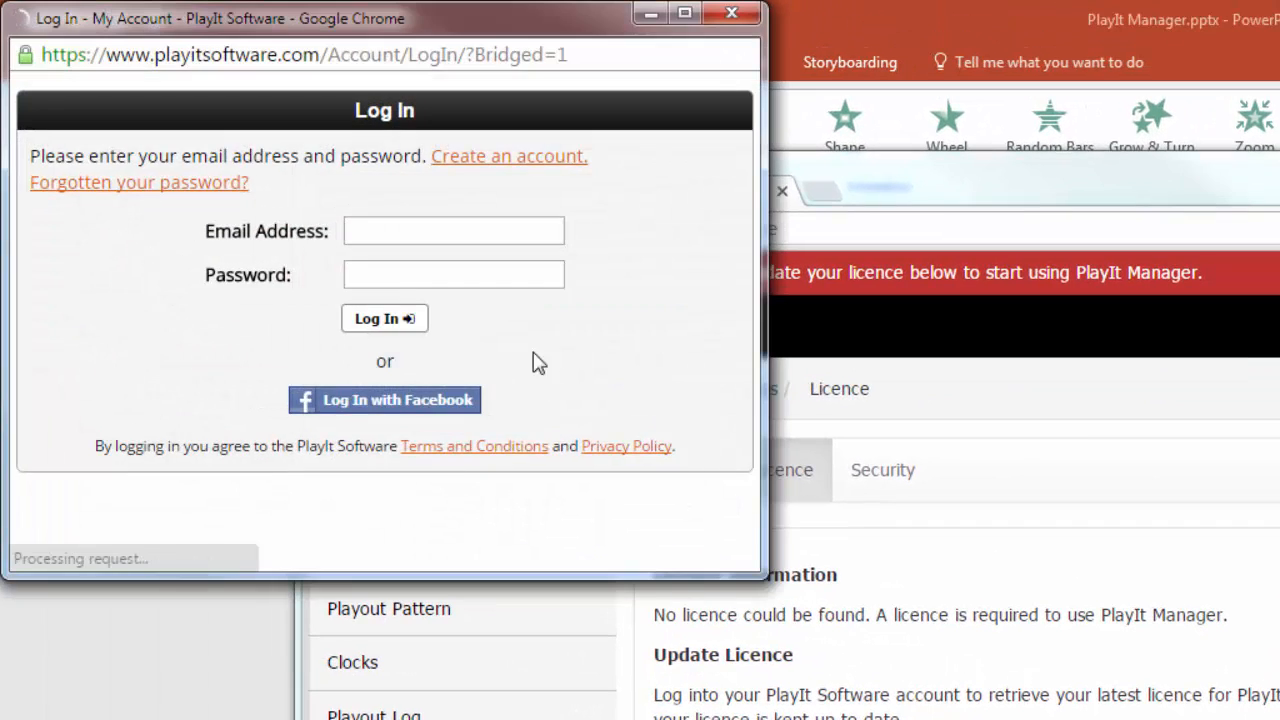
click(453, 231)
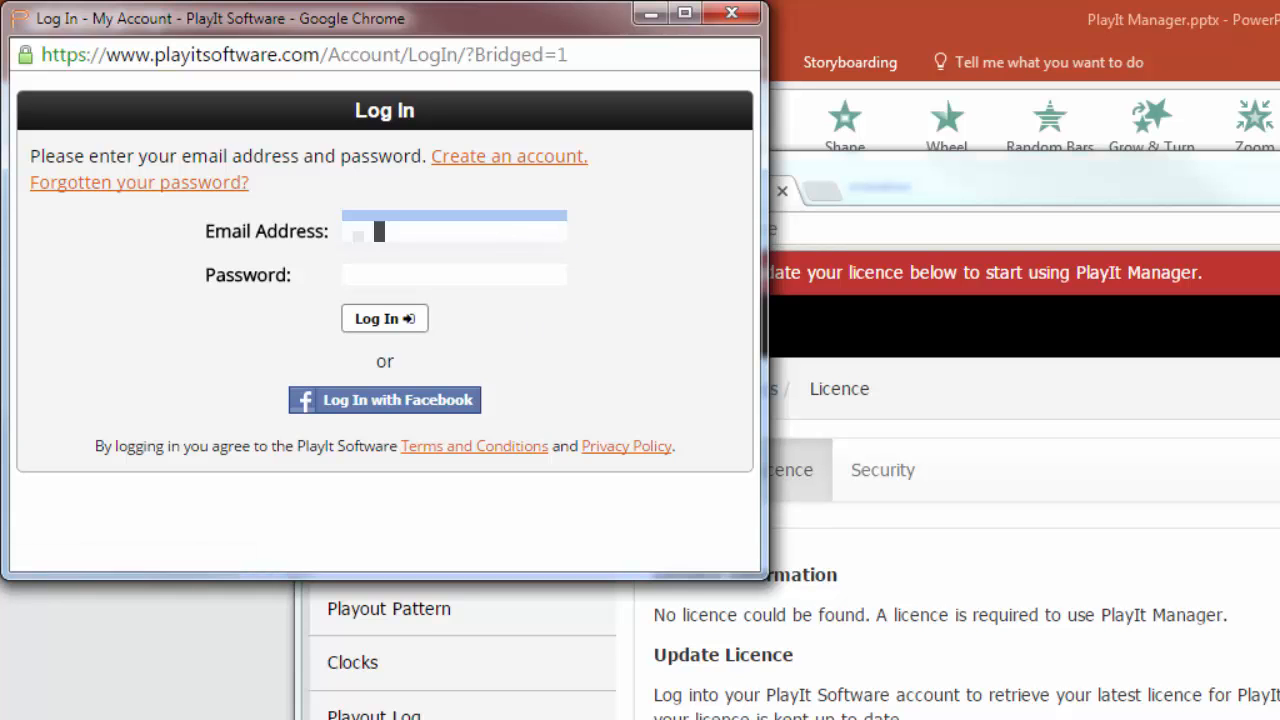
click(384, 318)
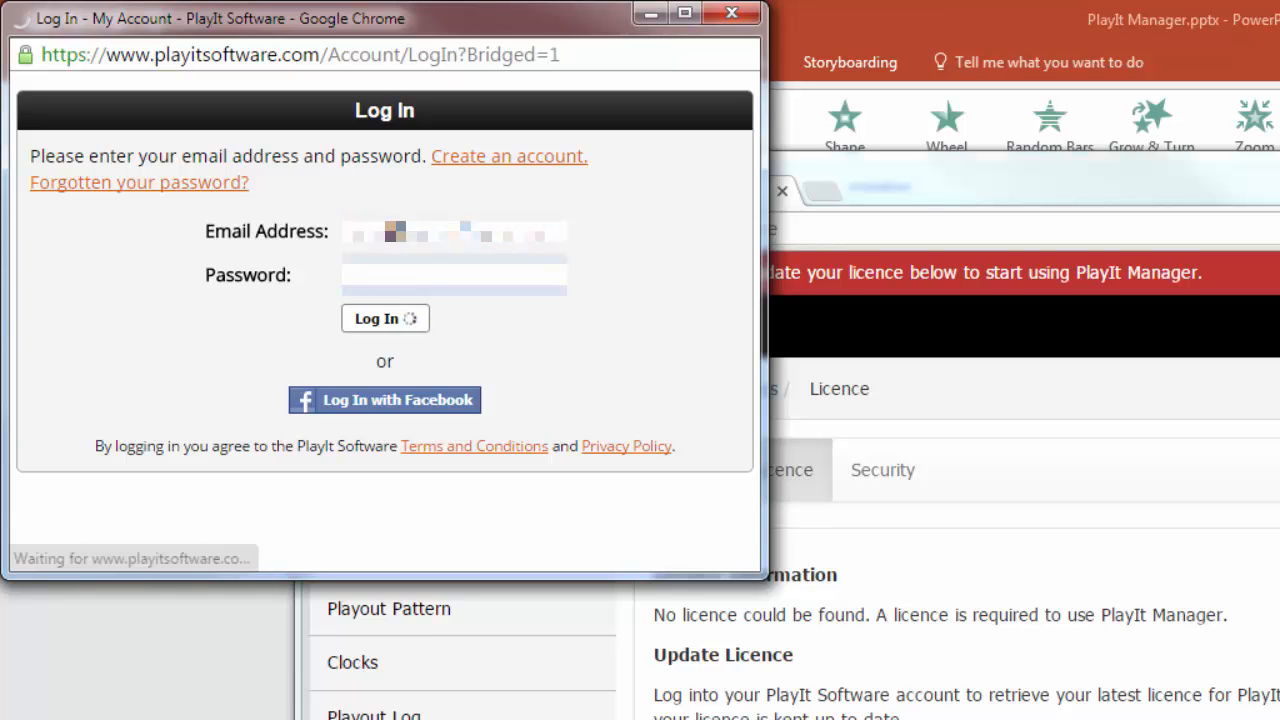
click(384, 318)
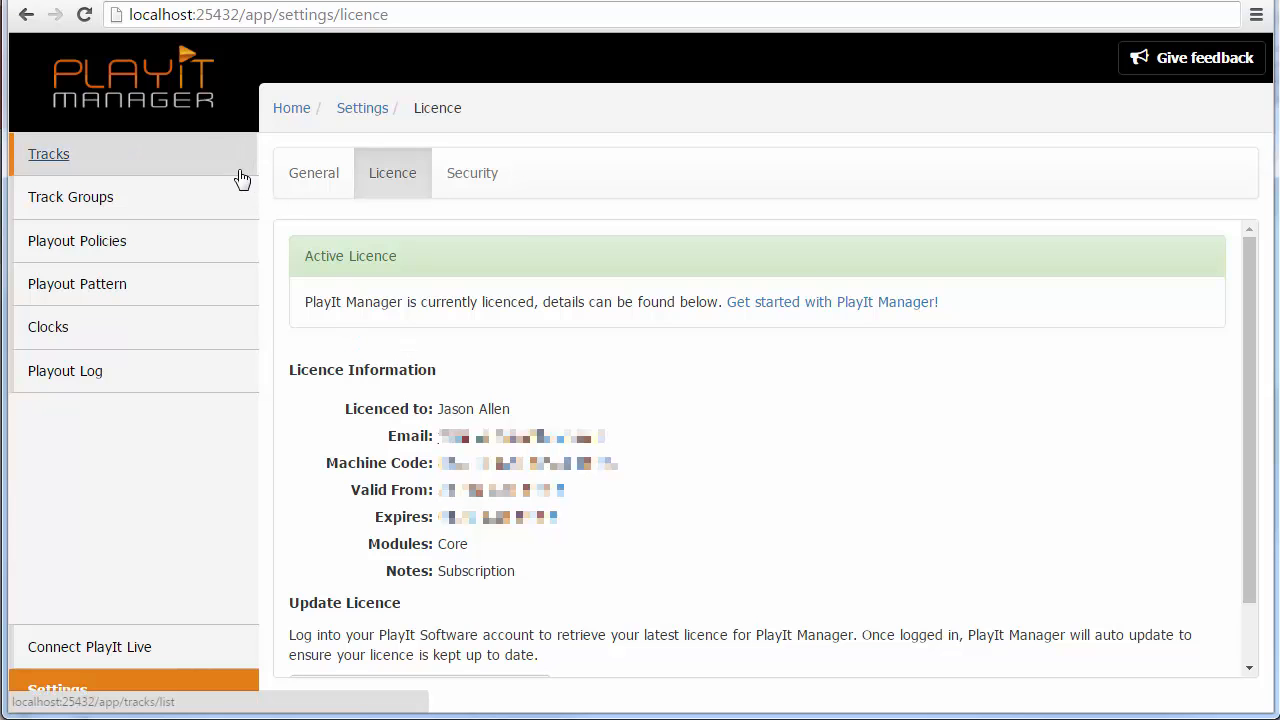
- Select the mp3 songs under Tracks > Add New Tracks and upload all 34
click(48, 153)
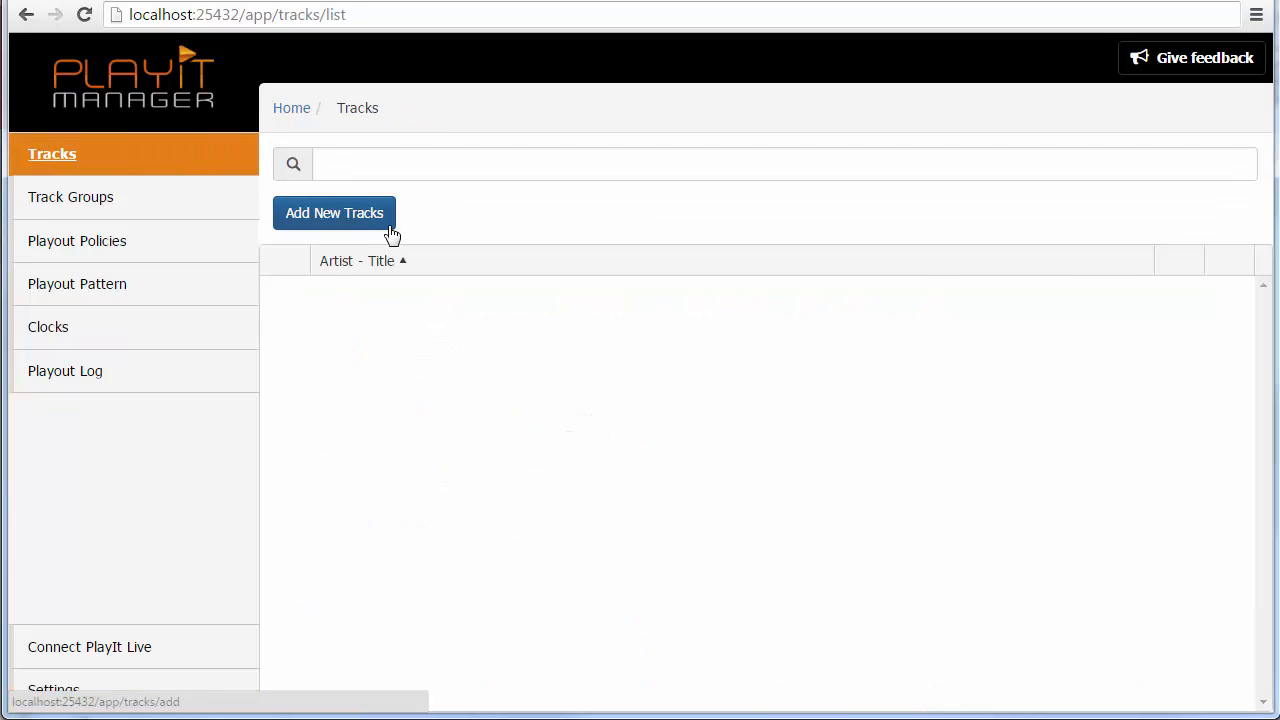
click(334, 212)
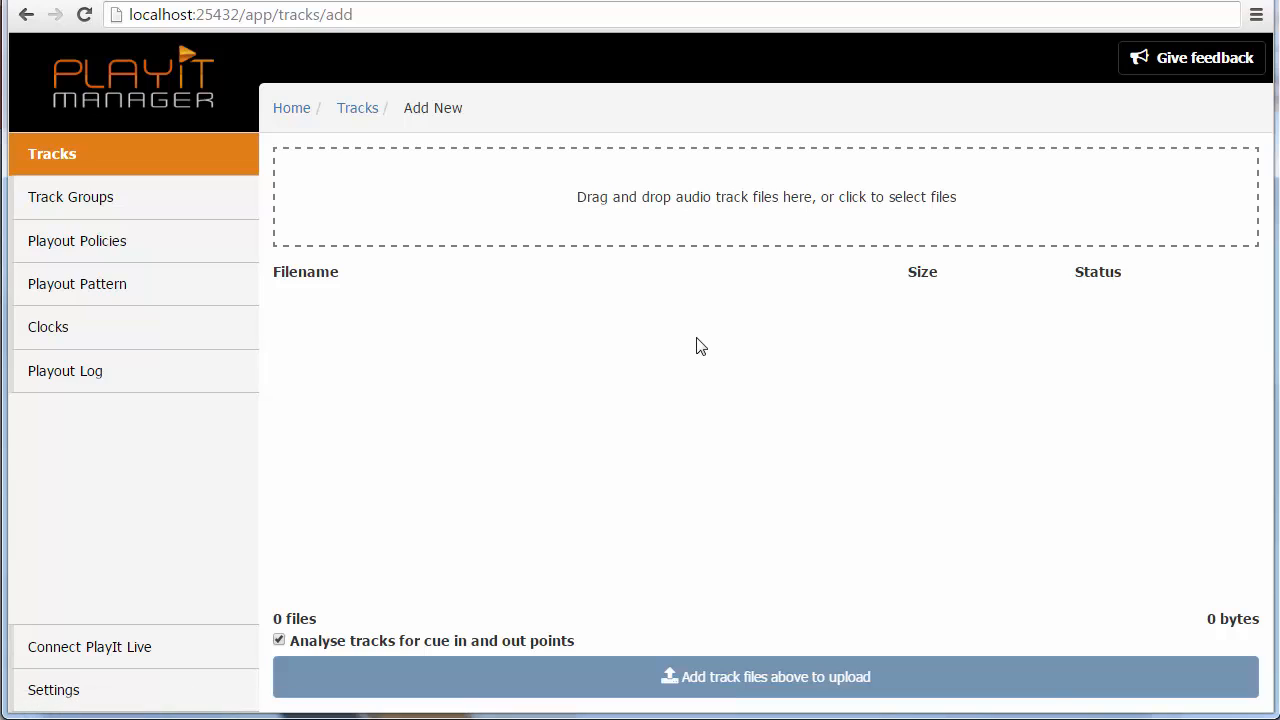
mouse_move(725, 240)
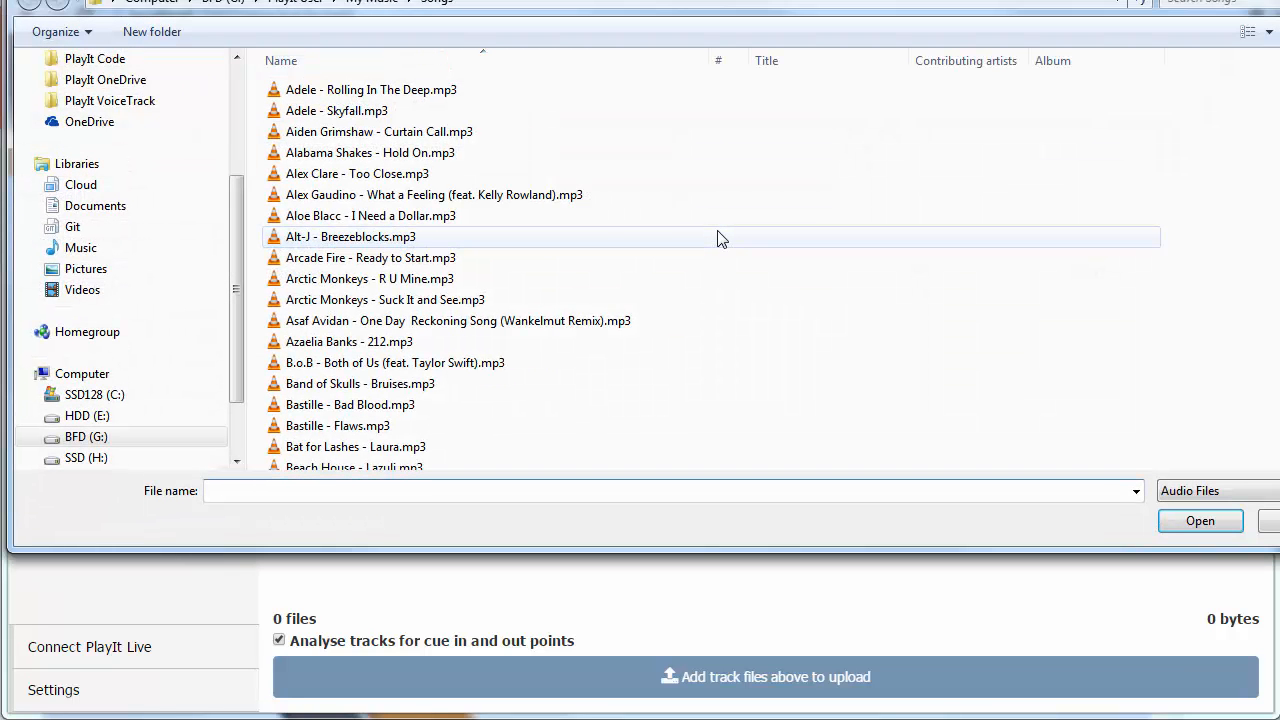
click(371, 89)
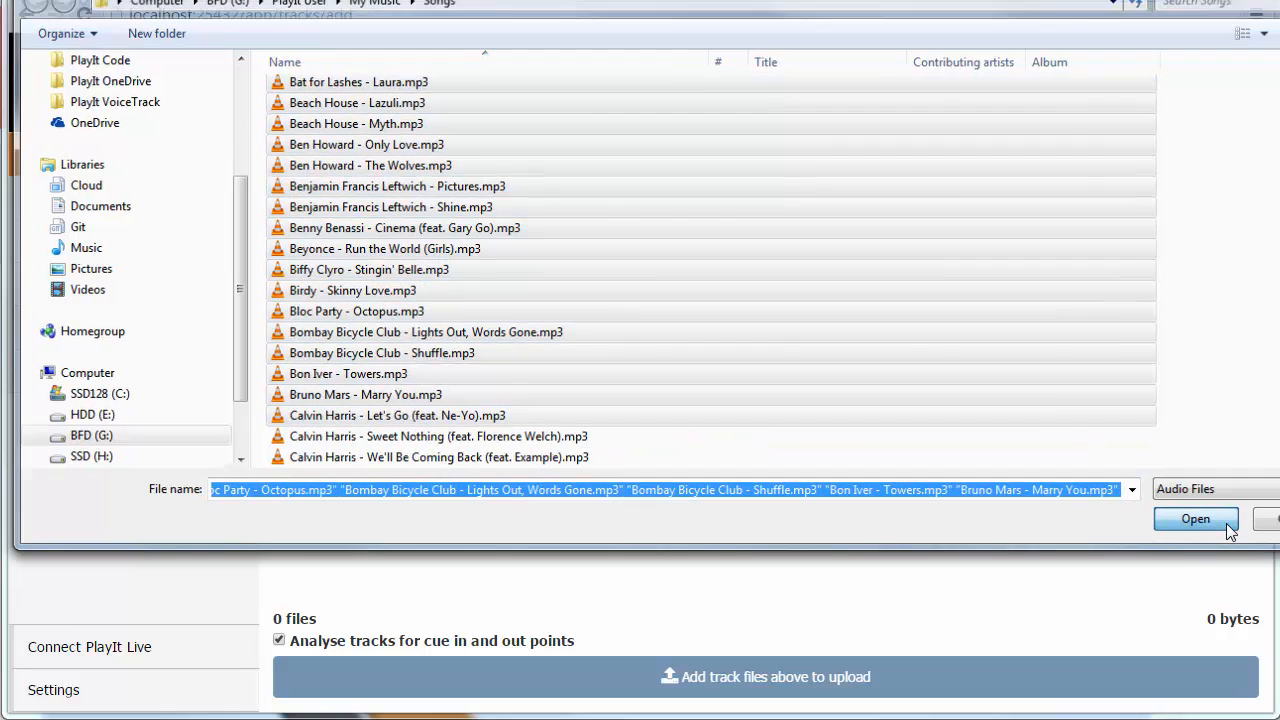
click(1195, 518)
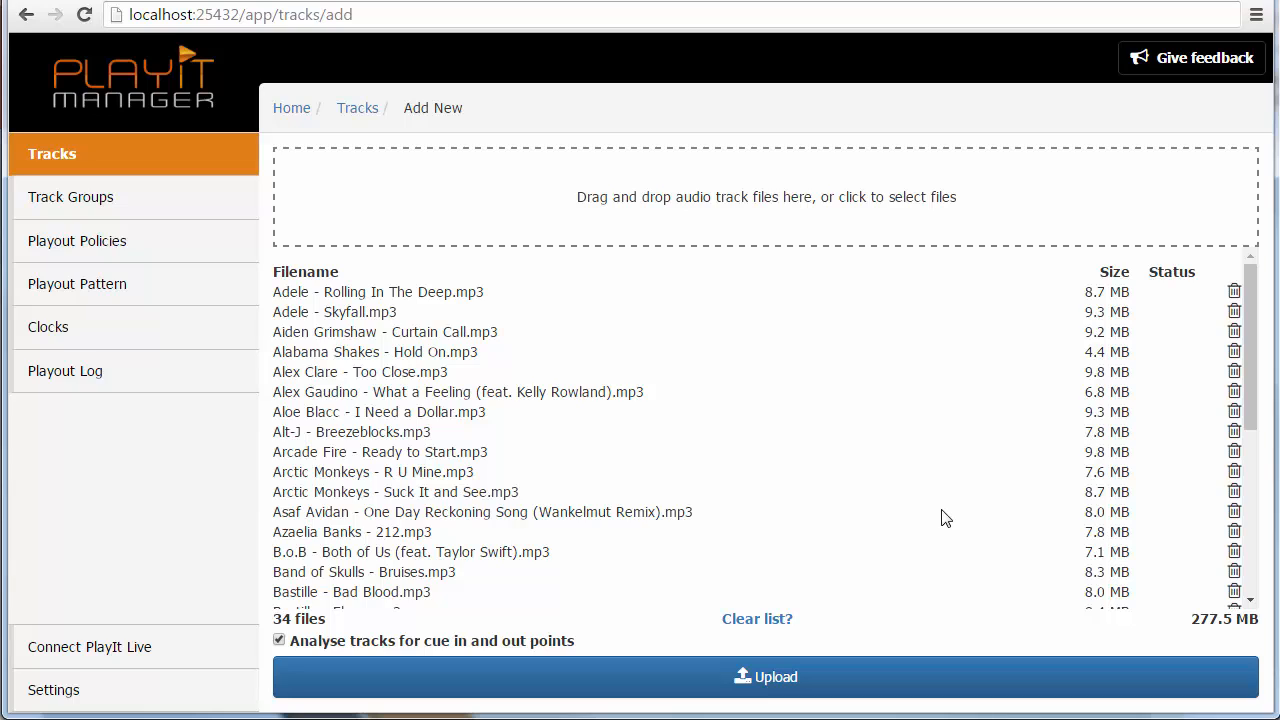
mouse_move(877, 685)
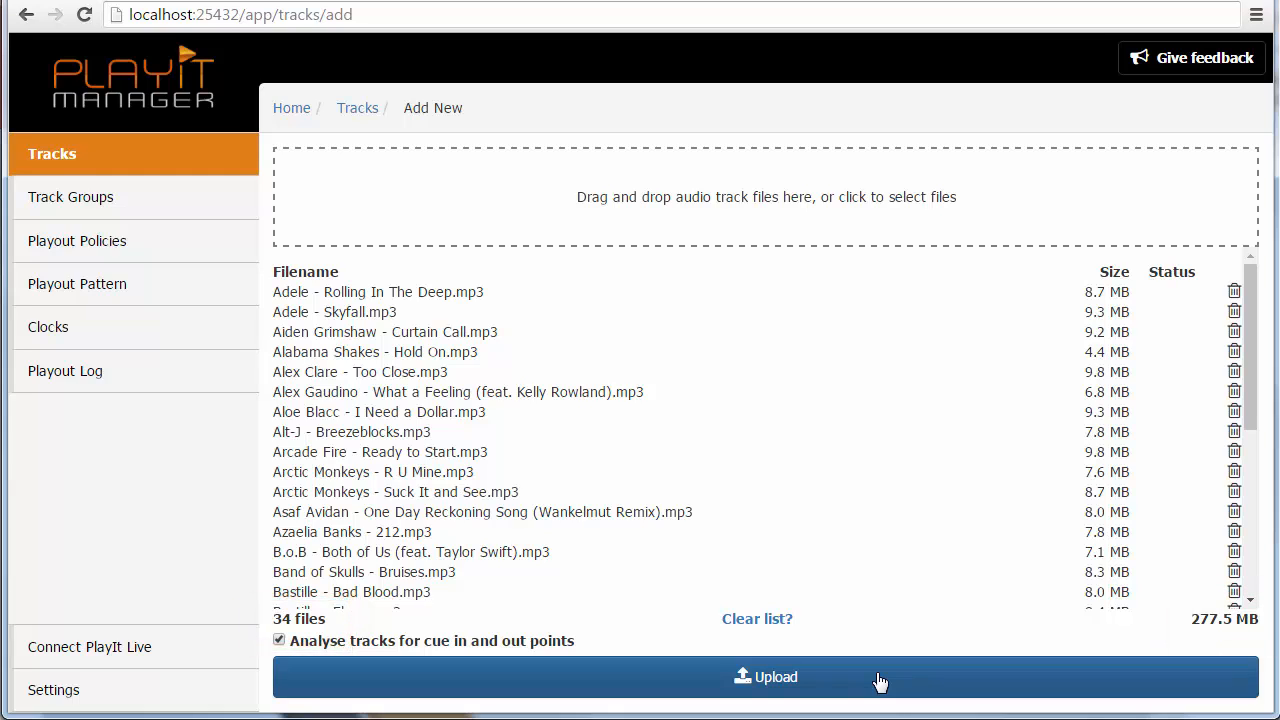
click(765, 677)
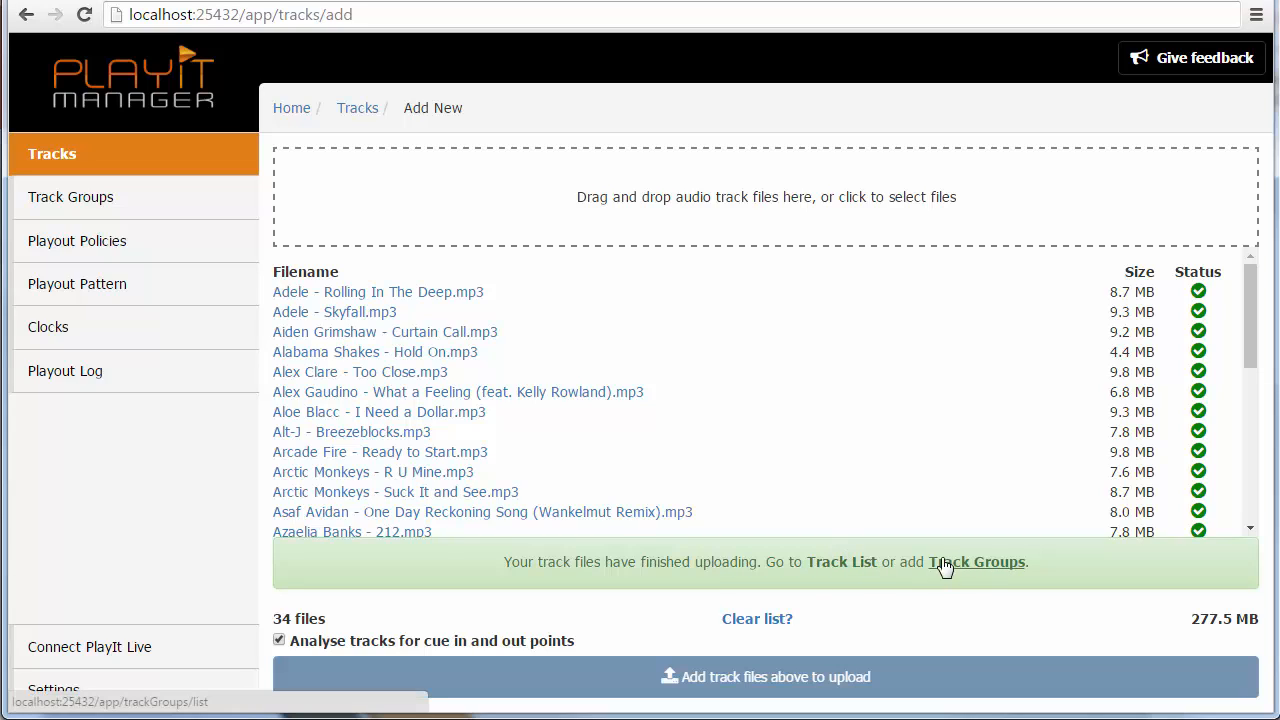
- Follow the Track List link from the upload confirmation and scroll through the songs
click(841, 561)
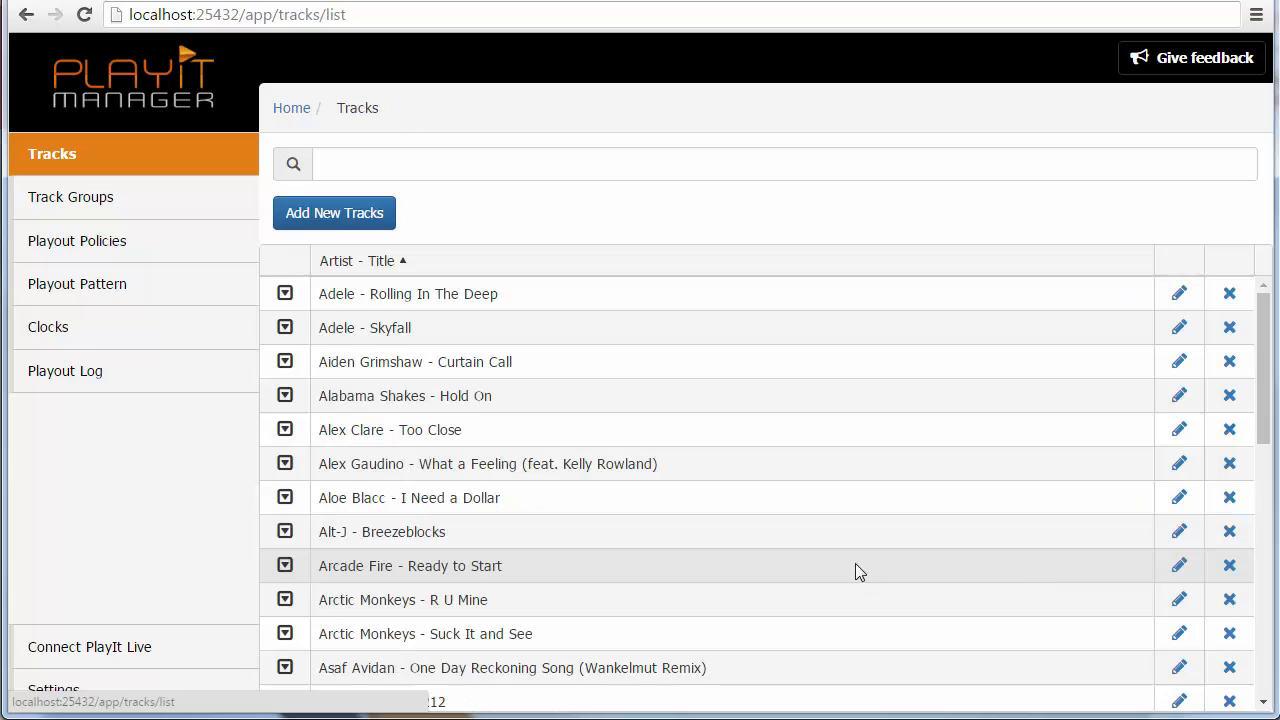
scroll(down, 3)
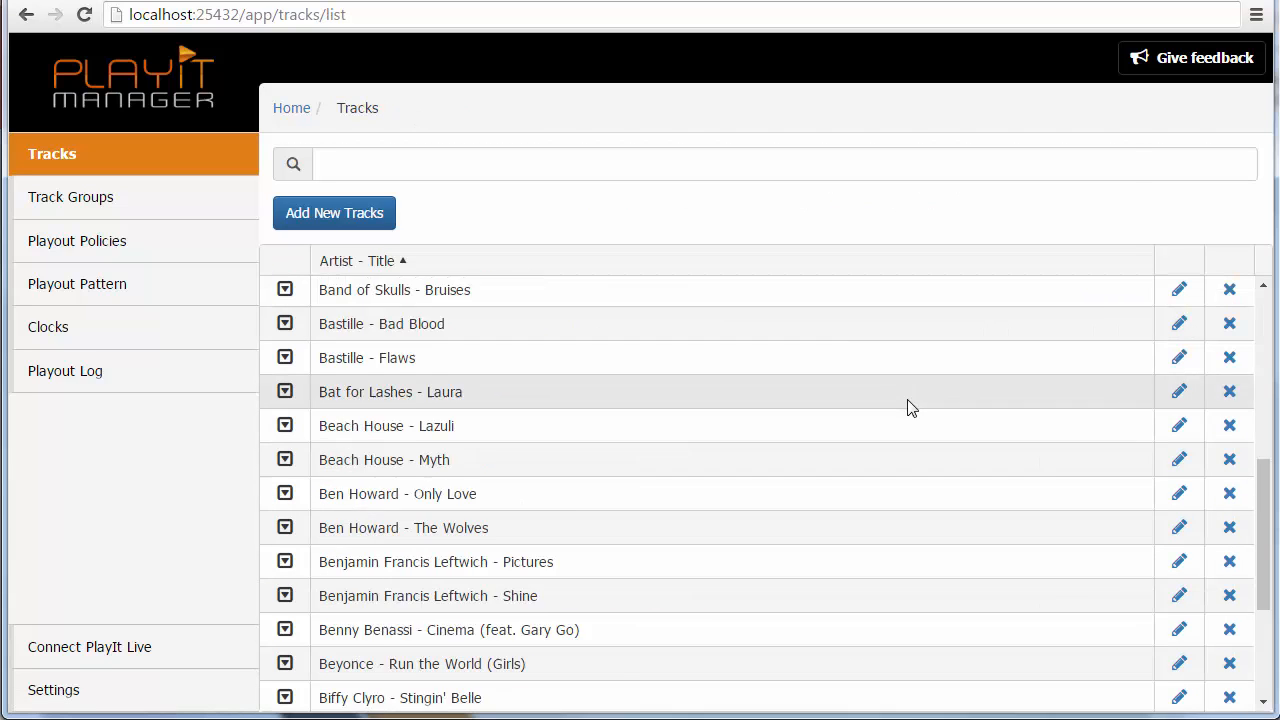
scroll(down, 3)
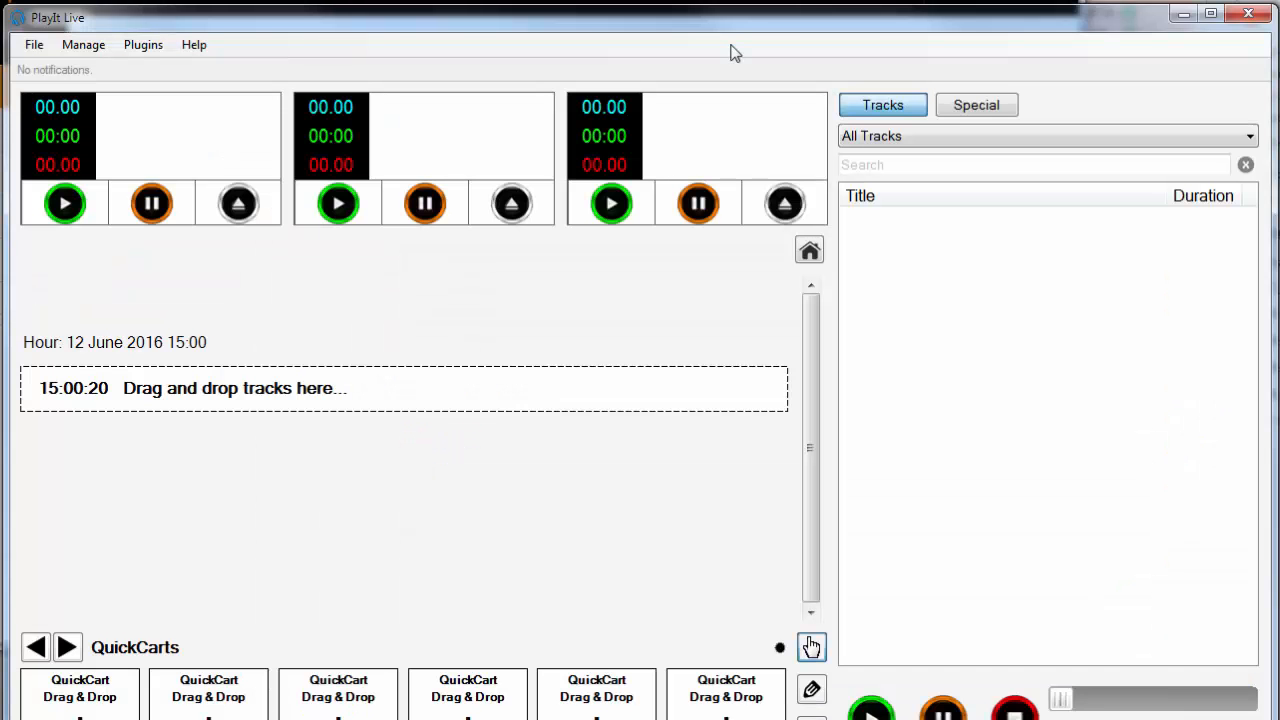
mouse_move(697, 58)
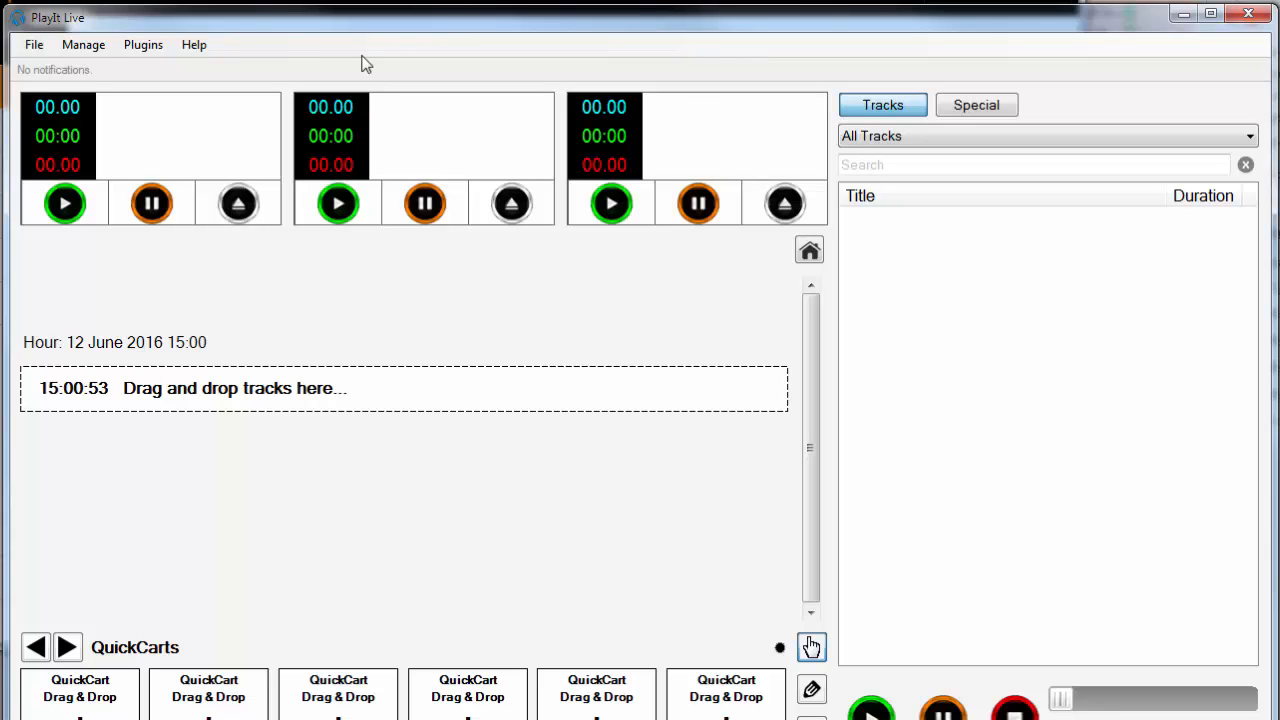
- Open Manage > Connect to PlayIt Manager in PlayIt Live, then return to the Manager track list
click(34, 44)
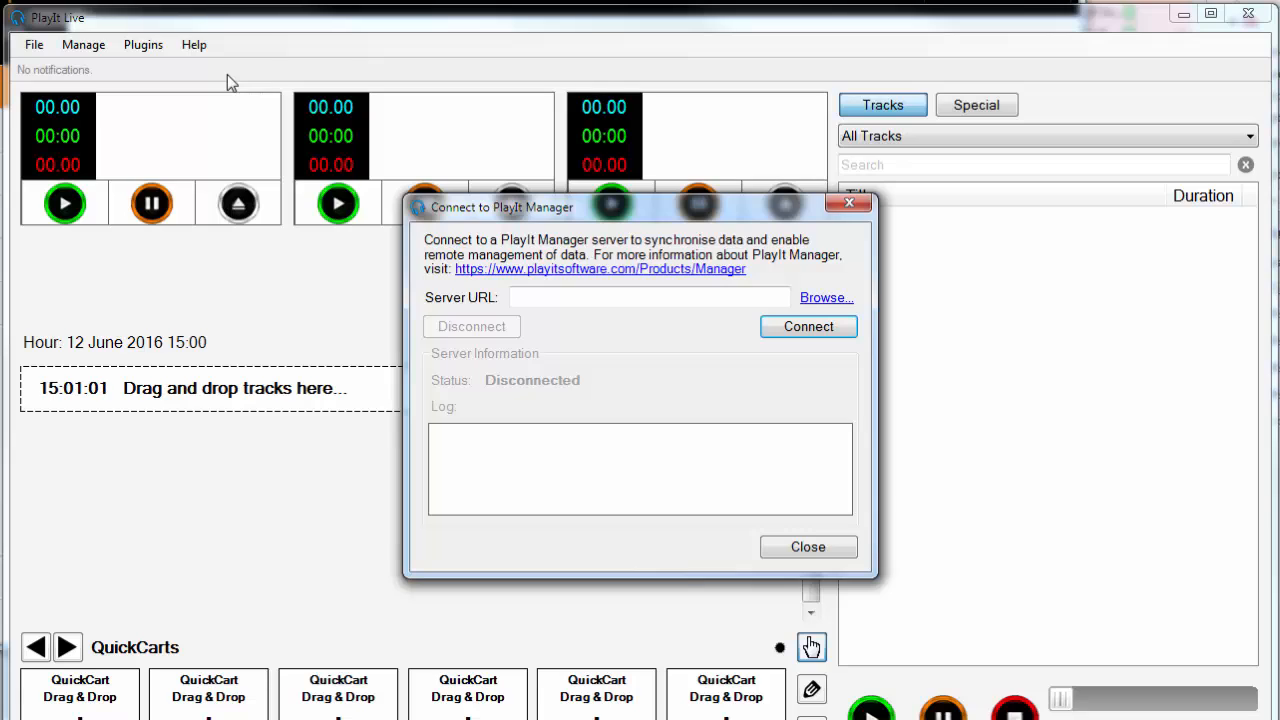
click(649, 296)
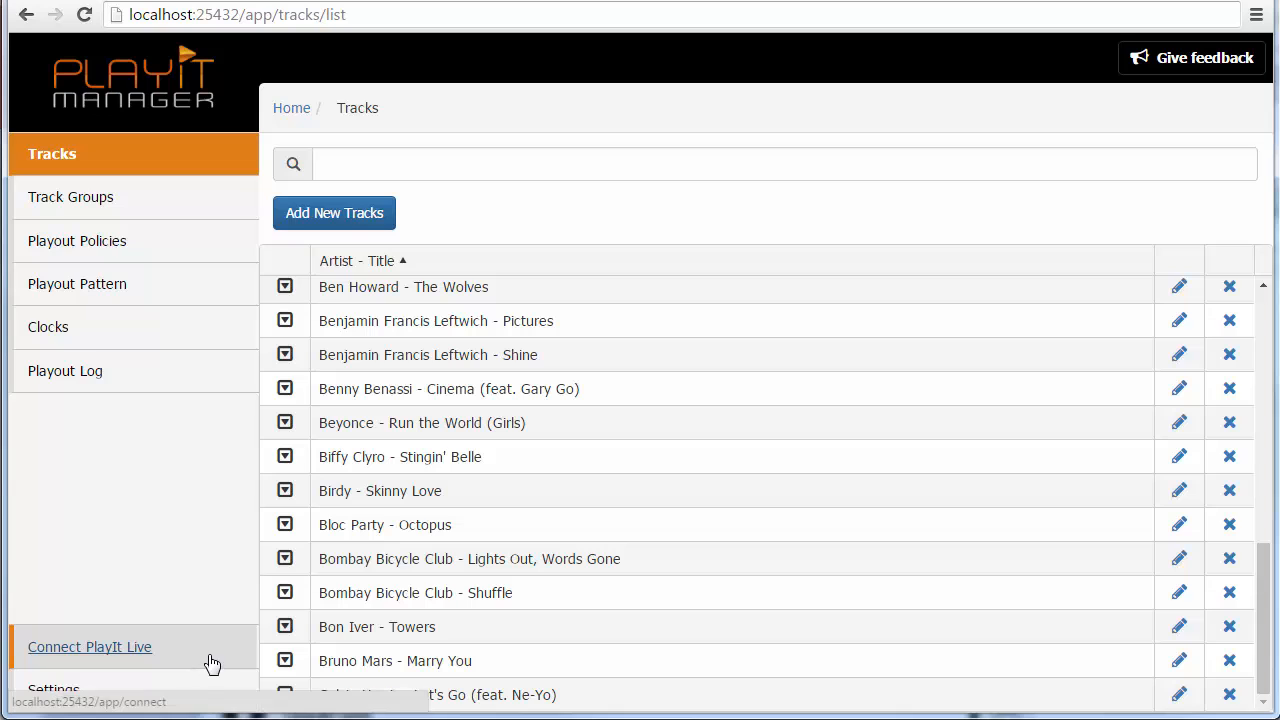
- Connect PlayIt Live to the PlayIt Manager server so its track library loads
click(89, 647)
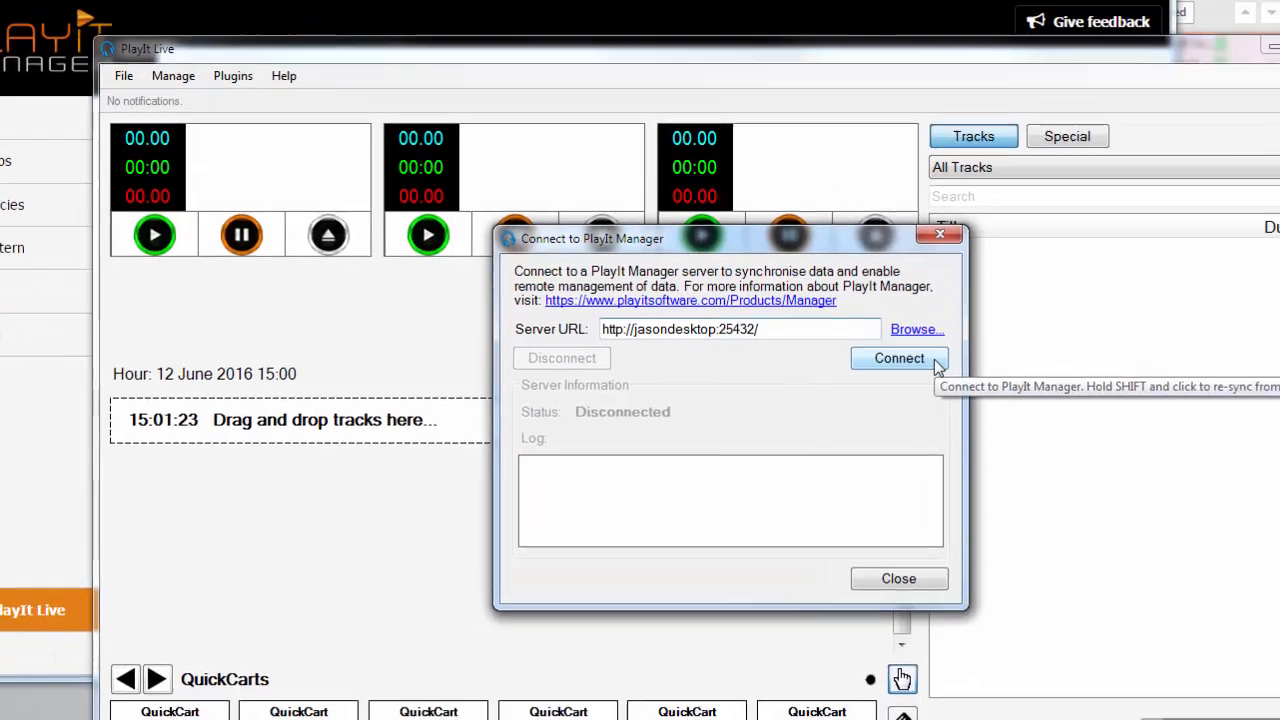
click(899, 358)
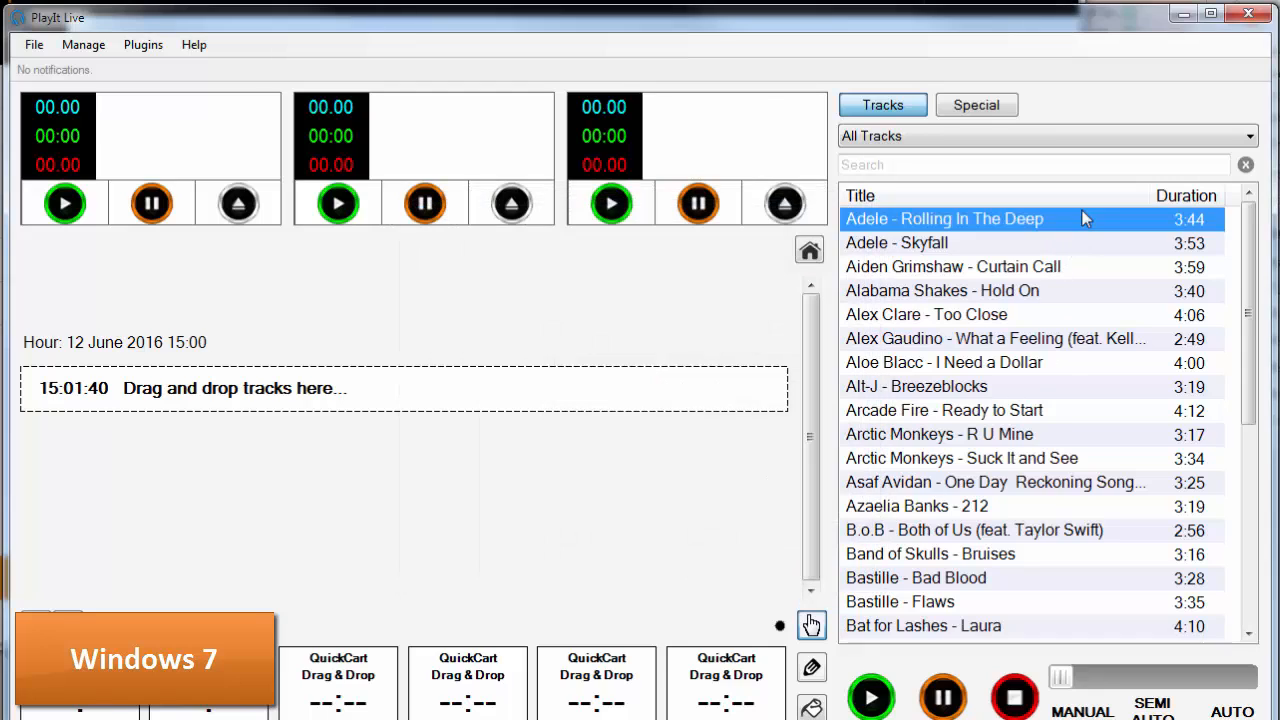
mouse_move(1060, 405)
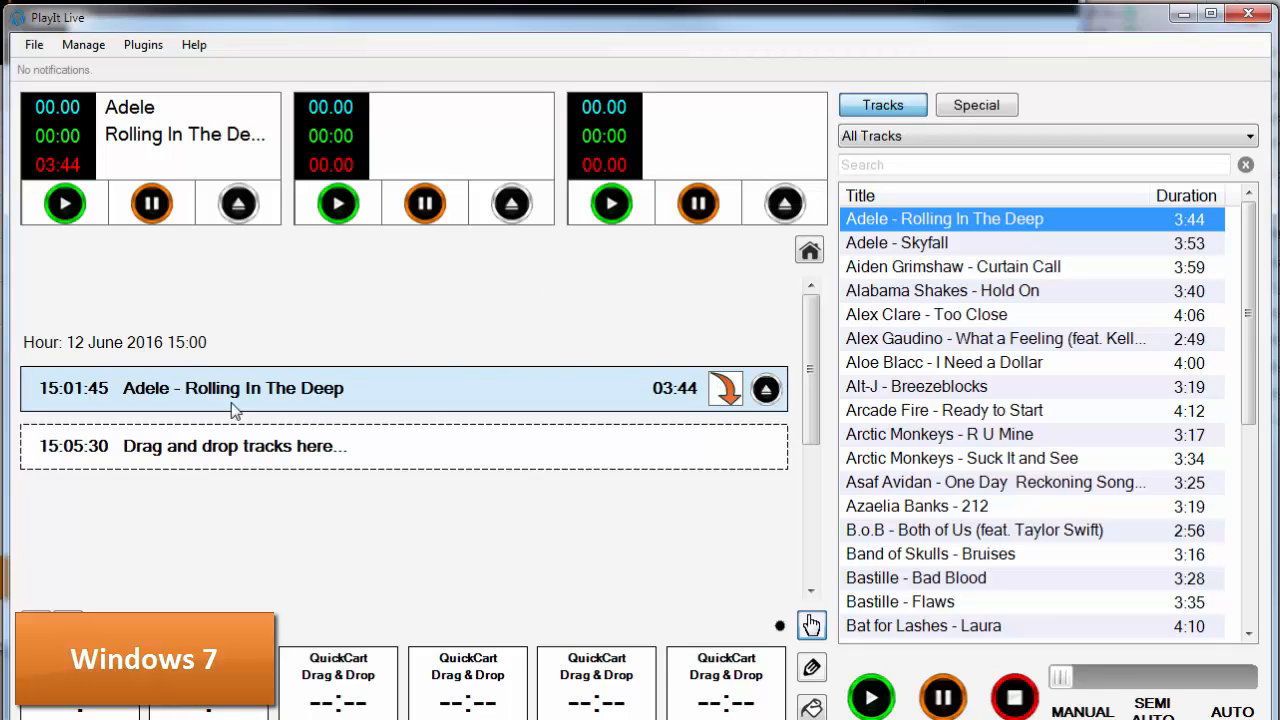
mouse_move(487, 372)
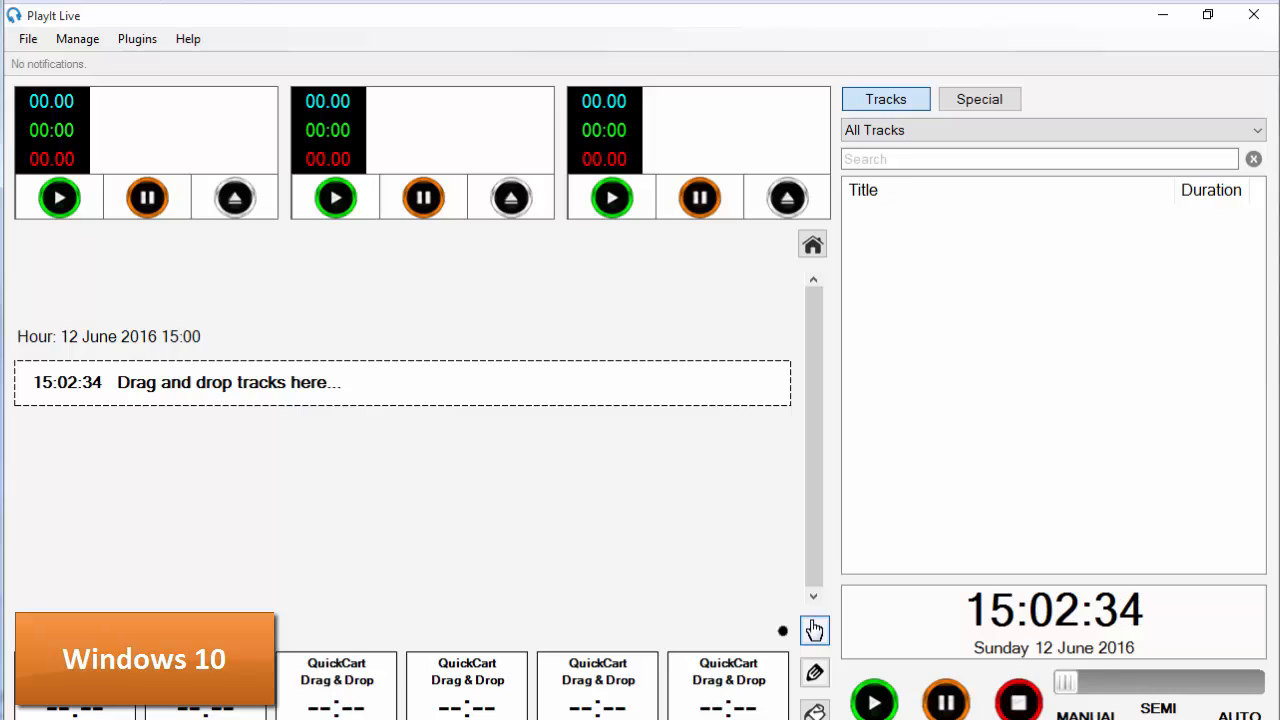
mouse_move(620, 16)
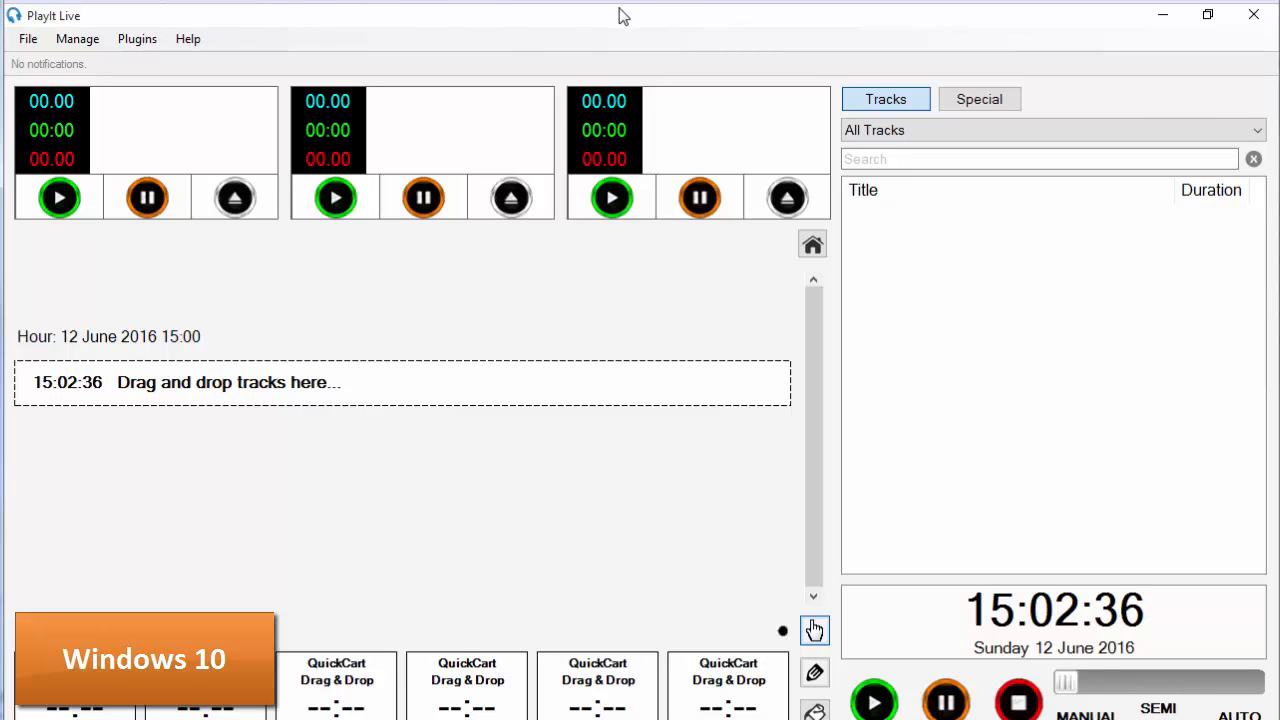
mouse_move(578, 23)
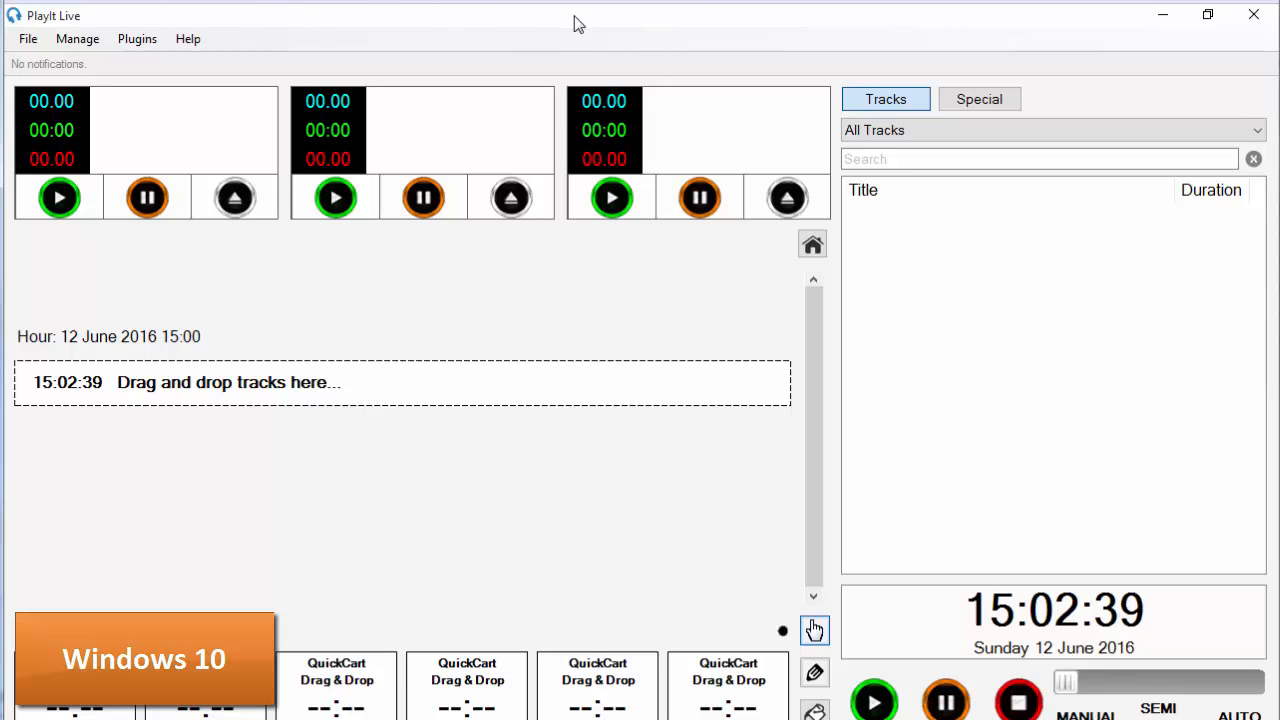
mouse_move(562, 33)
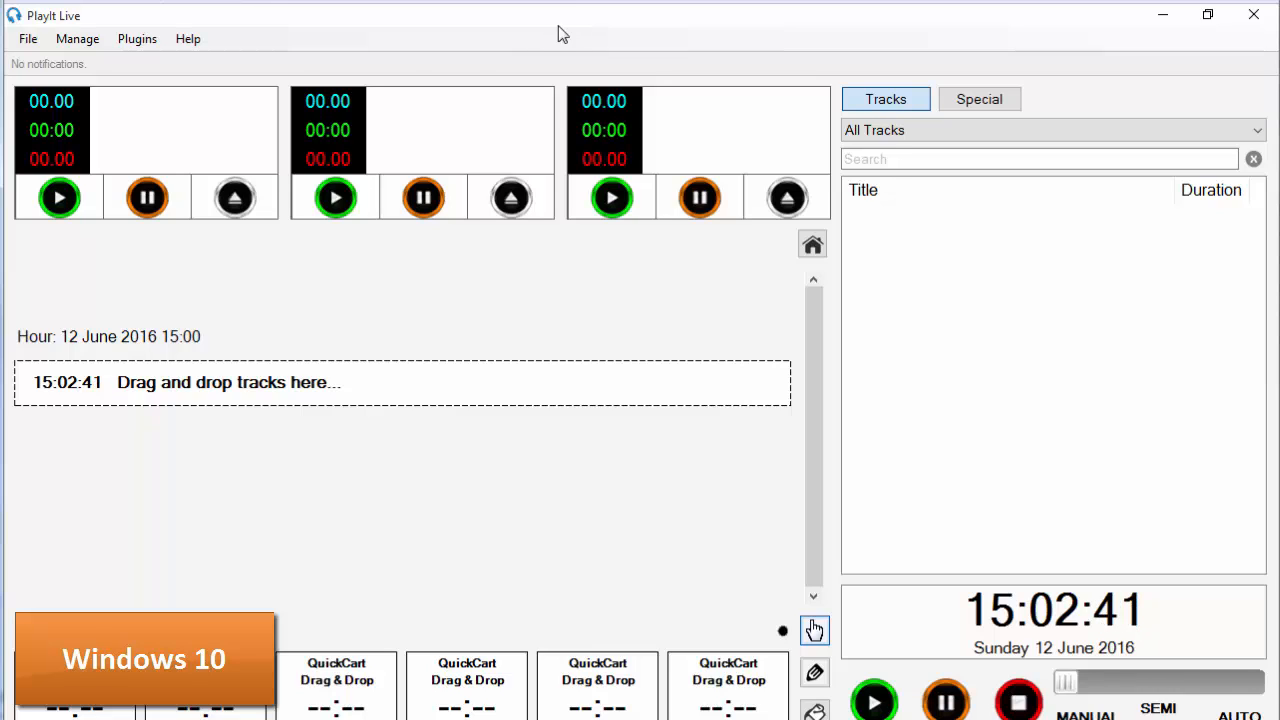
click(28, 38)
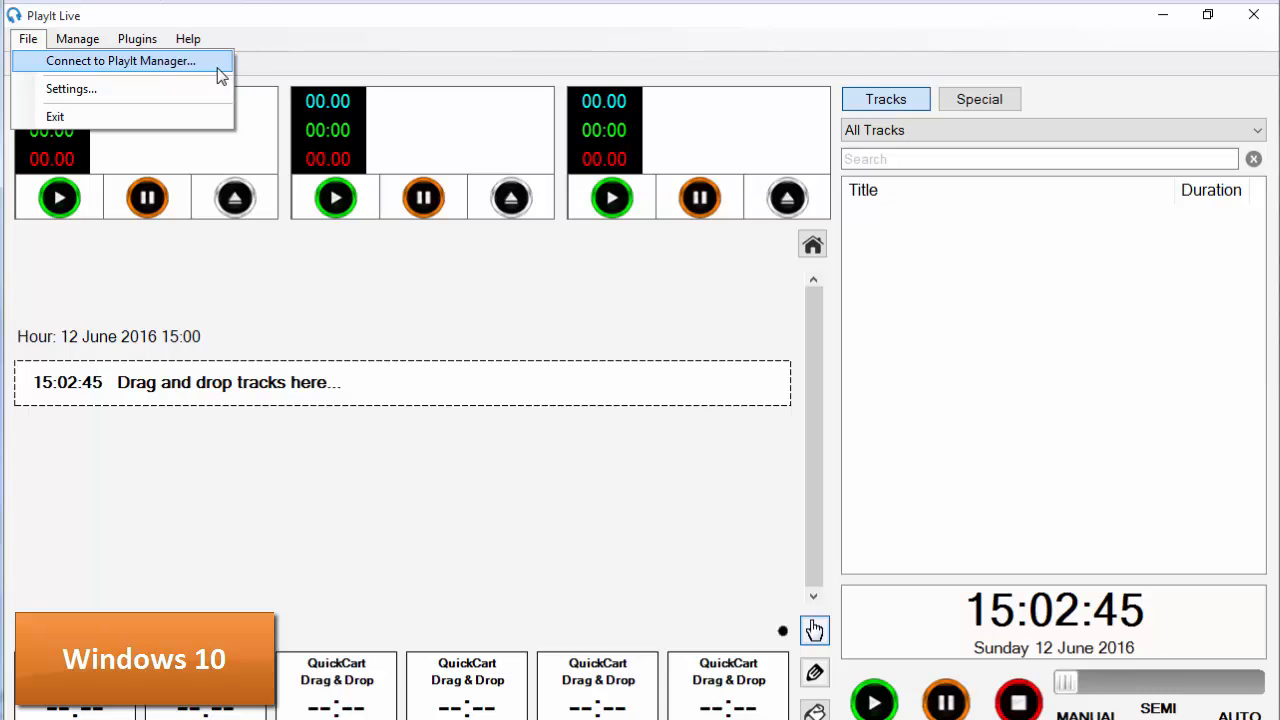
click(120, 61)
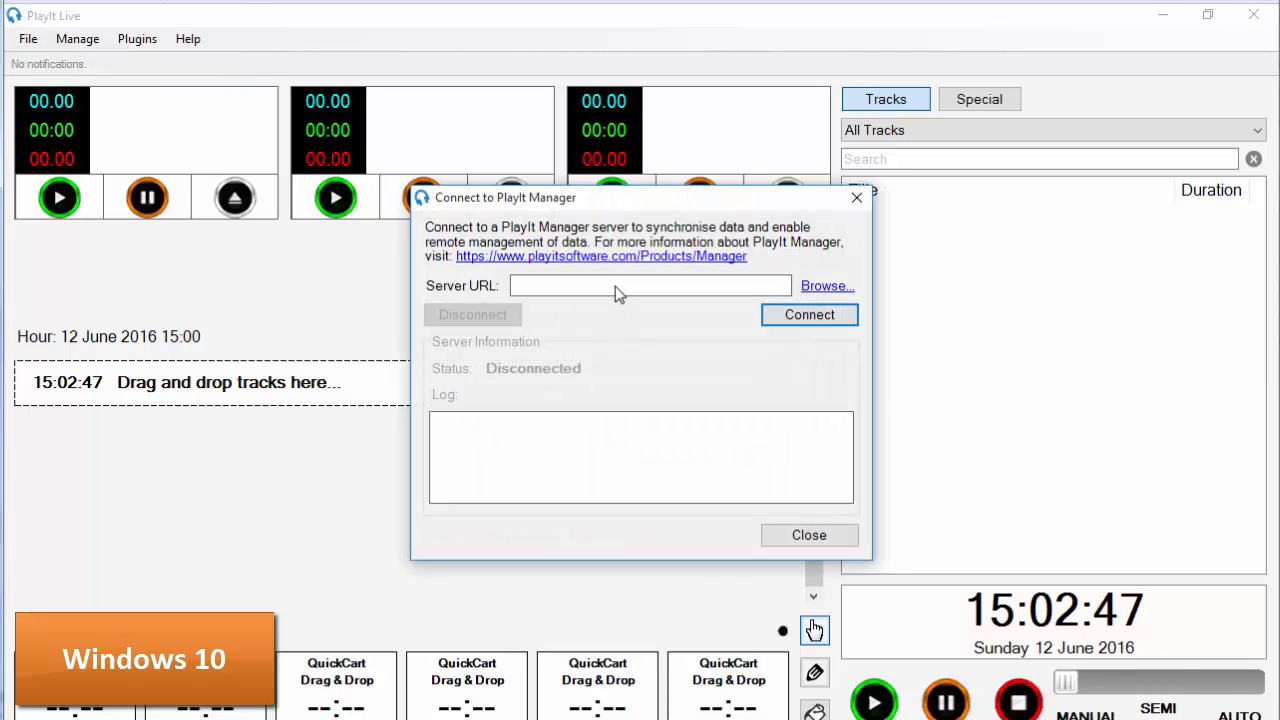
text(http://jasondesktop:25432/)
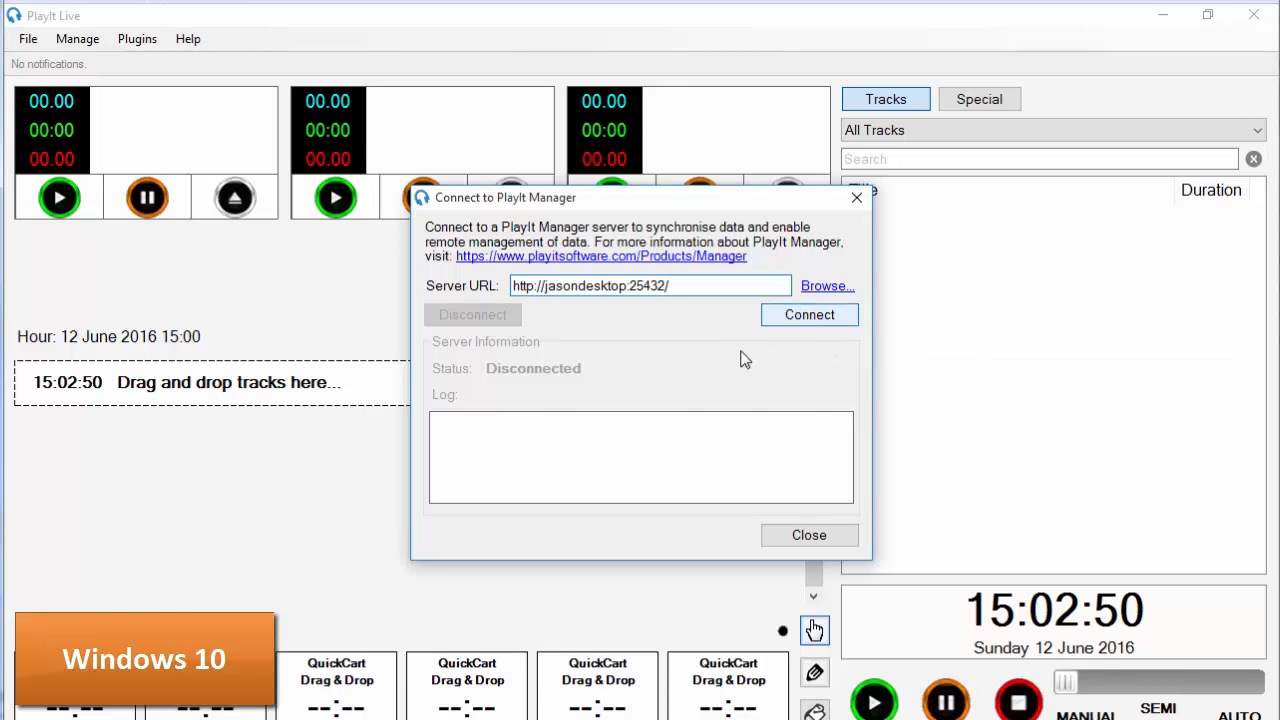
click(809, 314)
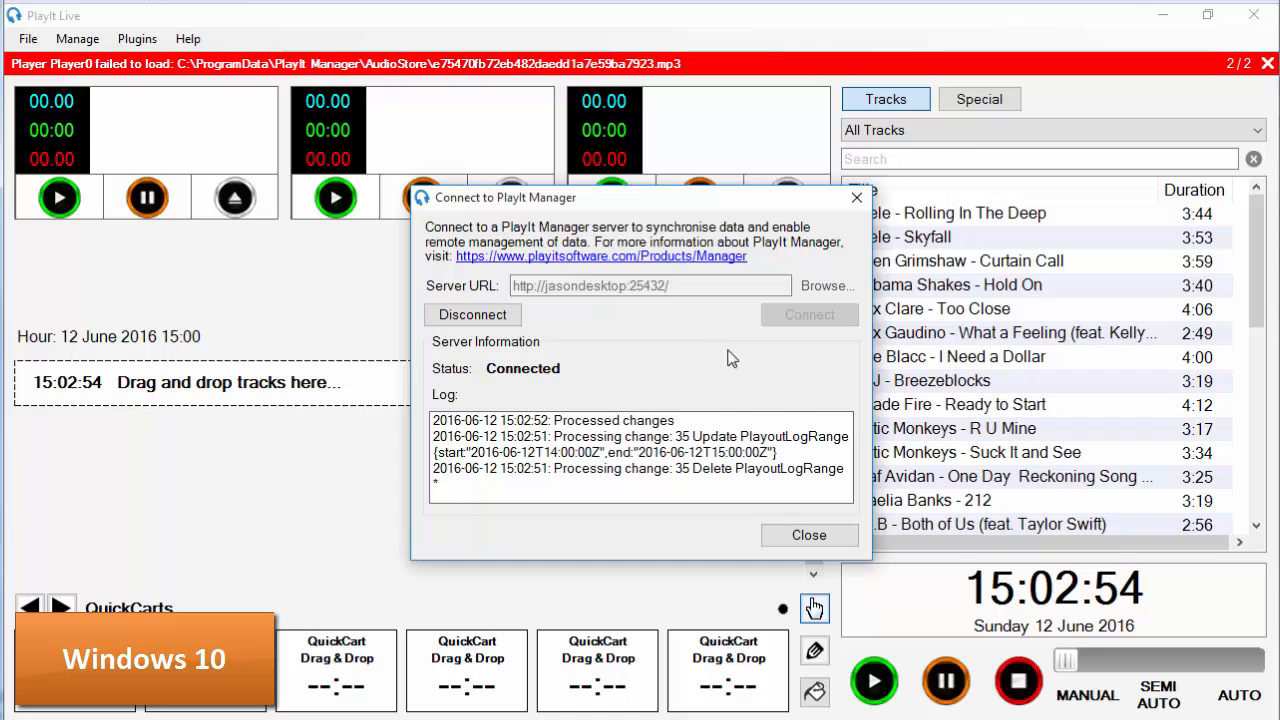
mouse_move(809, 535)
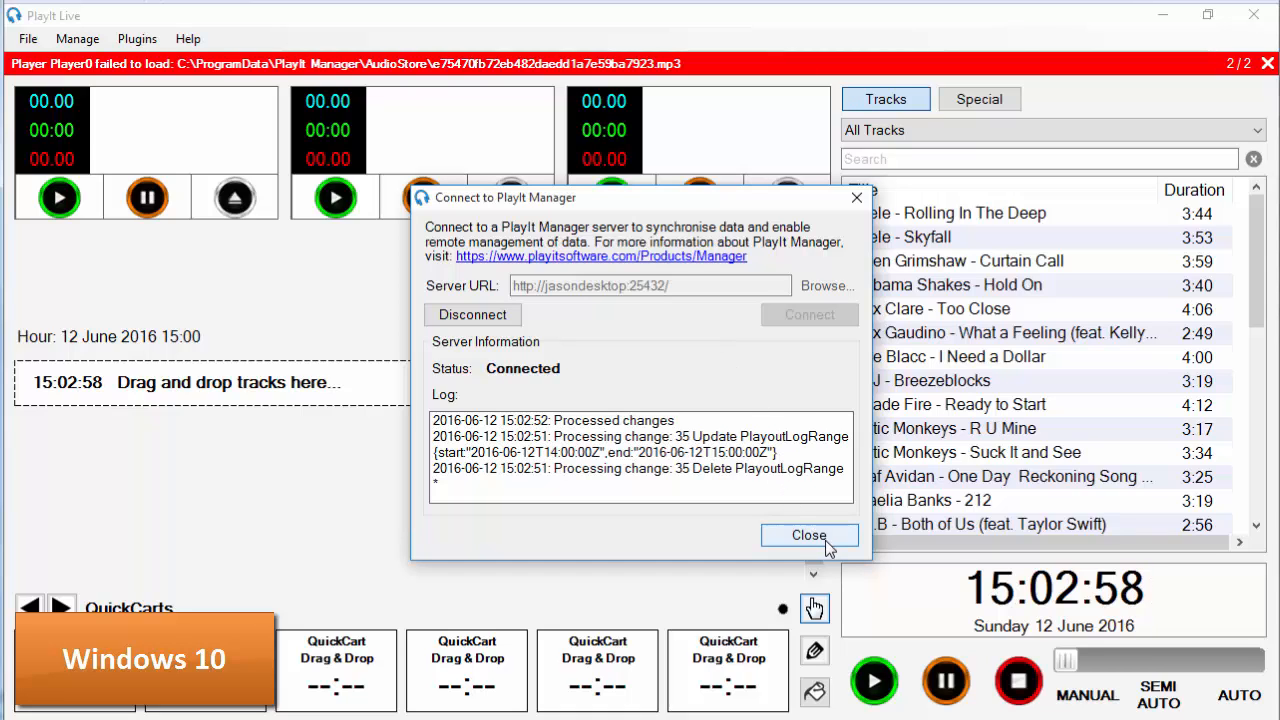
- Close the connection dialog and open C:\ProgramData\PlayIt Manager via the Run box
click(809, 535)
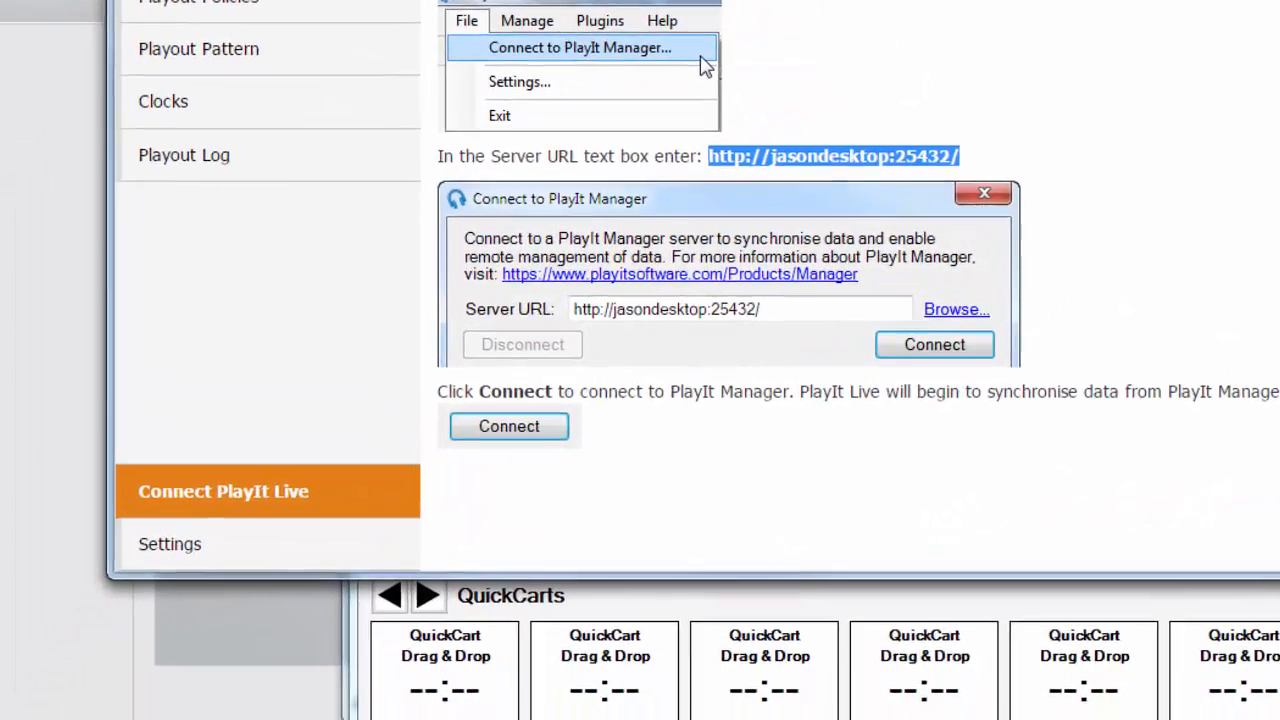
click(508, 426)
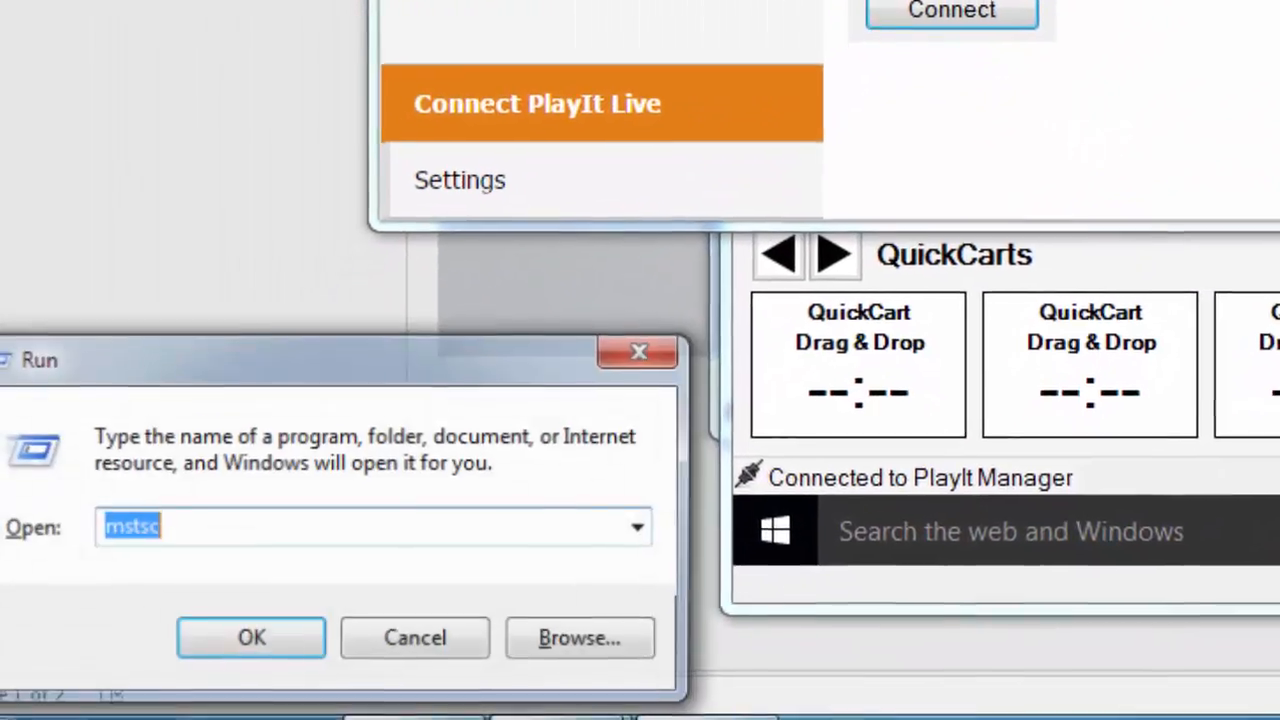
text(c:\programData\)
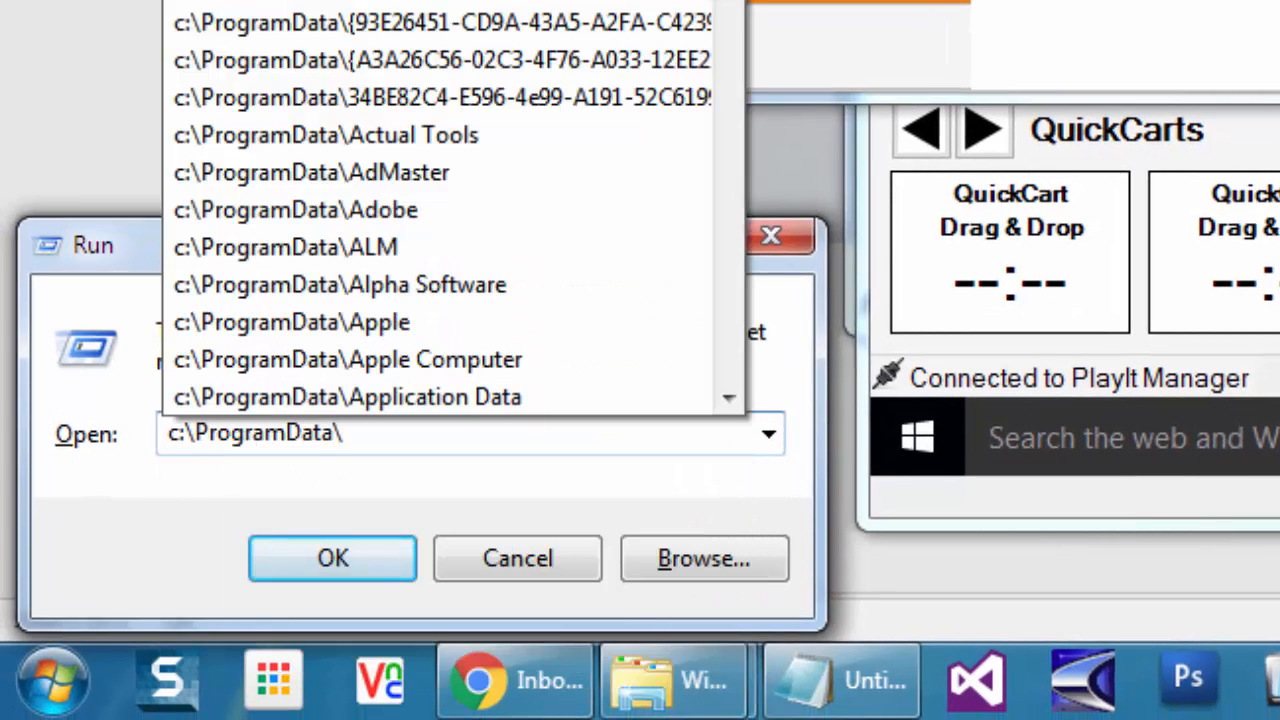
text(playit manage)
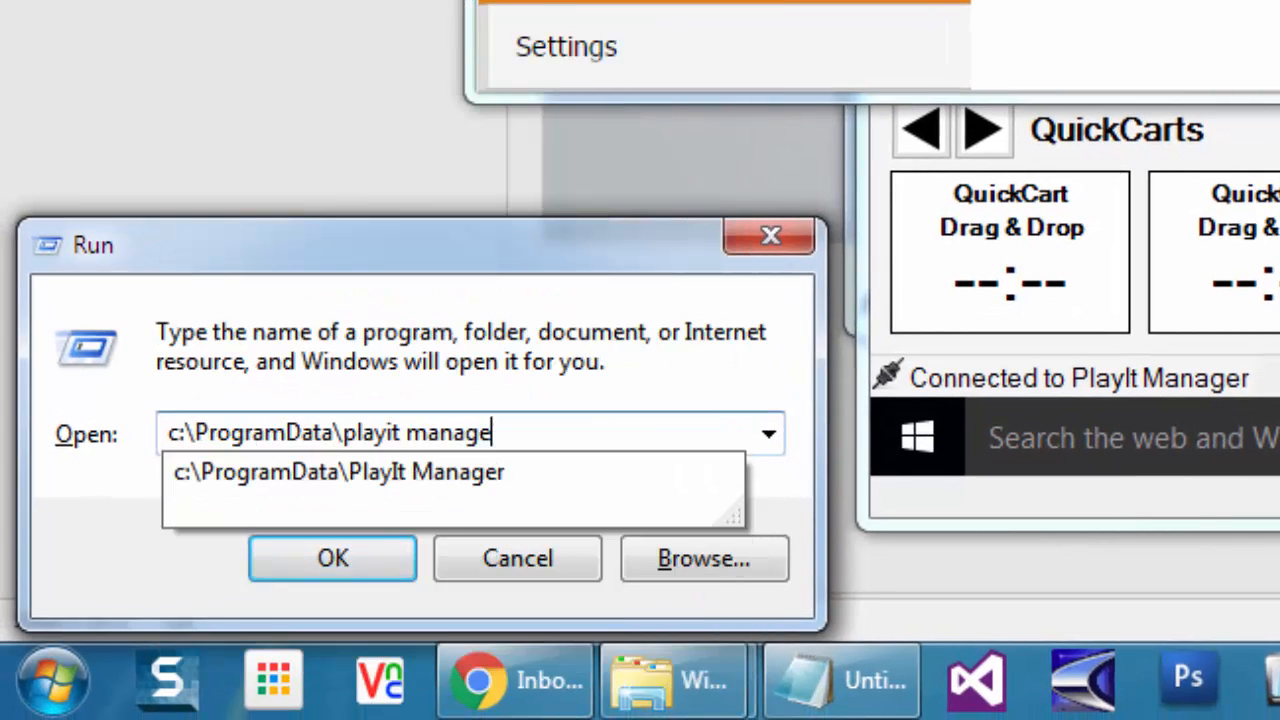
click(332, 558)
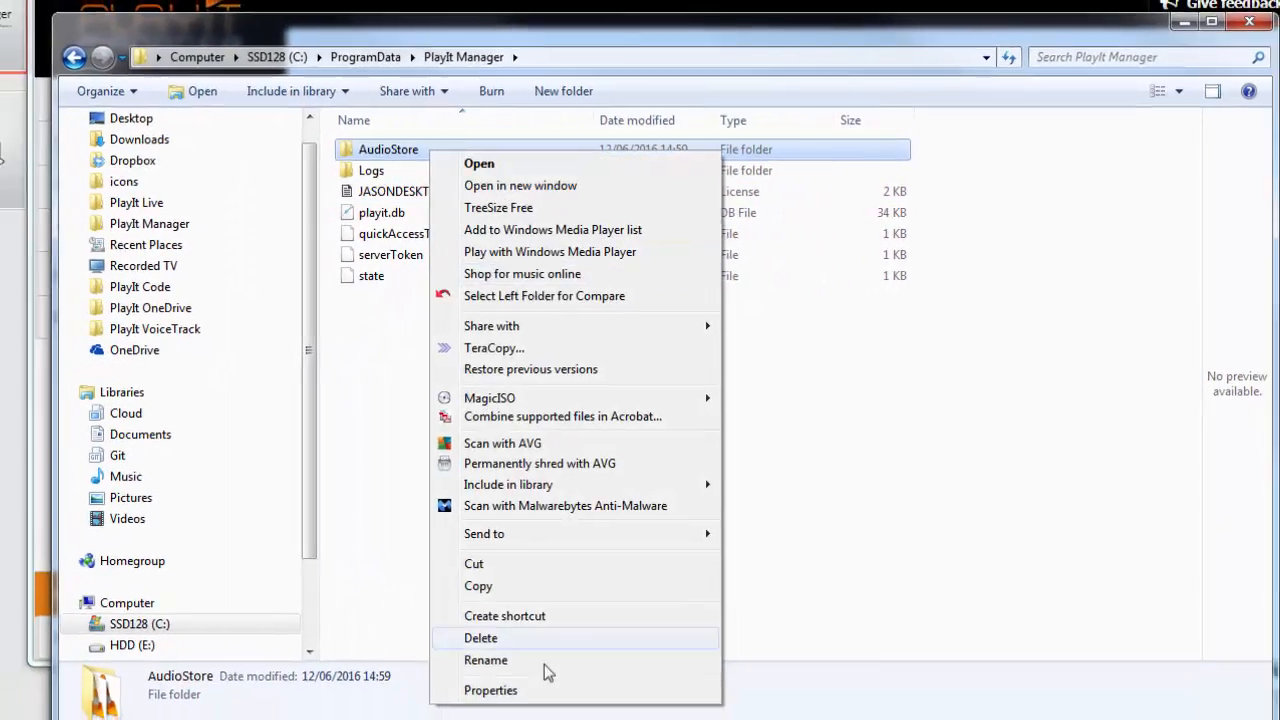
- Share the AudioStore folder via Advanced Sharing, accepting permissions for Everyone
click(490, 690)
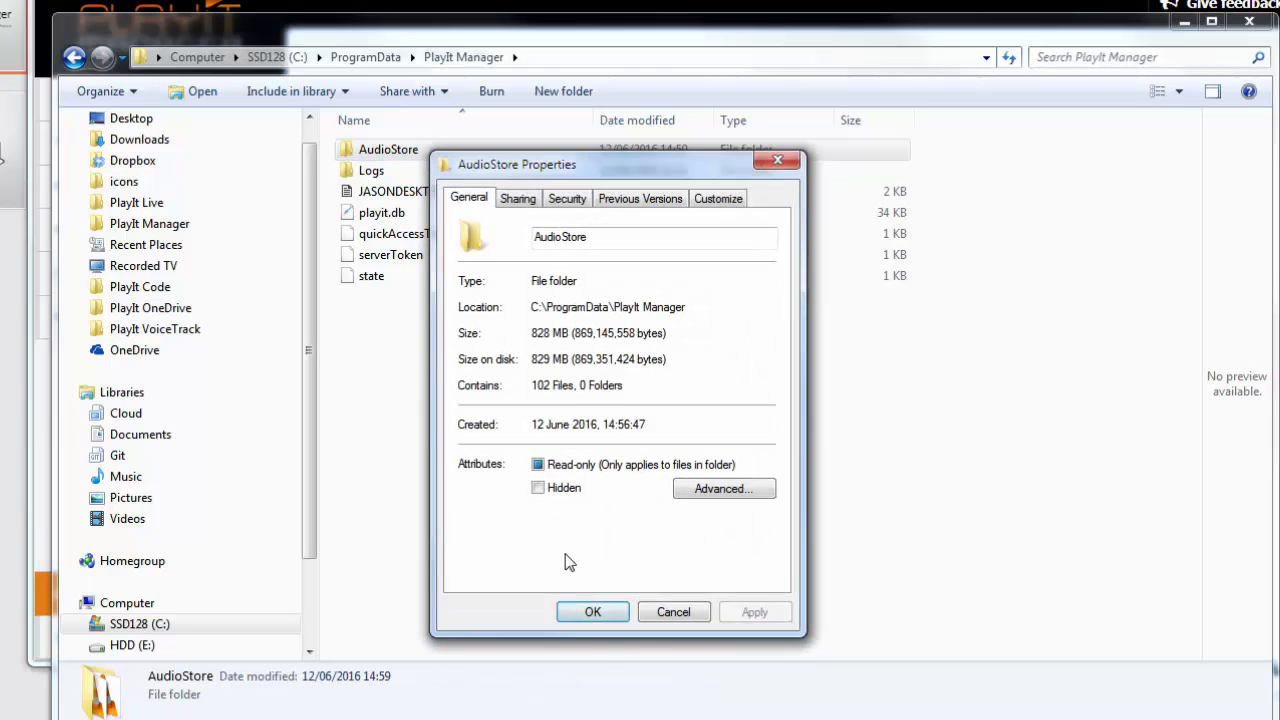
click(518, 198)
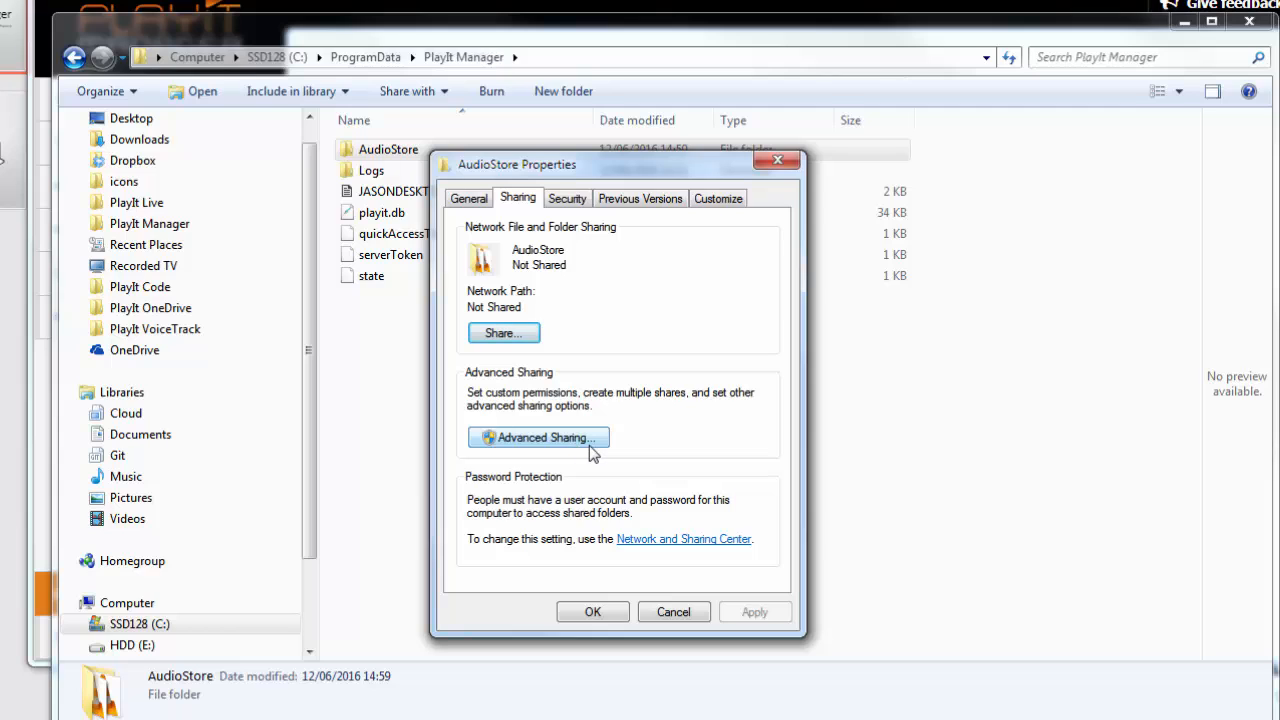
click(538, 437)
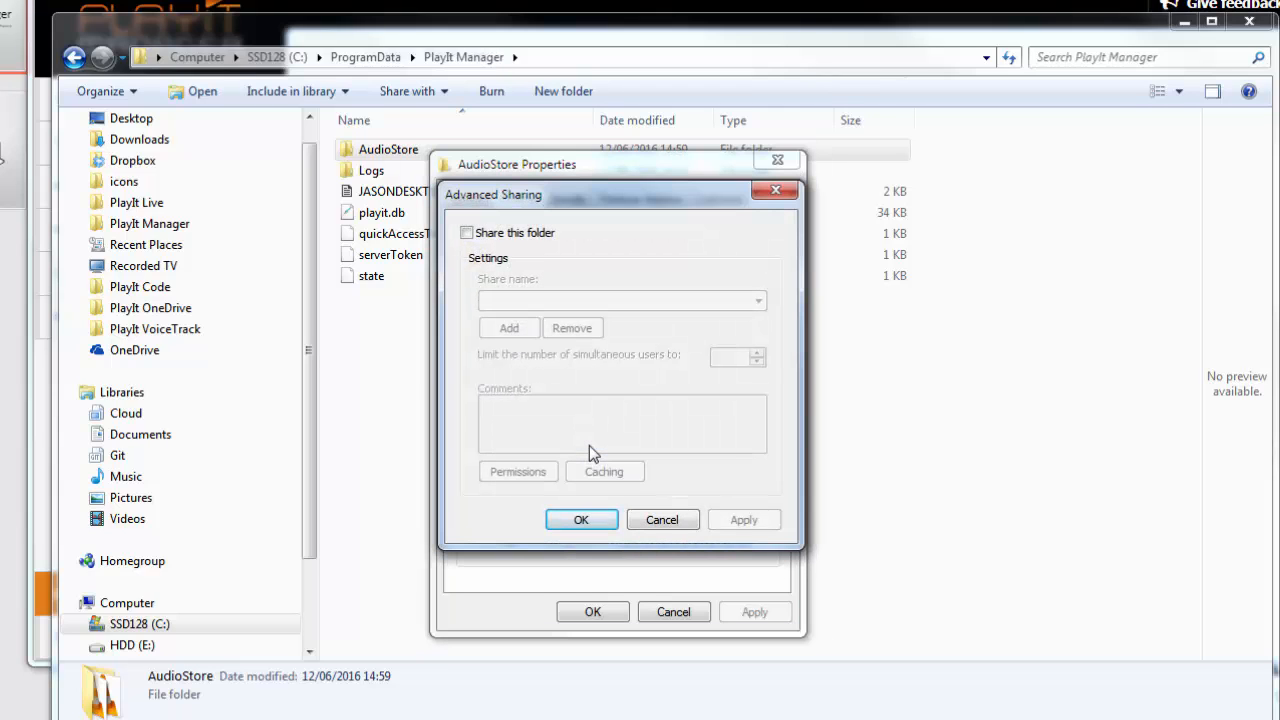
click(466, 232)
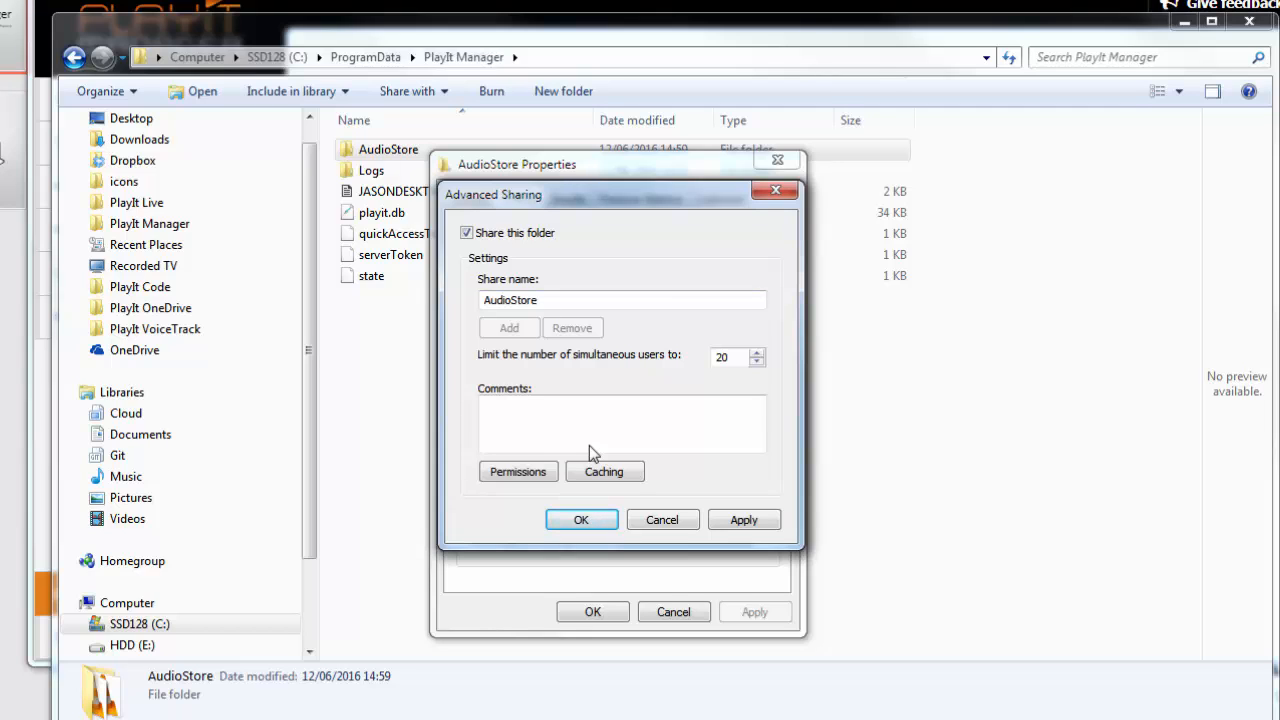
click(517, 471)
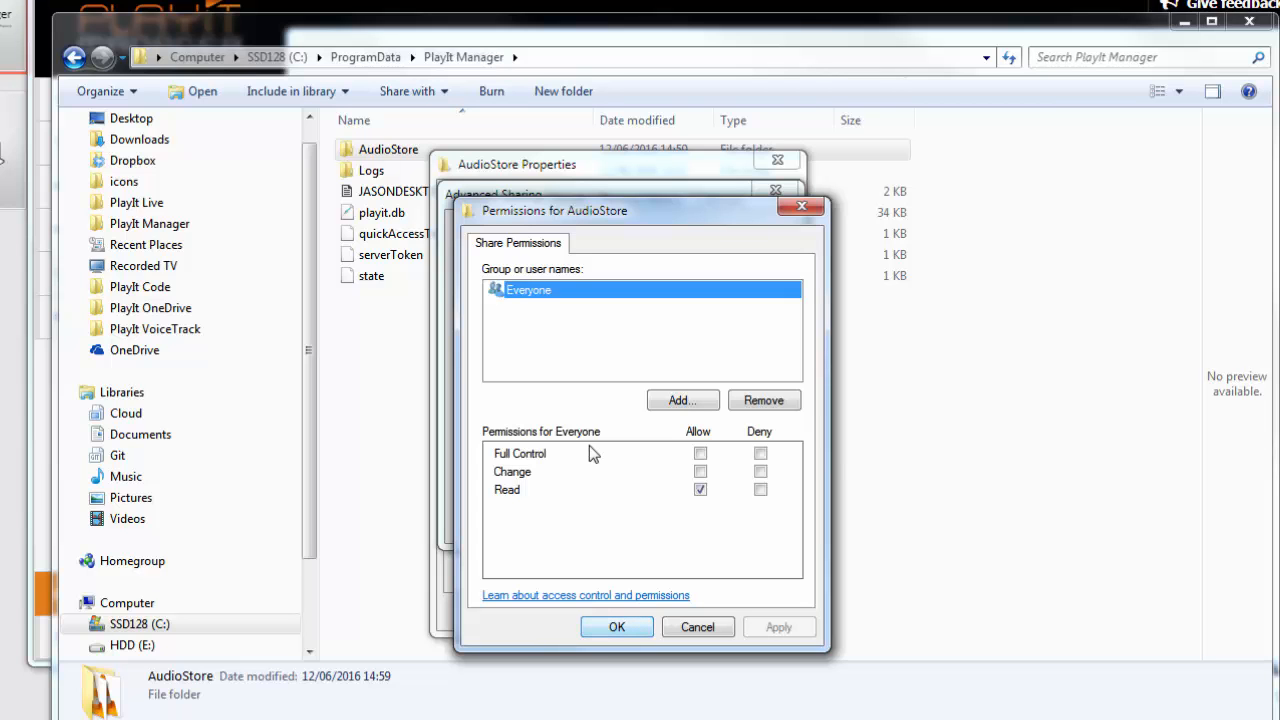
click(616, 627)
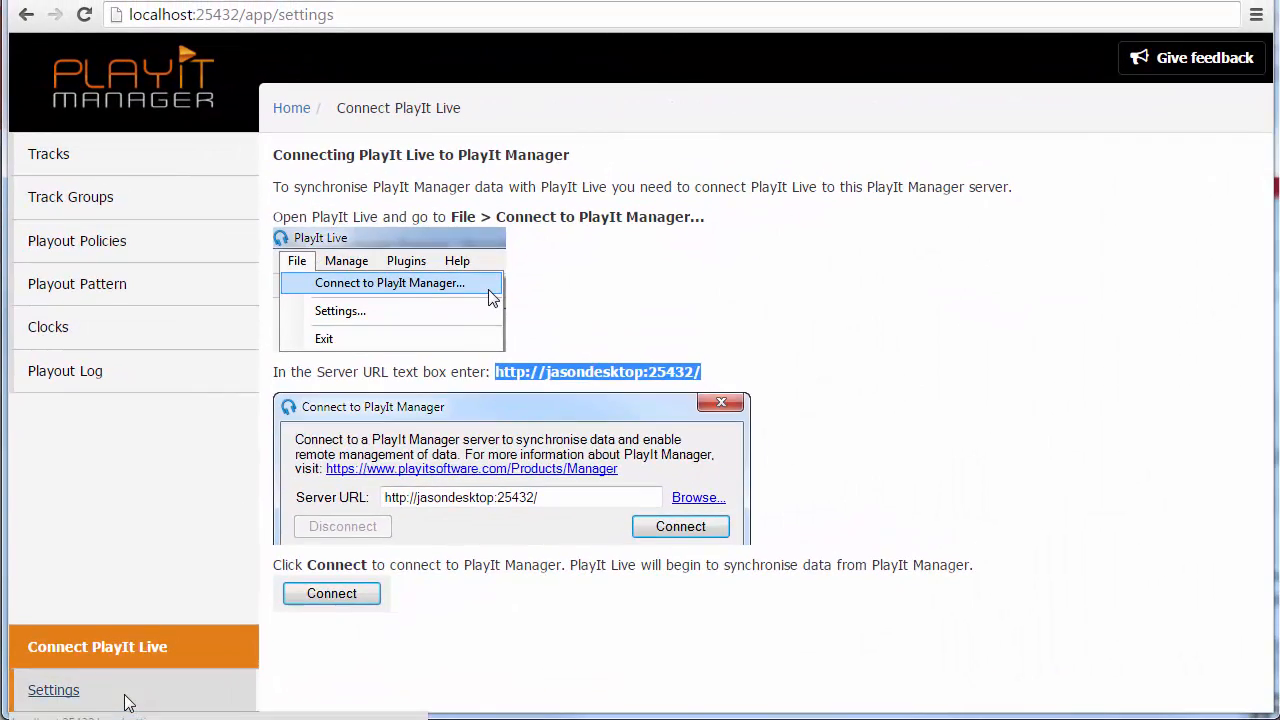
- In General settings, enter C:\ProgramData\PlayIt Manager\AudioStore as the server path to substitute
click(53, 690)
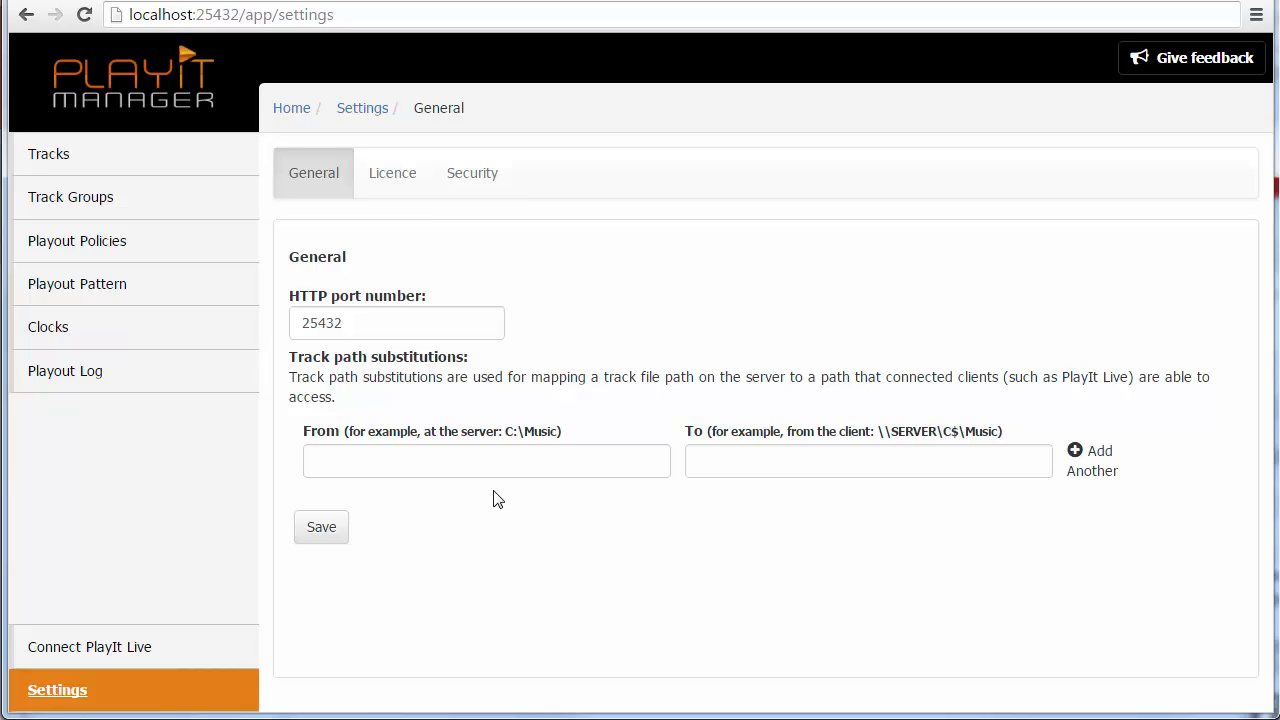
click(486, 461)
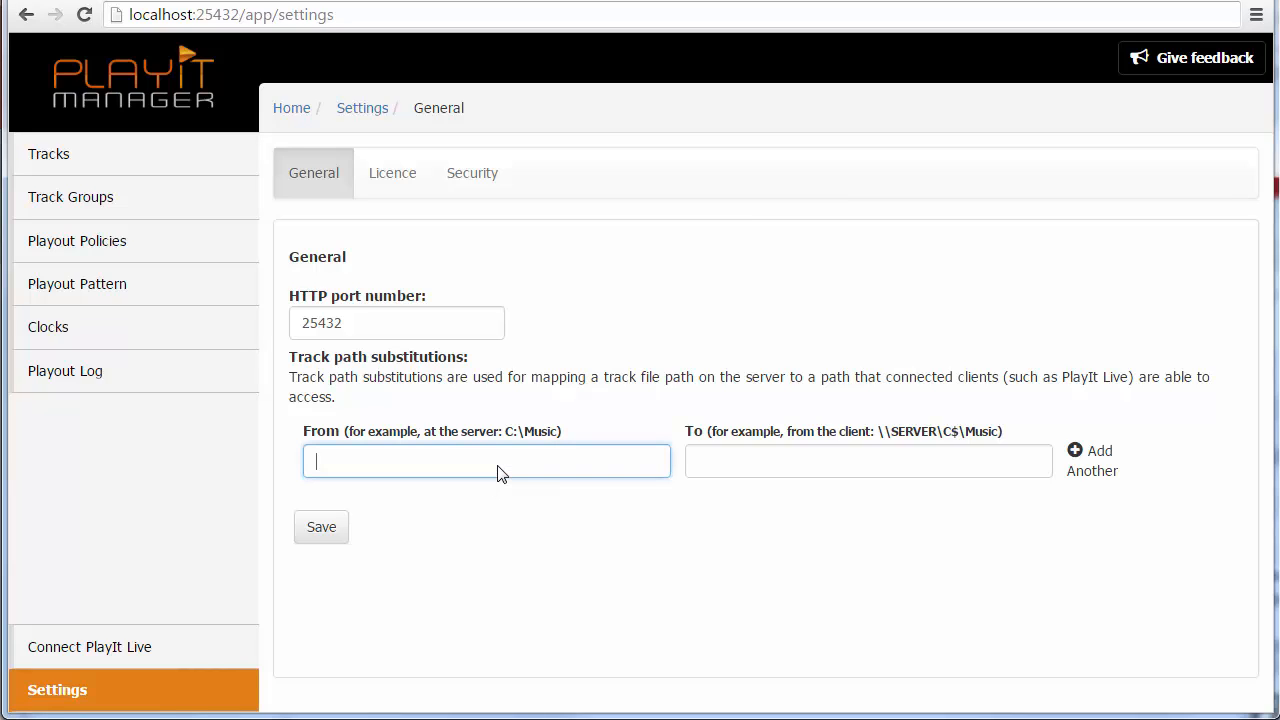
text(C:\)
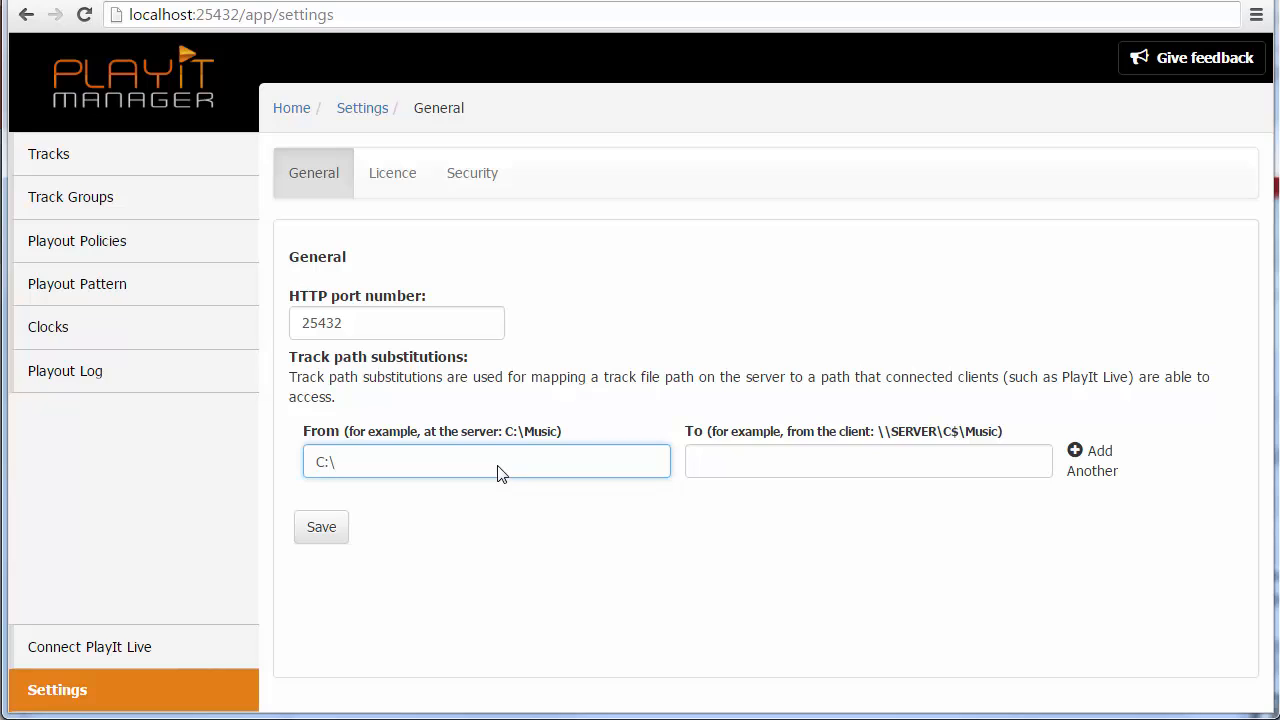
text(ProgramData\)
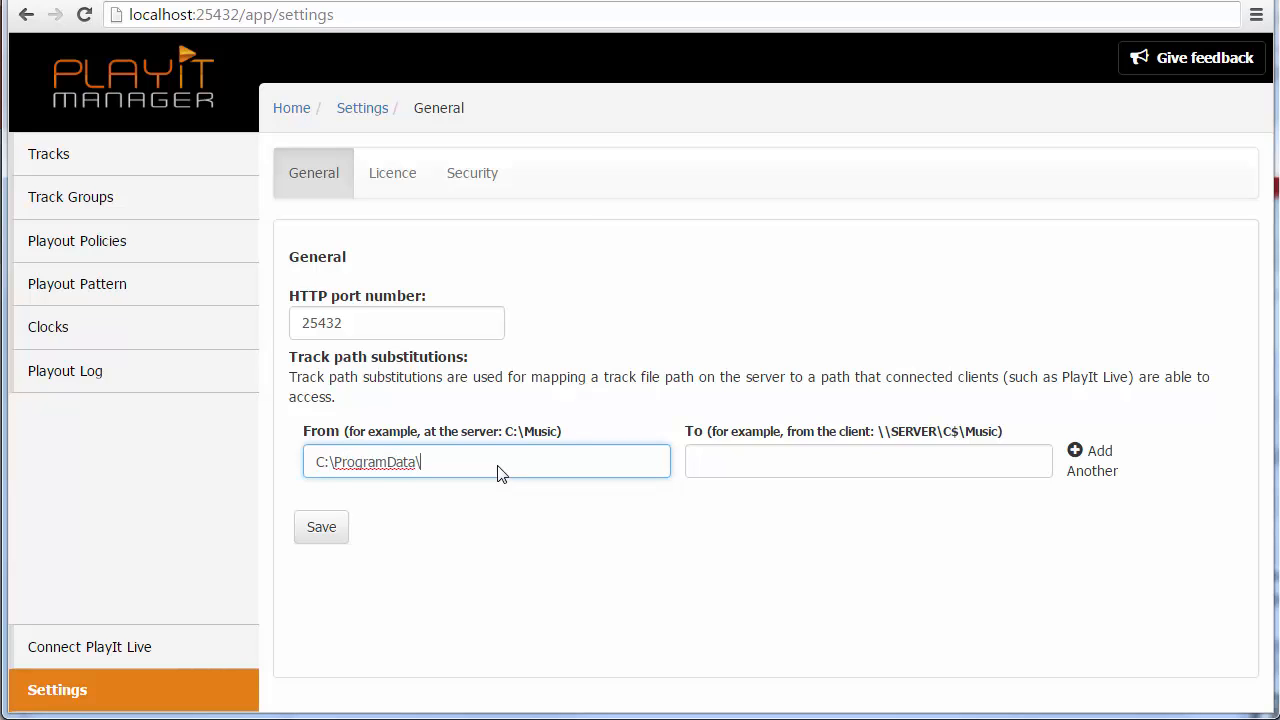
text(PlayIt Manager)
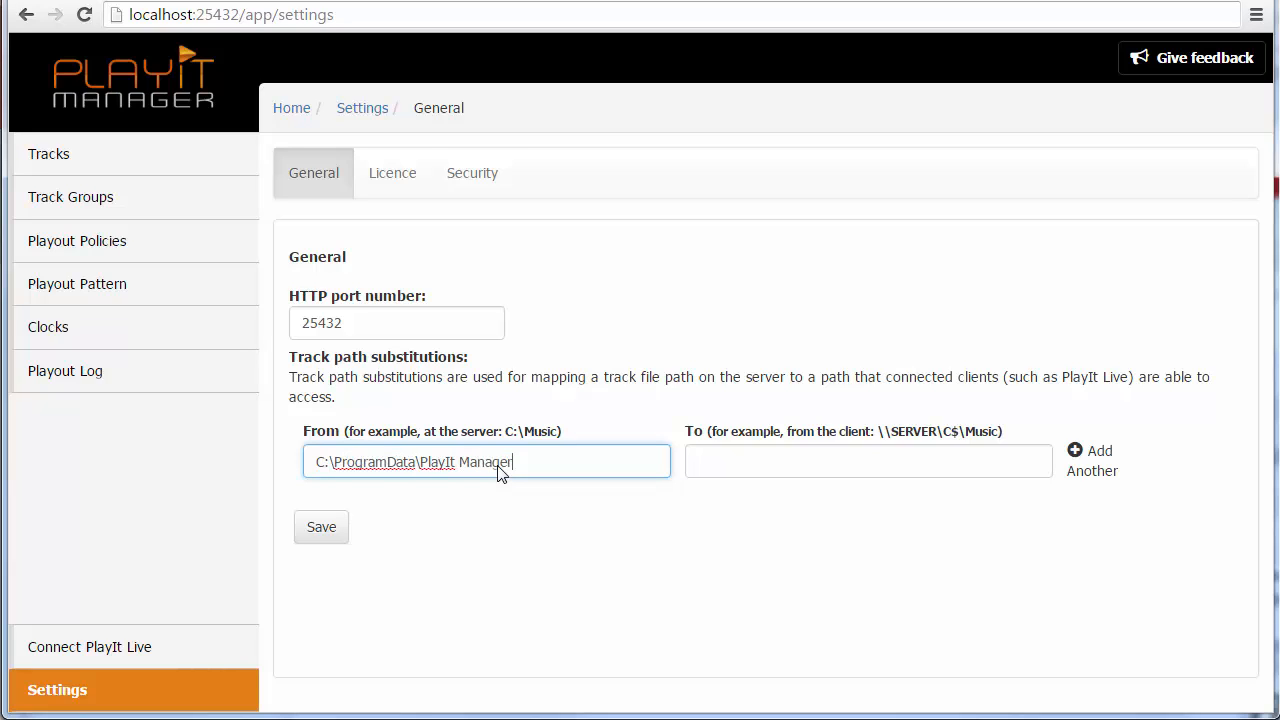
text(\AudioStore)
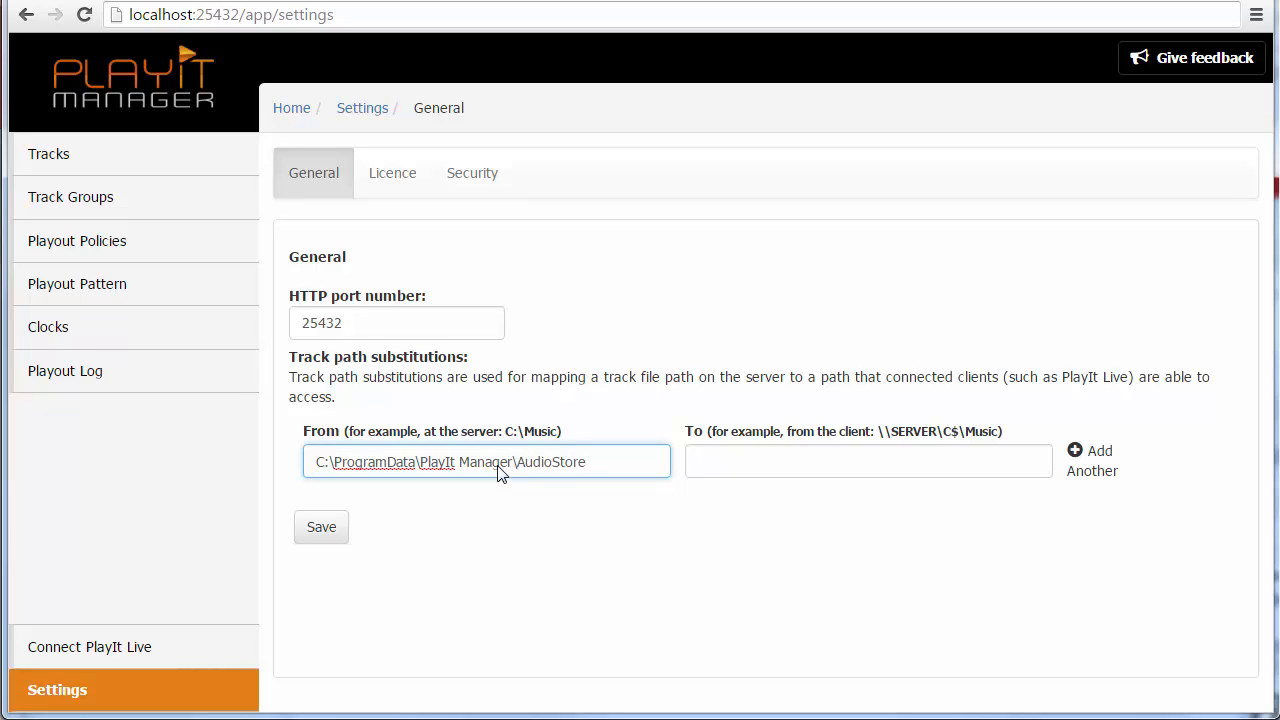
- Set the client path to the \\P\AudioStore network share and save the substitution
click(868, 461)
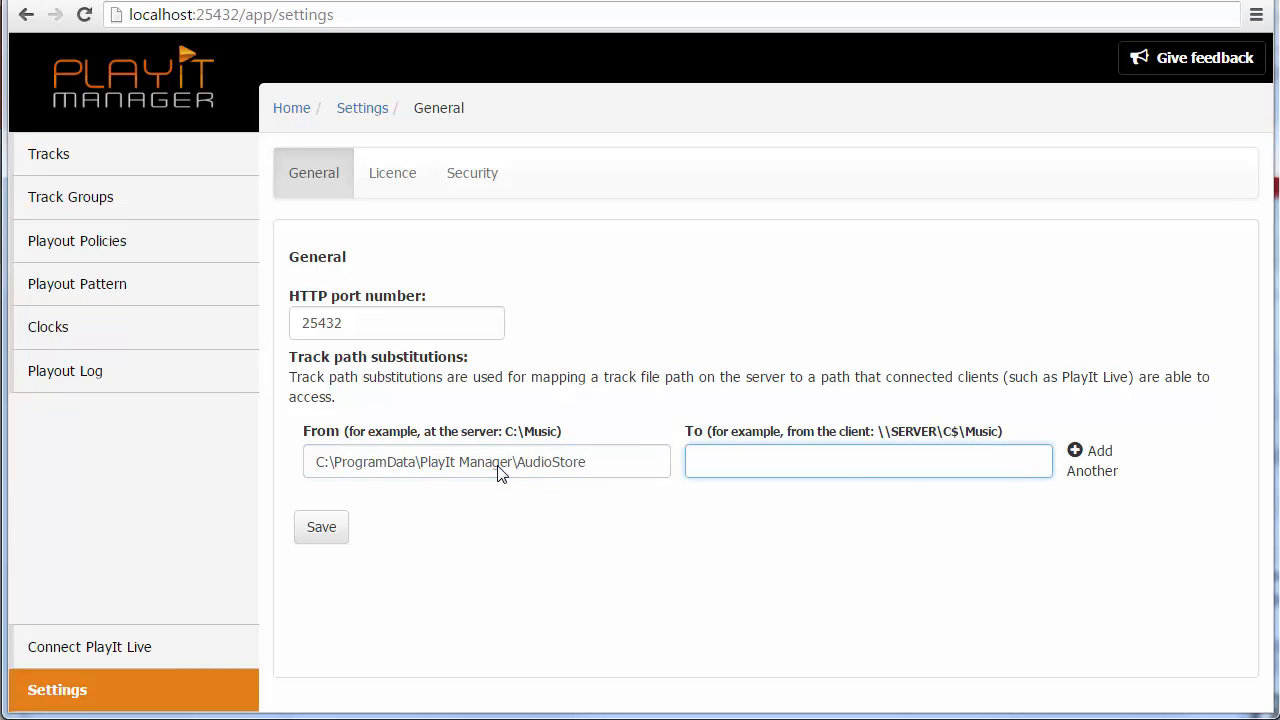
text(\\JASONDESKTO)
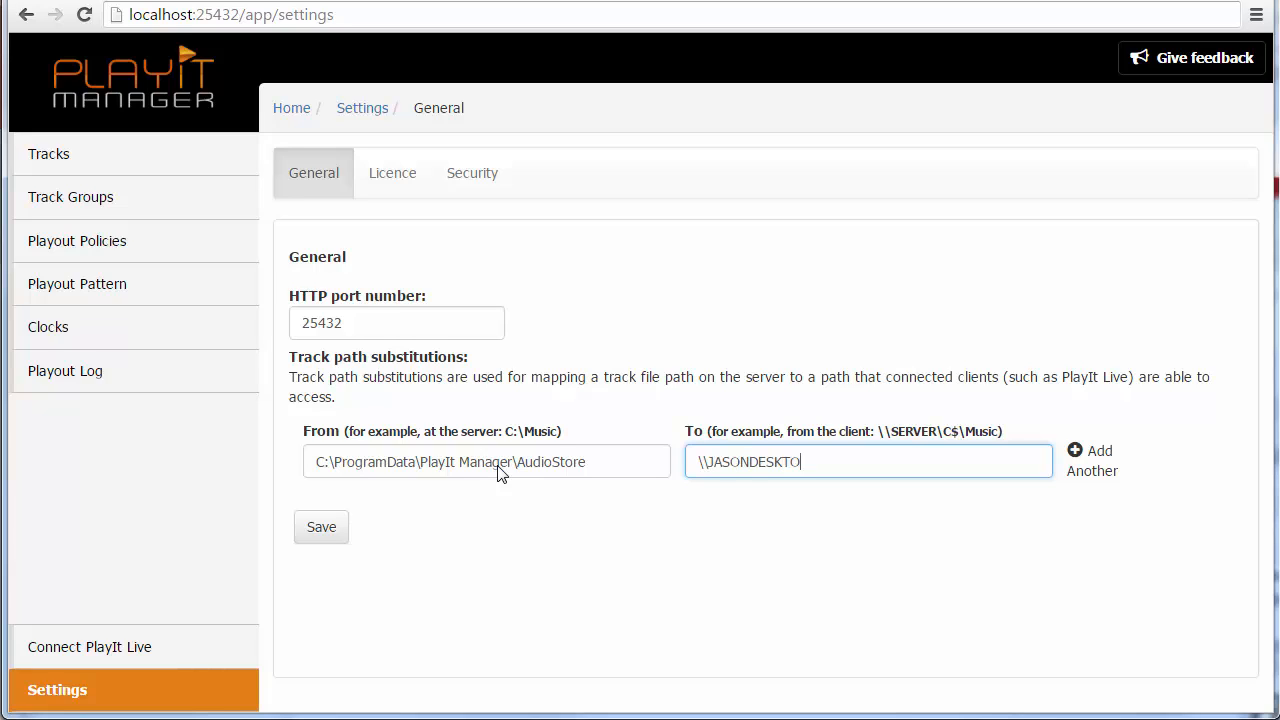
text(P)
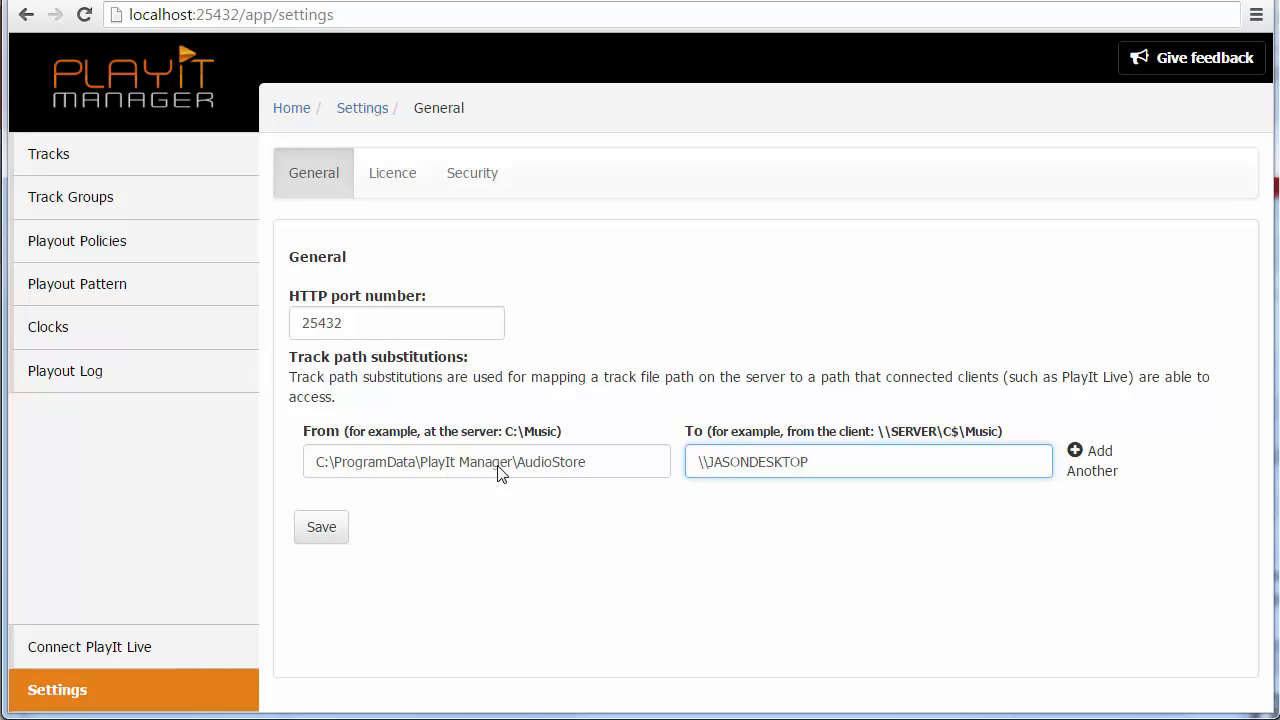
text(\AudioStore)
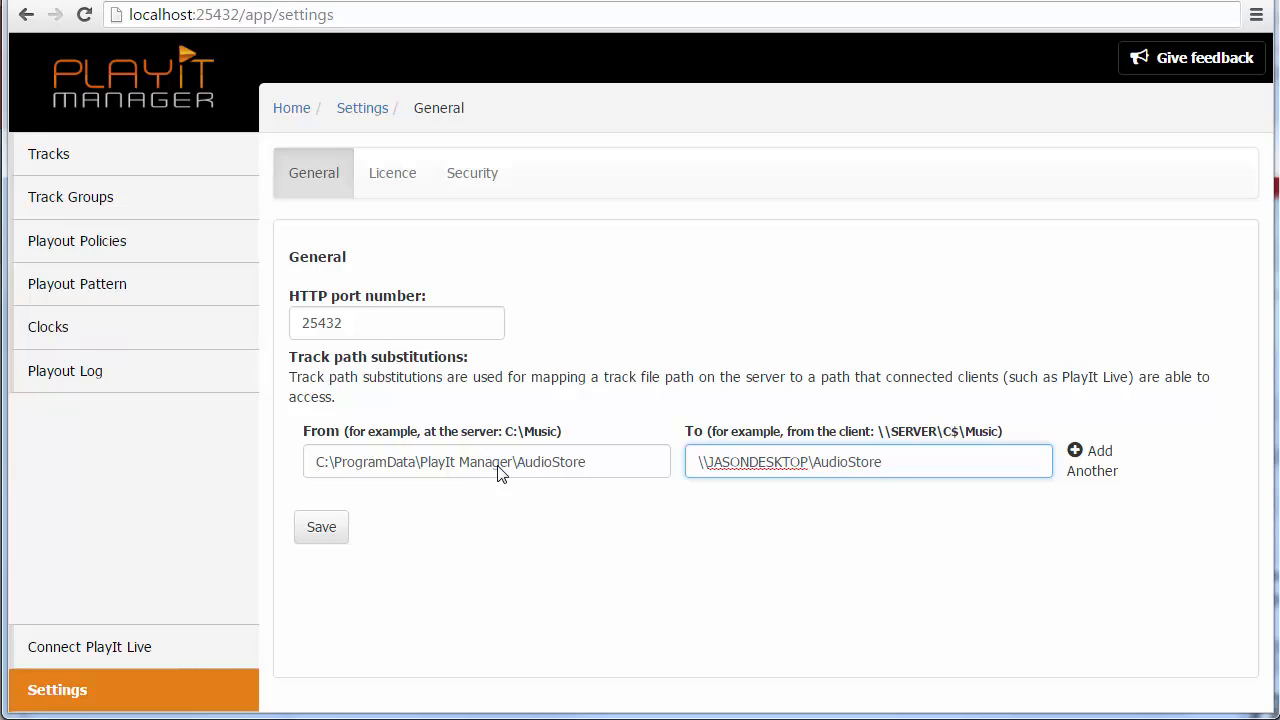
click(868, 461)
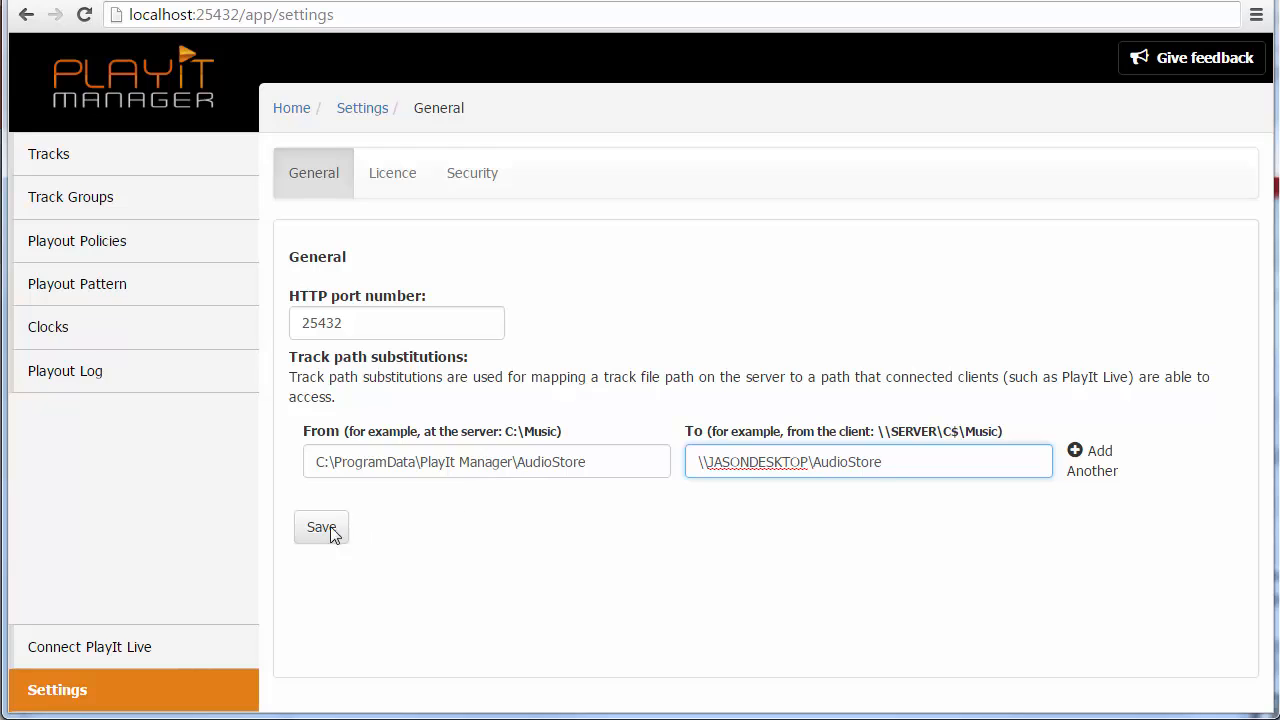
click(321, 527)
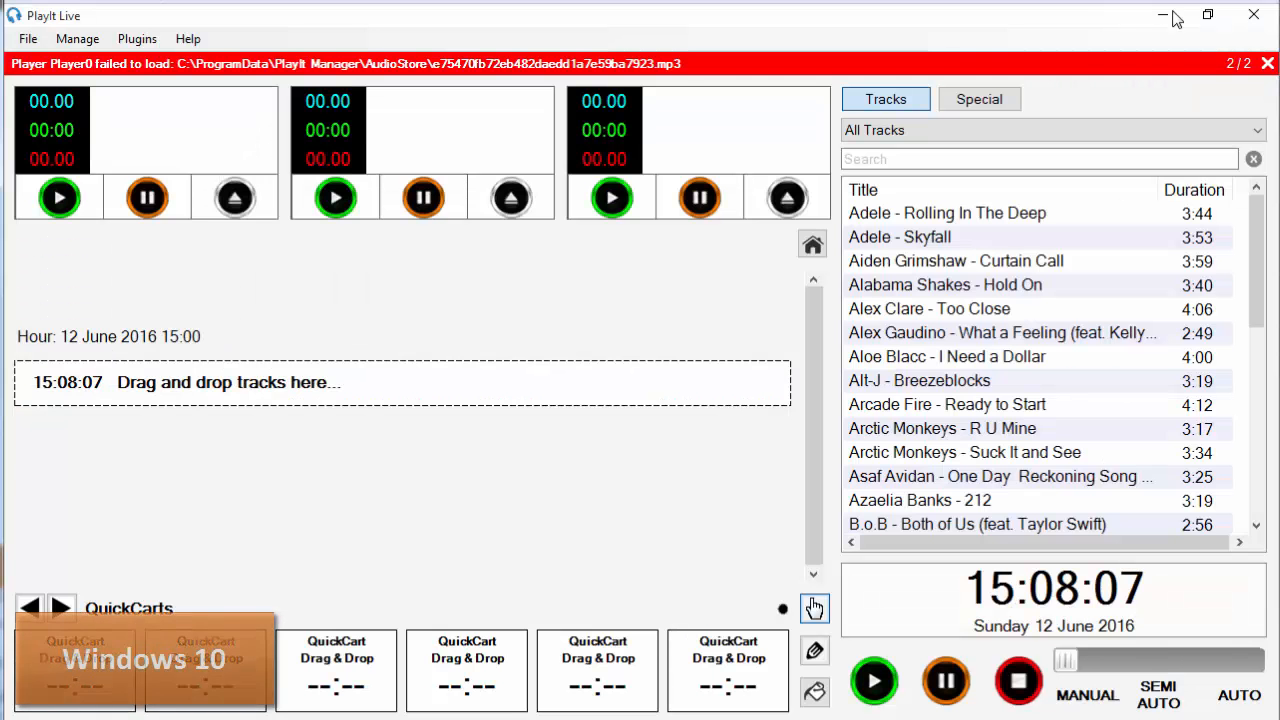
- Clear all PlayIt Live notifications and double-click Adele - Rolling In The Deep into the log
click(1268, 63)
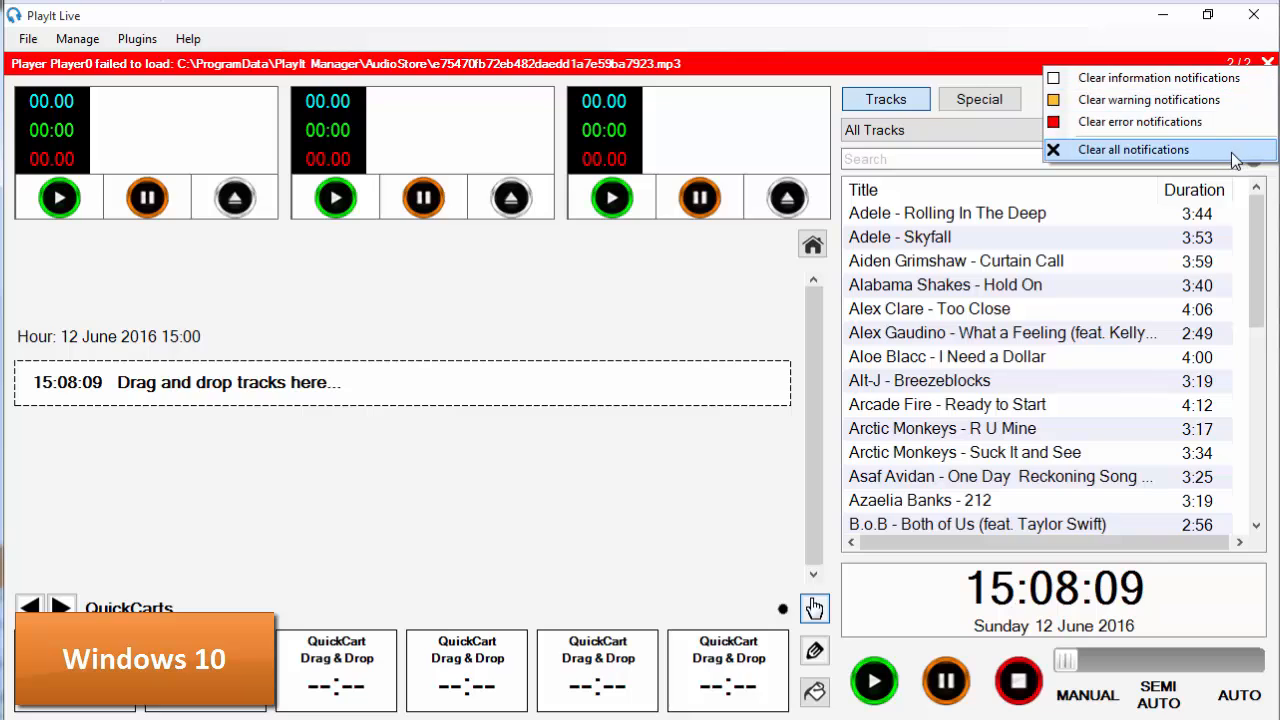
click(1134, 149)
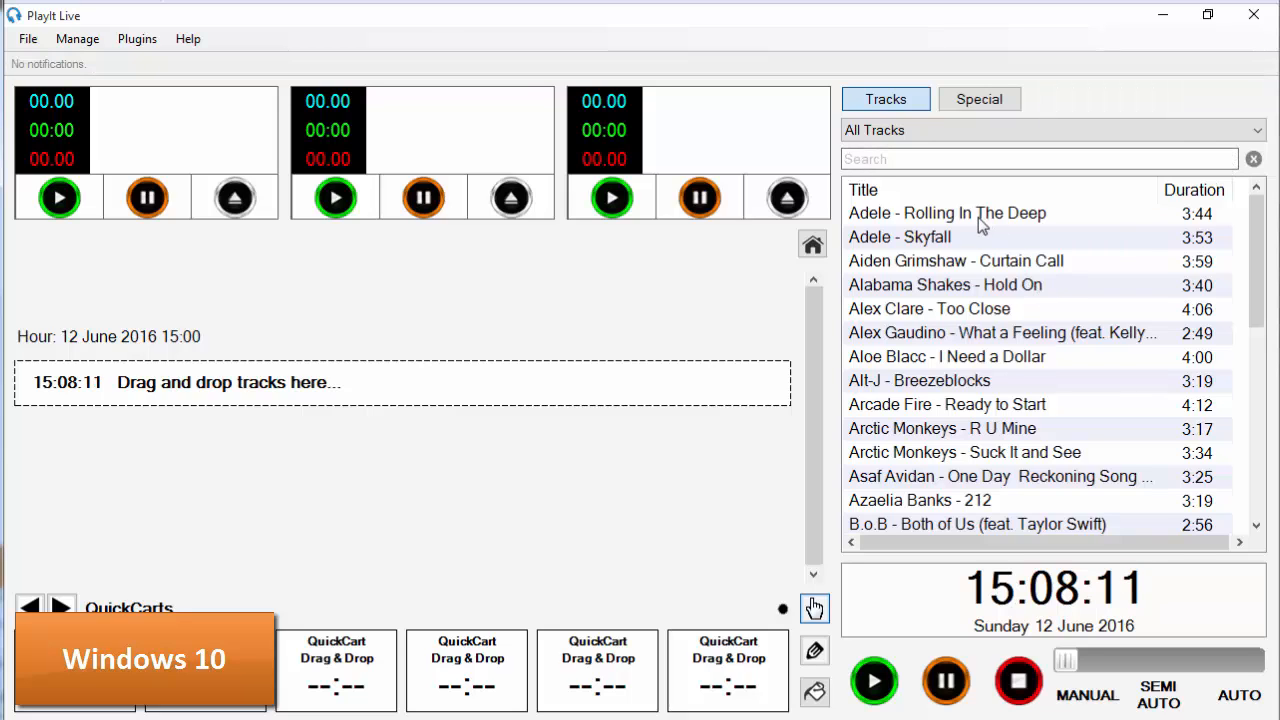
double_click(946, 213)
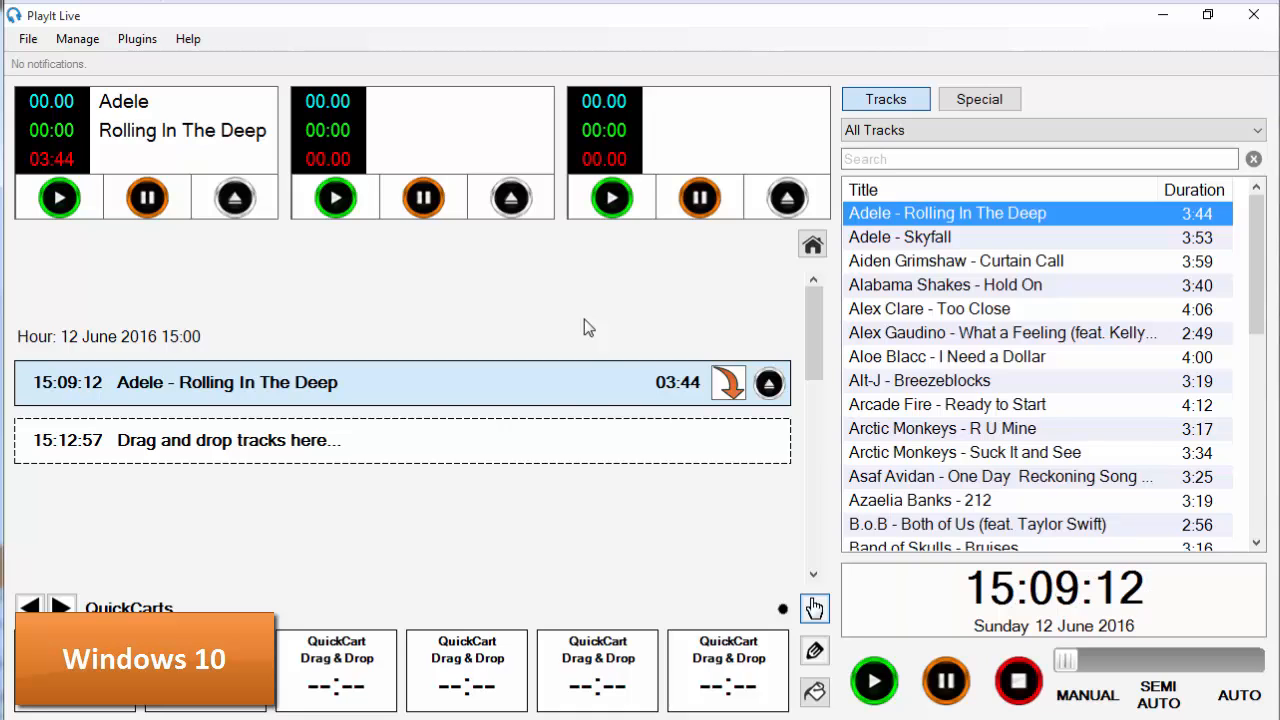
click(1050, 130)
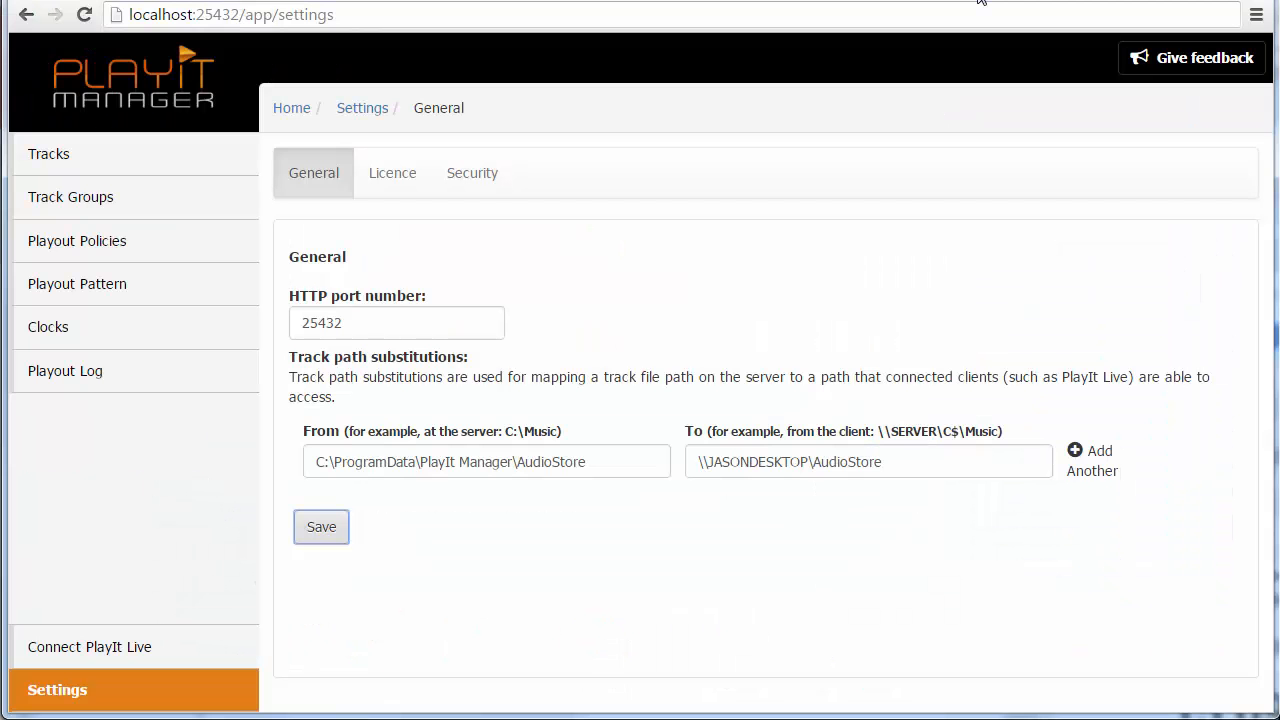
mouse_move(71, 196)
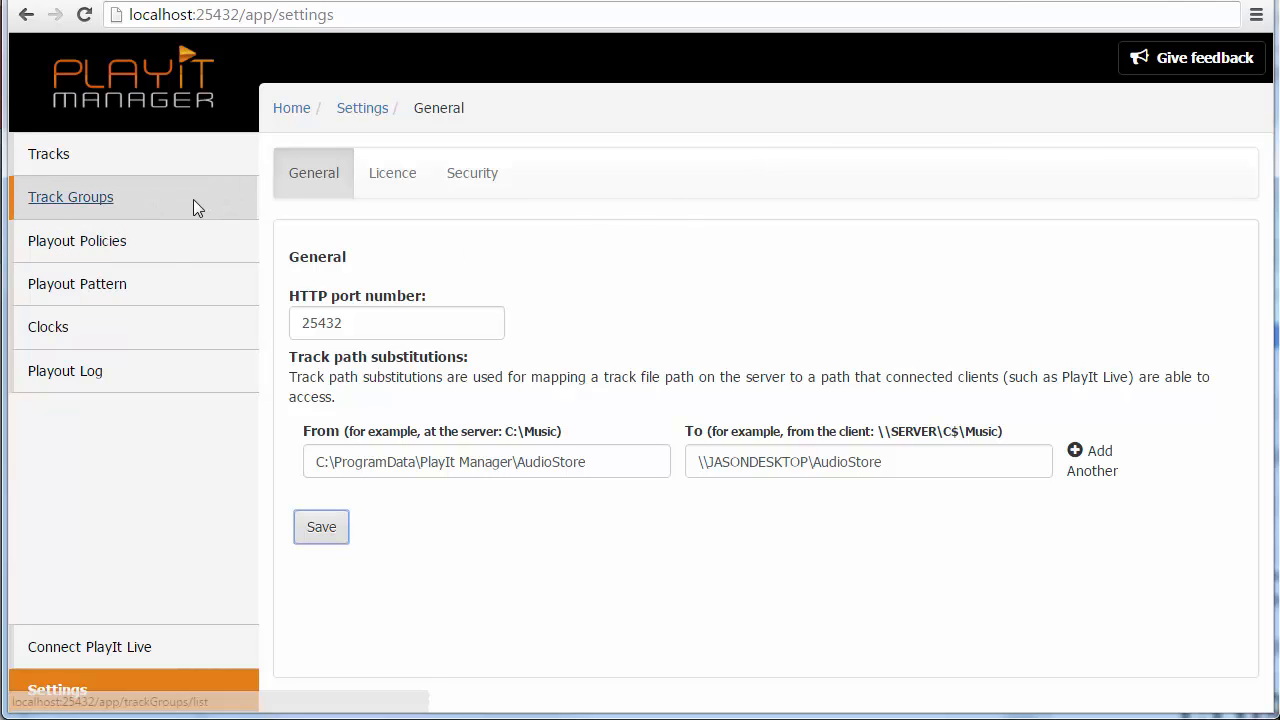
- From Track Groups, add a new track group of type Listed Track Group
click(71, 197)
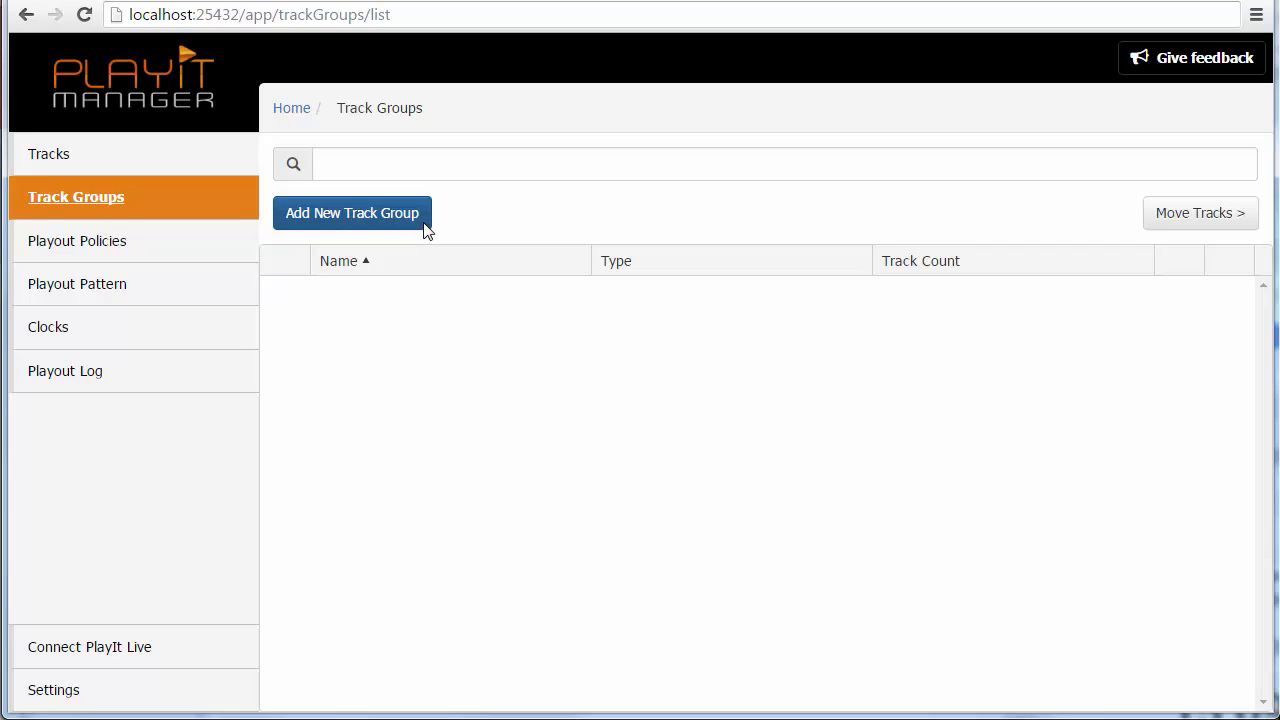
click(351, 212)
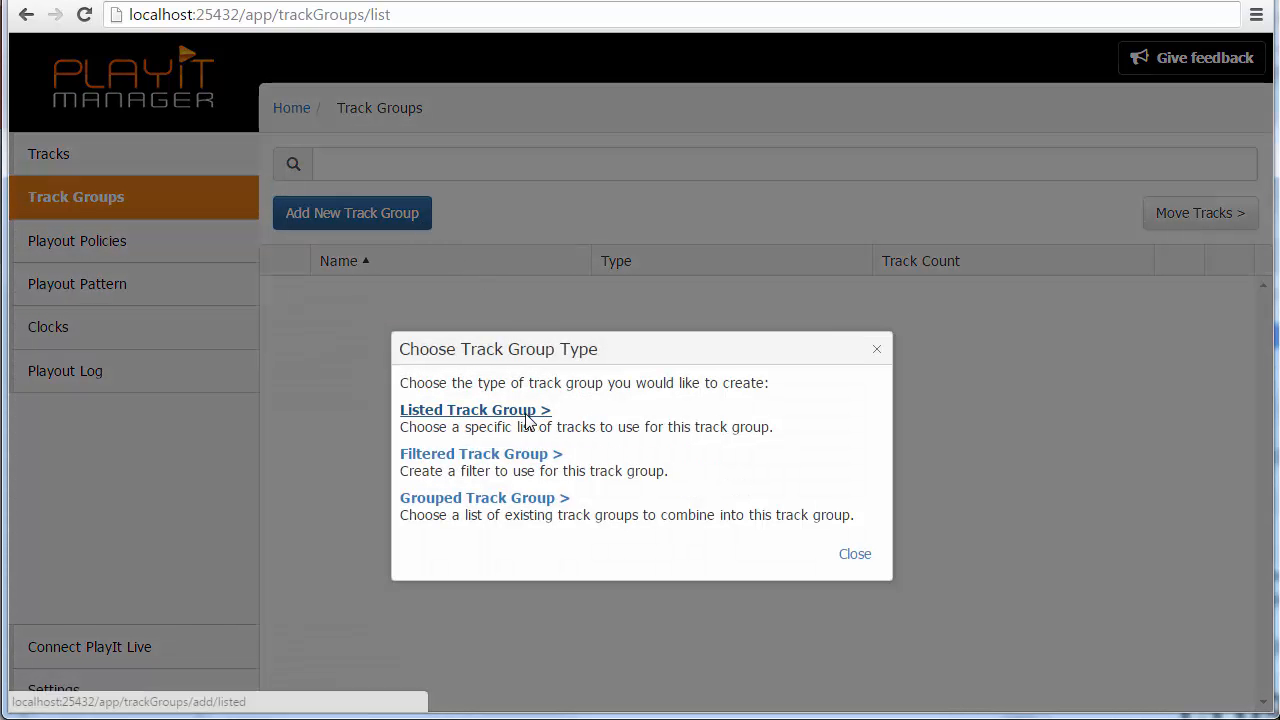
click(475, 409)
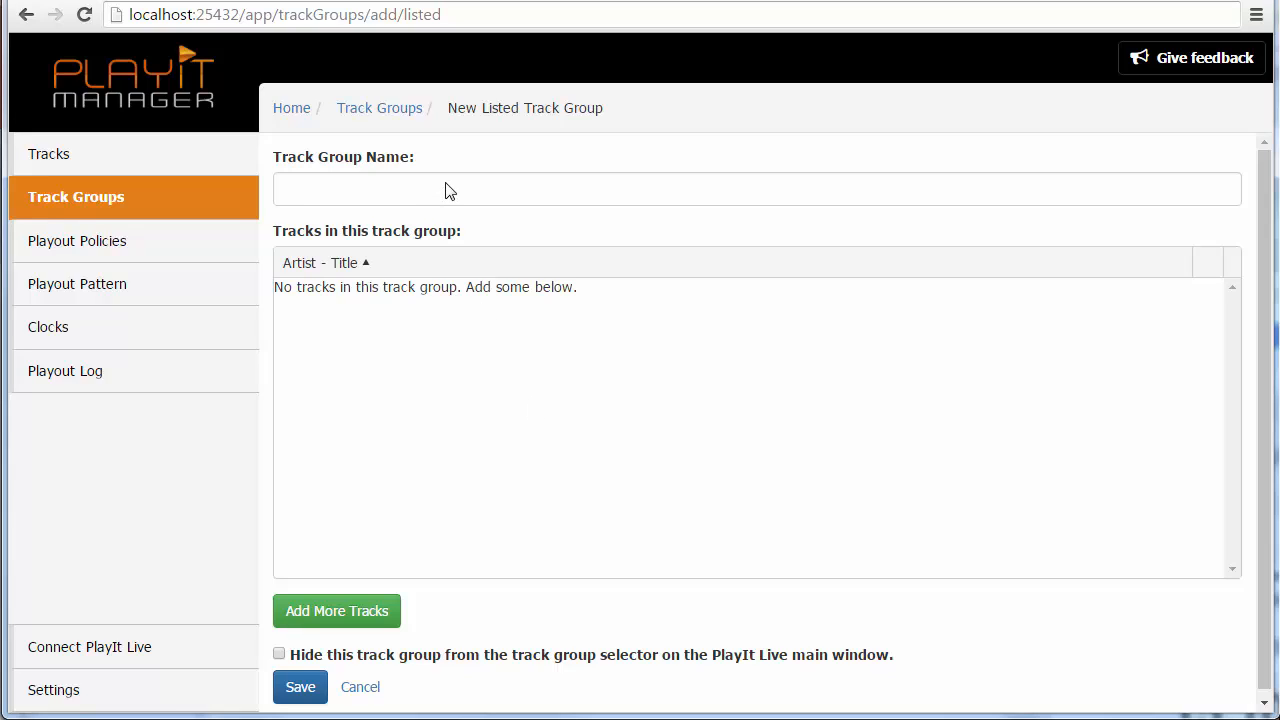
- Name the group Playlist A, add four tracks ending with Alabama Shakes - Hold On, and save
text(Pla)
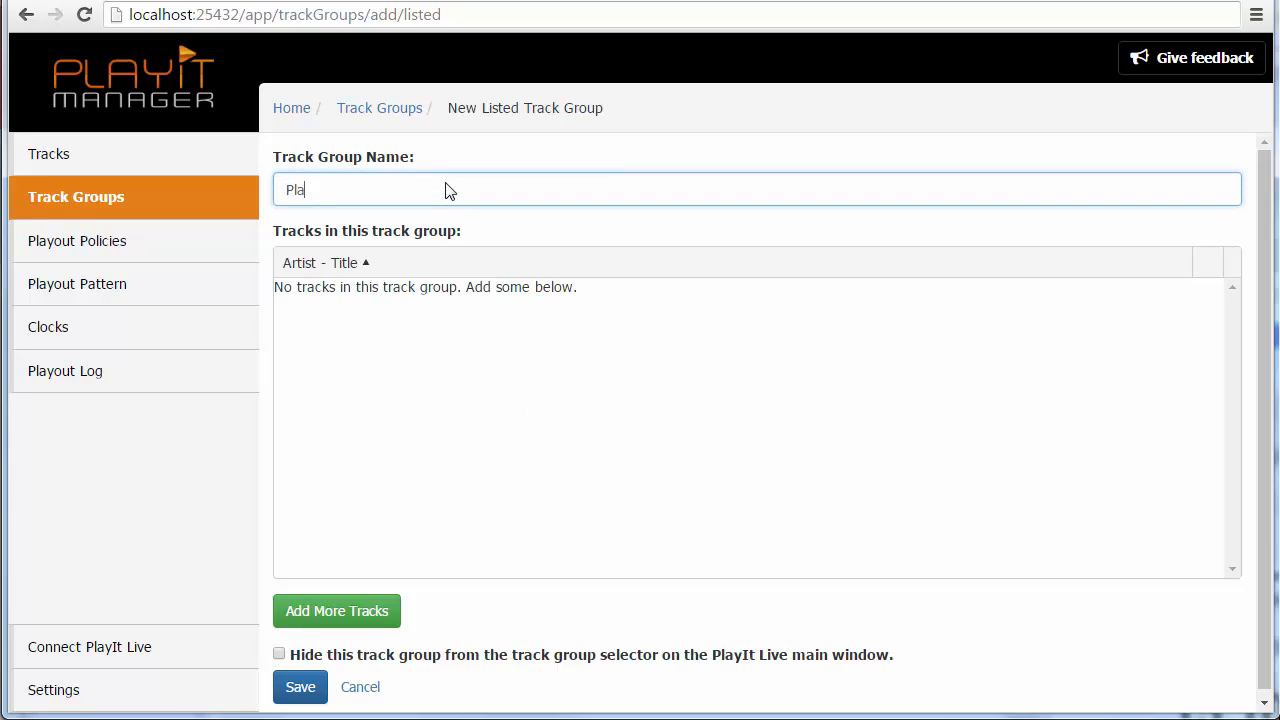
text(ylist A)
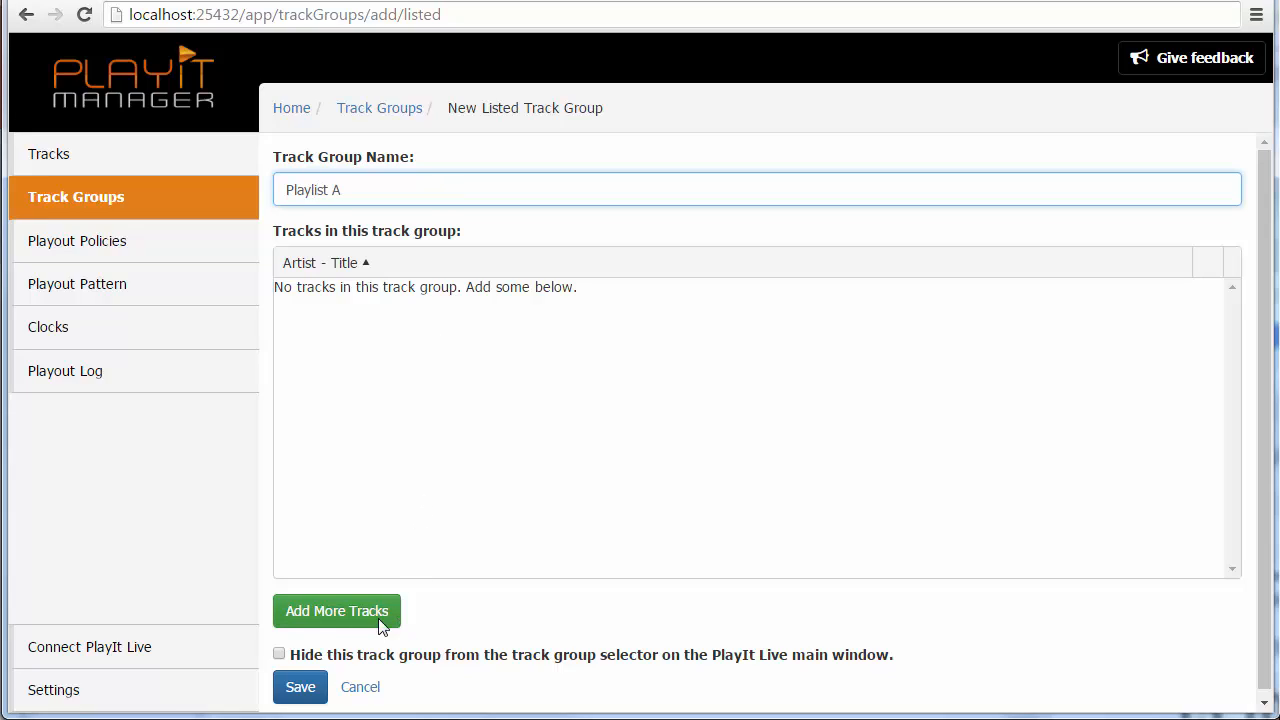
click(336, 611)
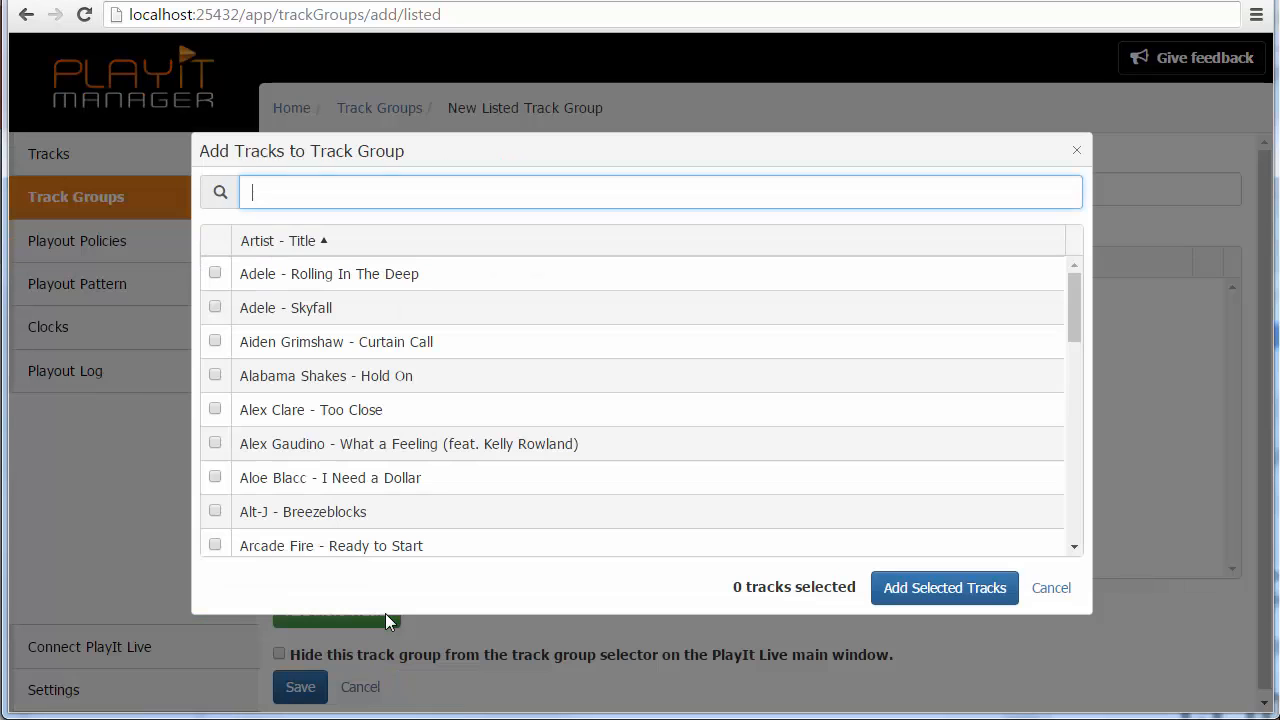
mouse_move(660, 358)
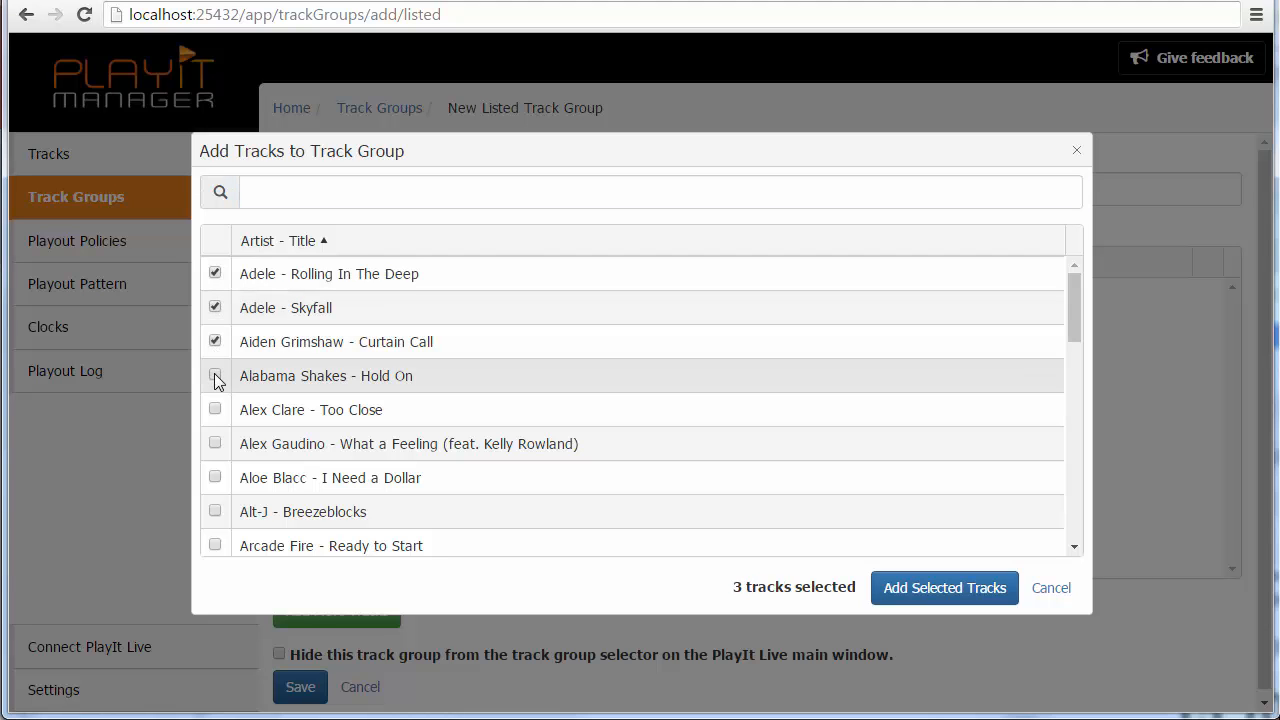
click(214, 375)
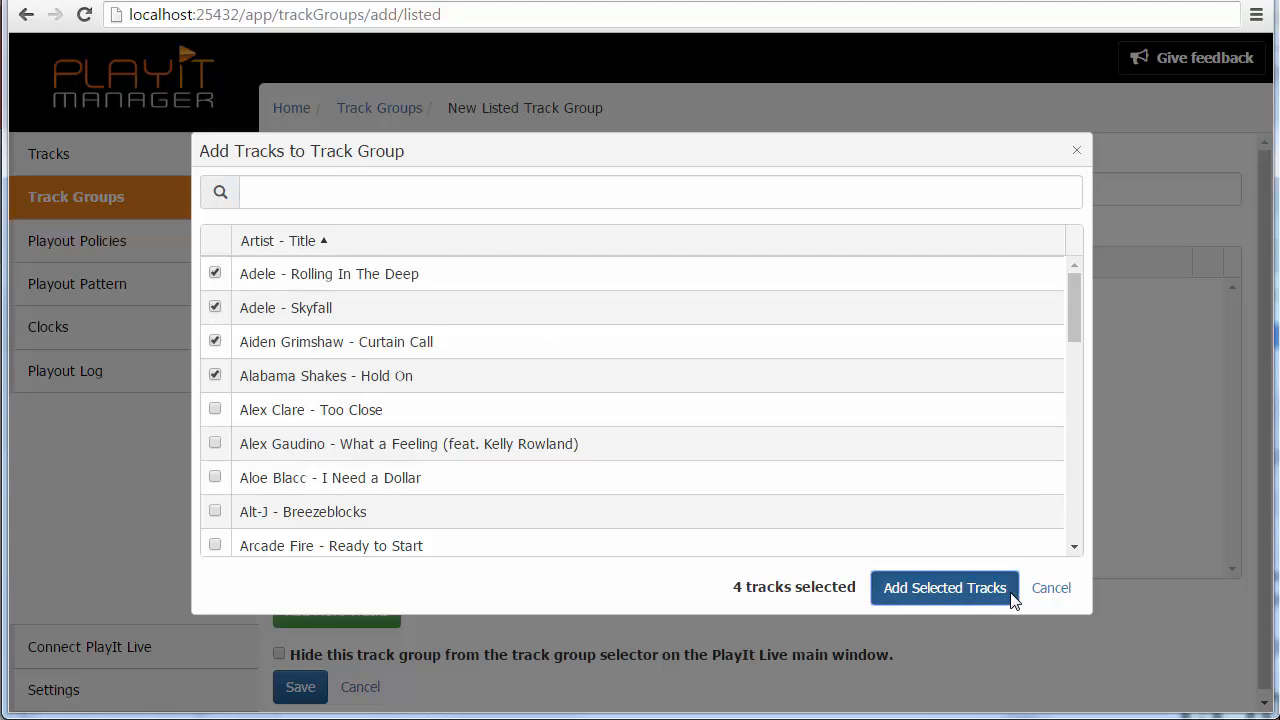
click(944, 587)
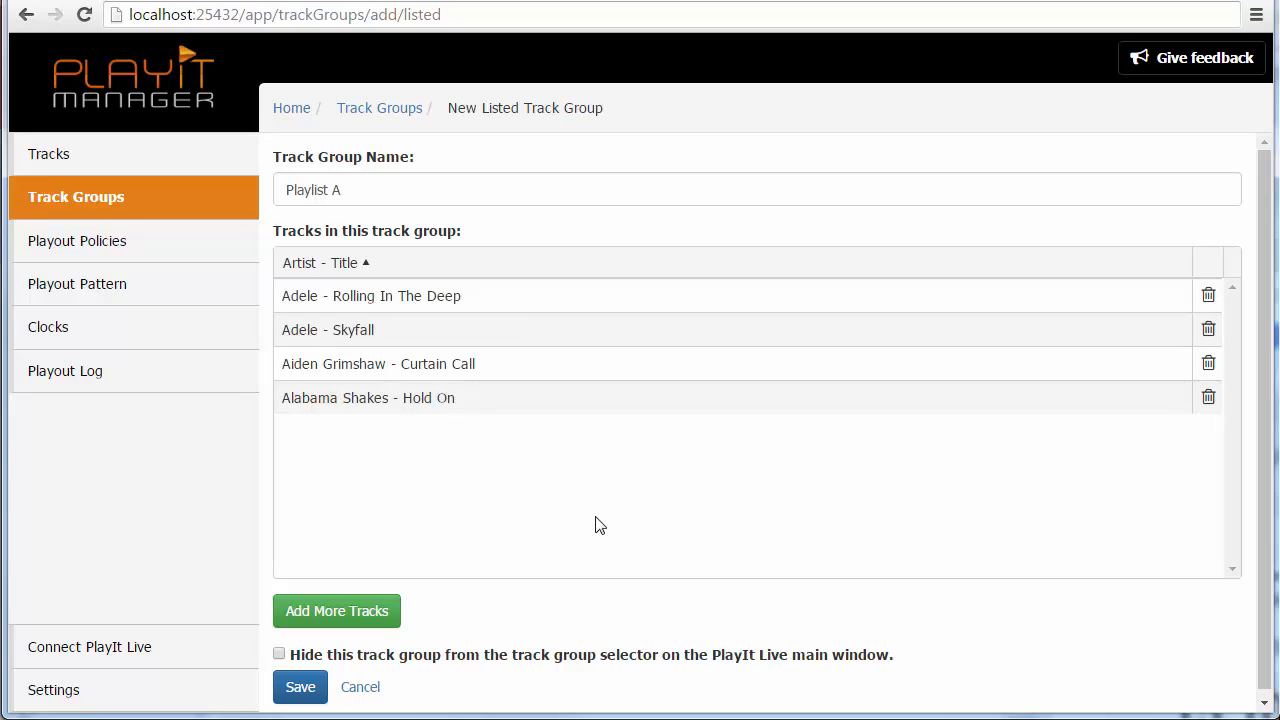
mouse_move(590, 590)
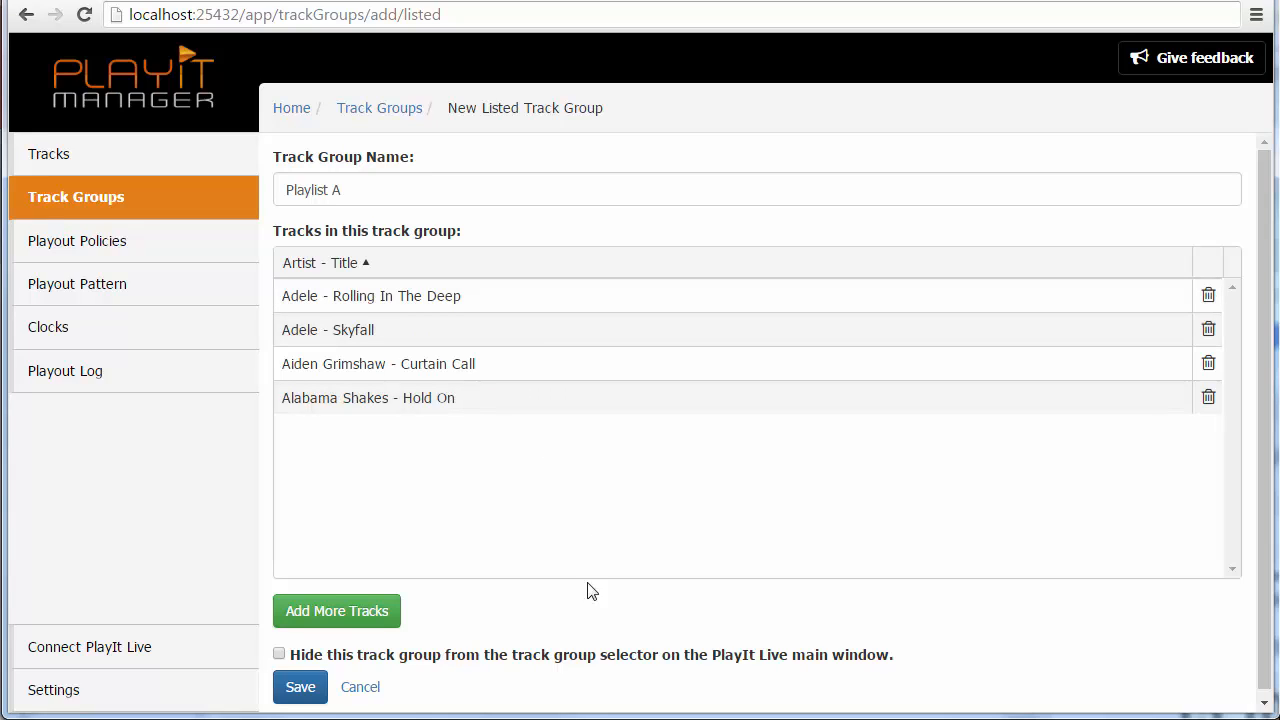
click(300, 687)
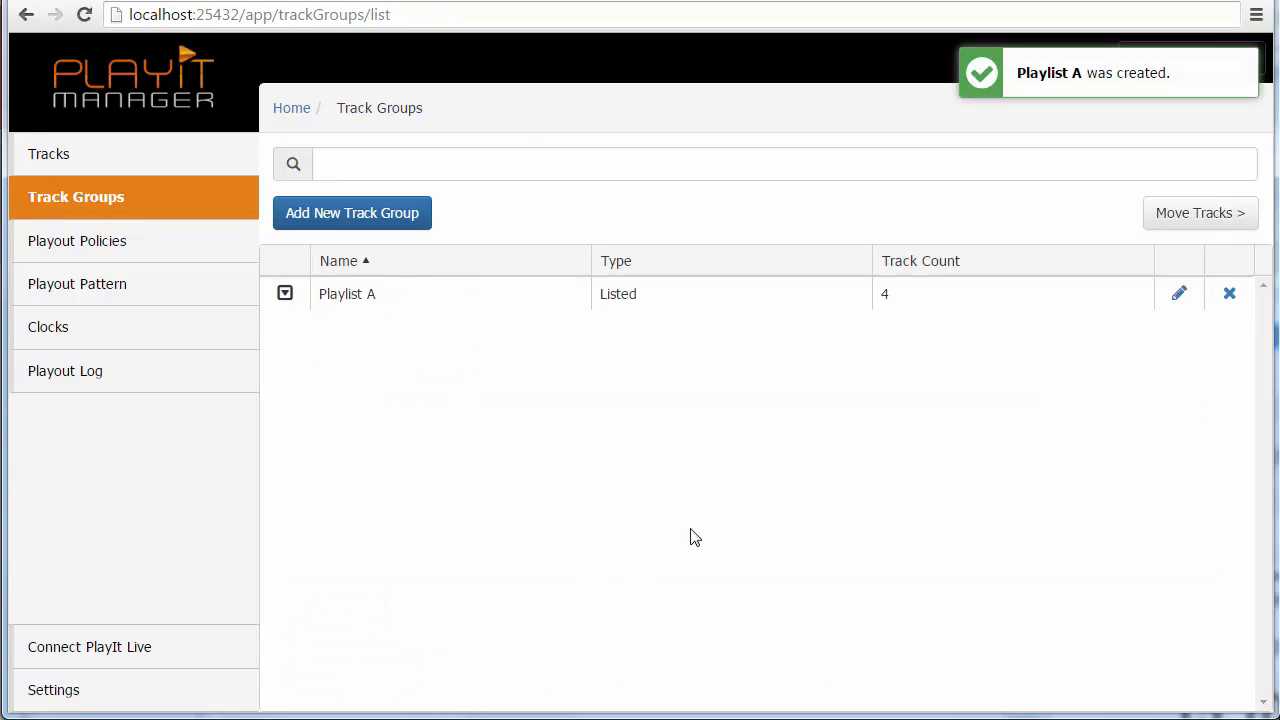
mouse_move(1038, 320)
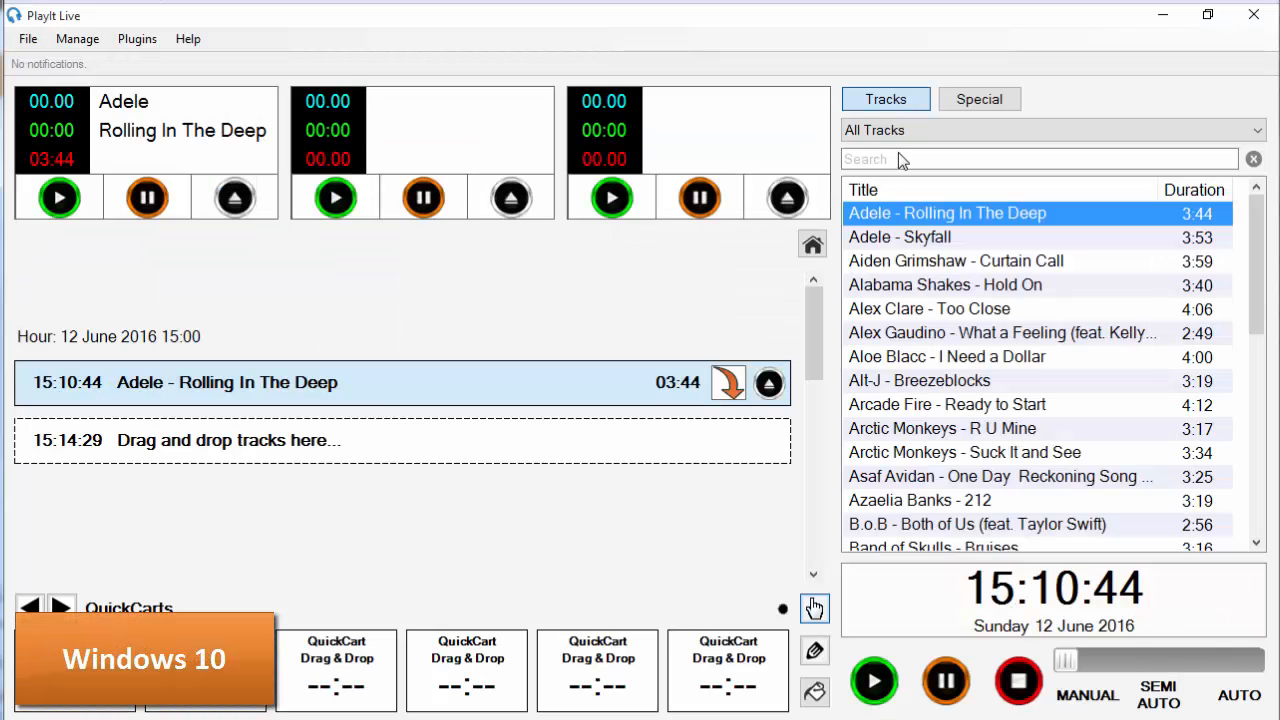
- Open PlayIt Live's All Tracks dropdown to find the Playlist A track group
click(1050, 130)
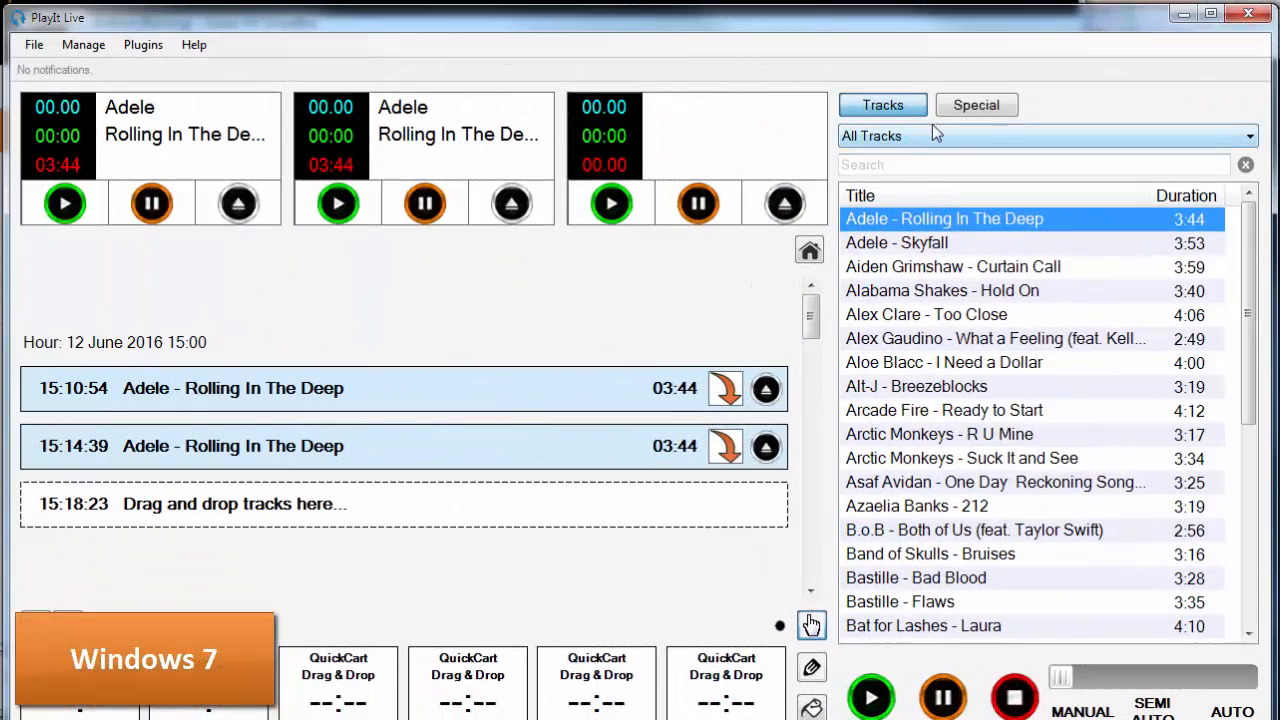
click(1046, 135)
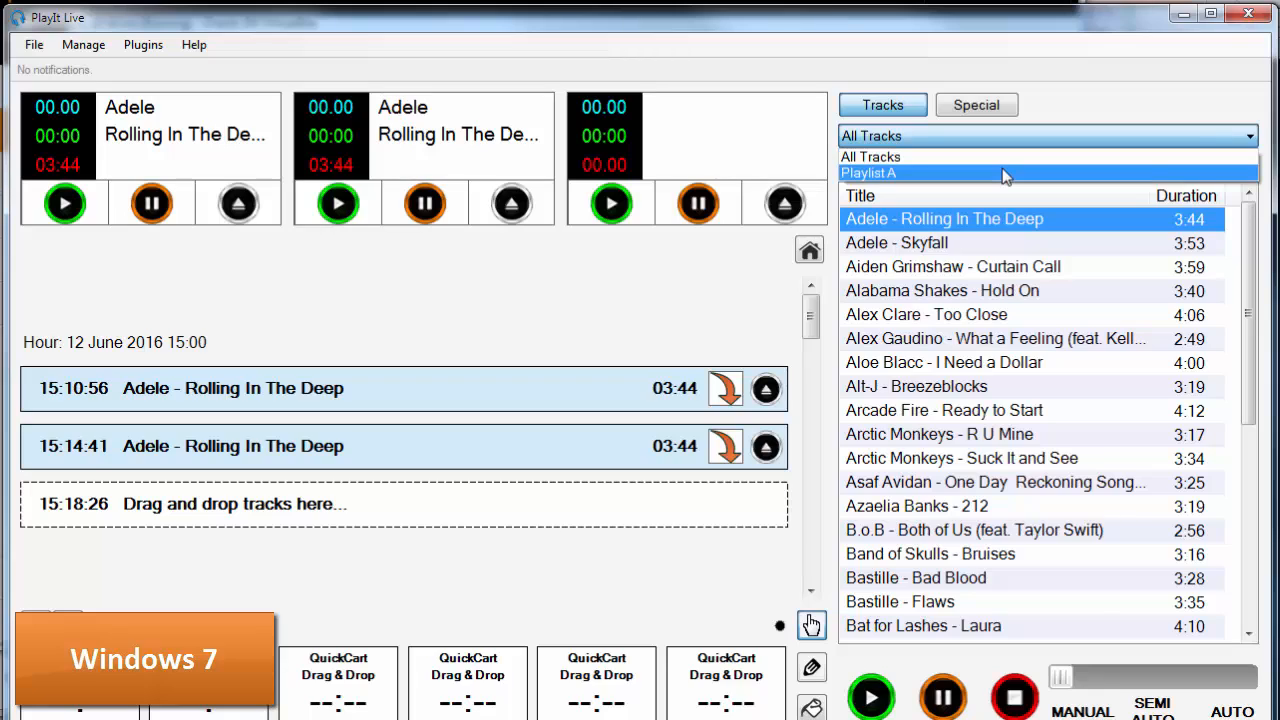